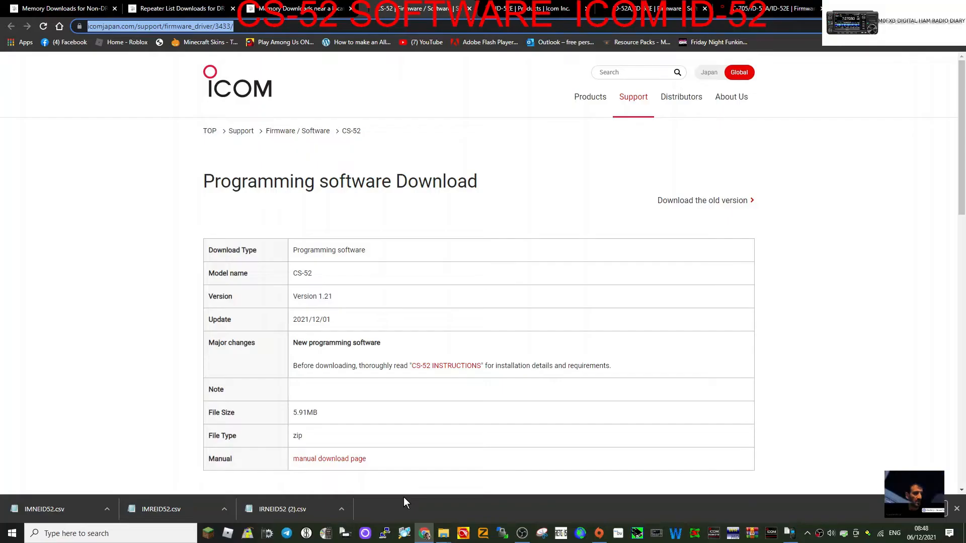
pyautogui.moveTo(646, 195)
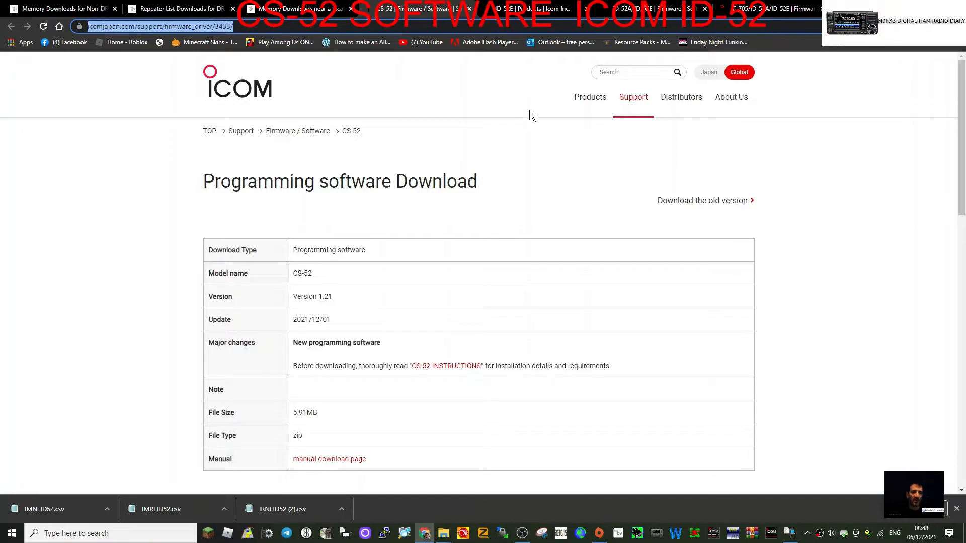
pyautogui.moveTo(494, 125)
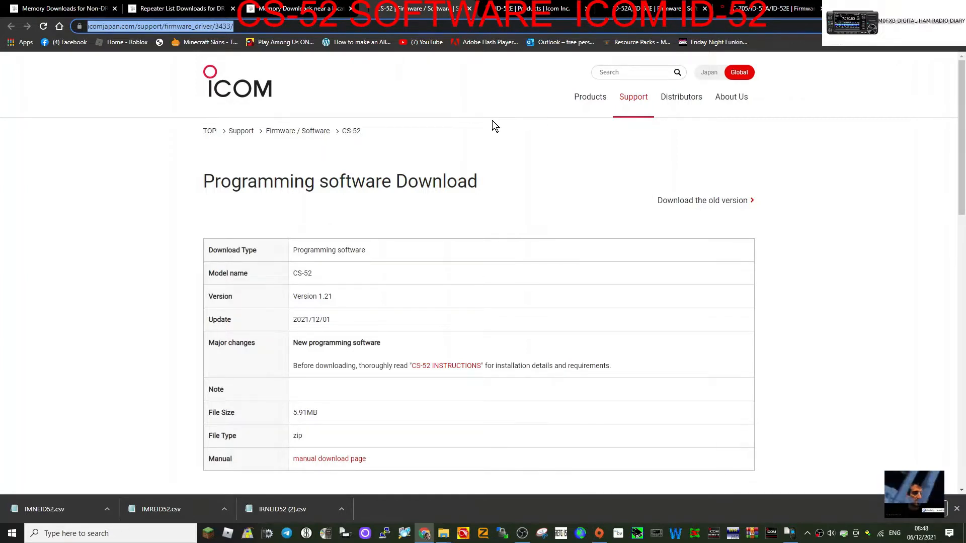
pyautogui.moveTo(449, 142)
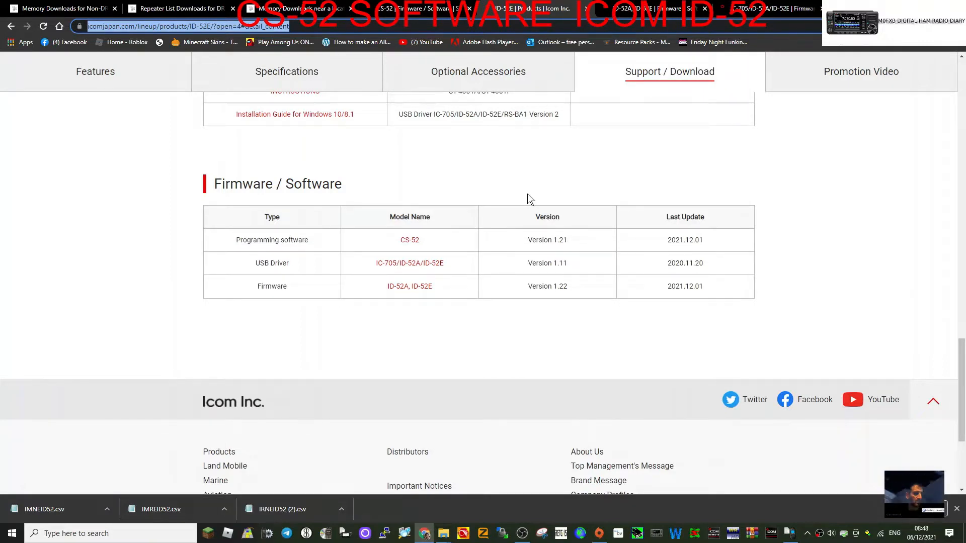
pyautogui.moveTo(505, 191)
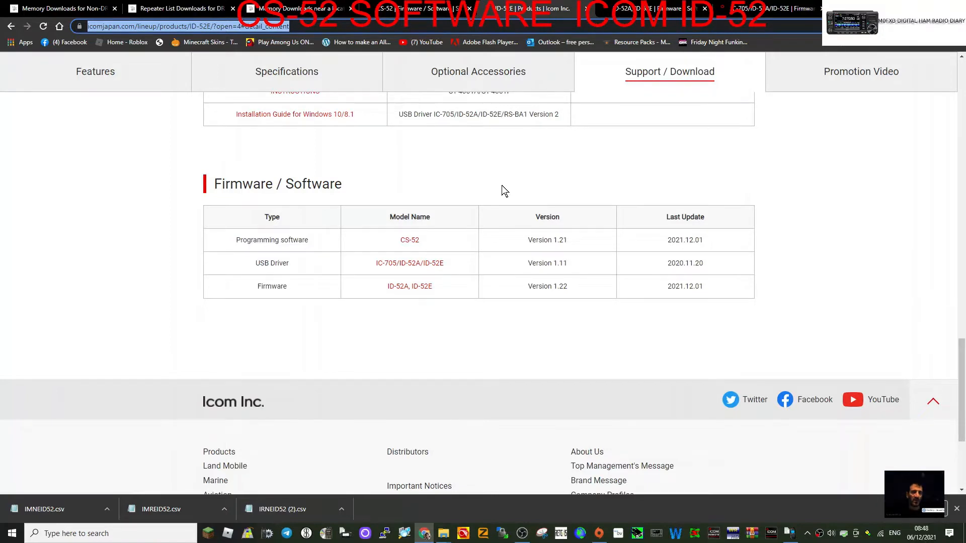
pyautogui.moveTo(537, 280)
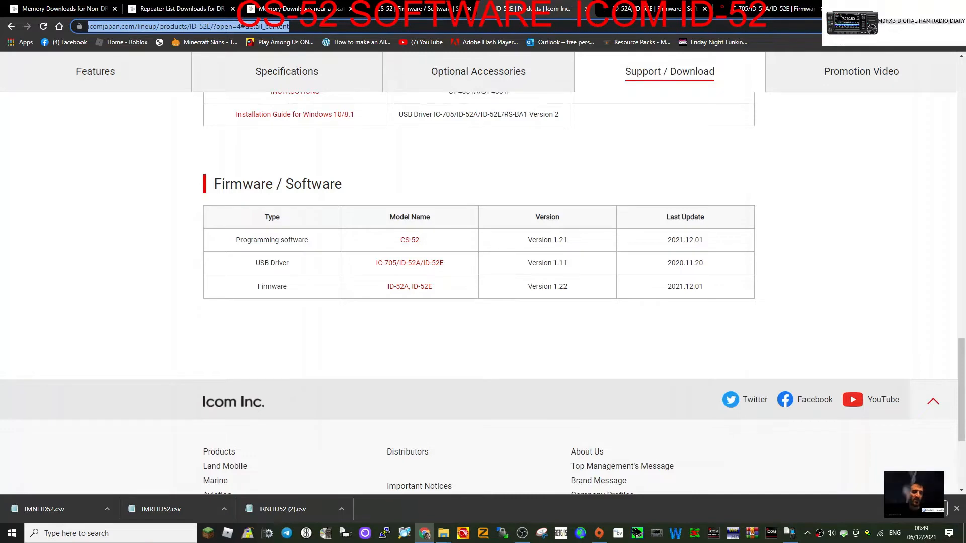
pyautogui.moveTo(361, 235)
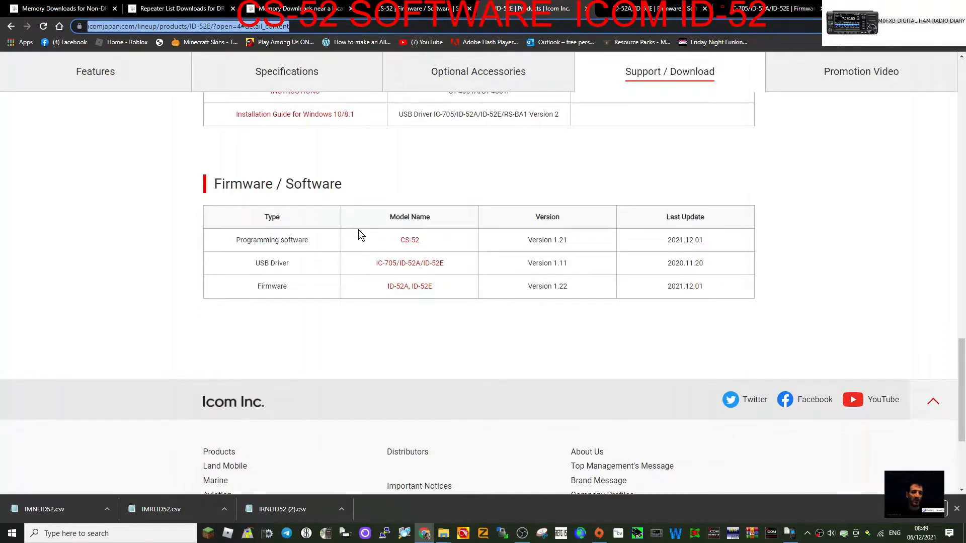
pyautogui.moveTo(387, 268)
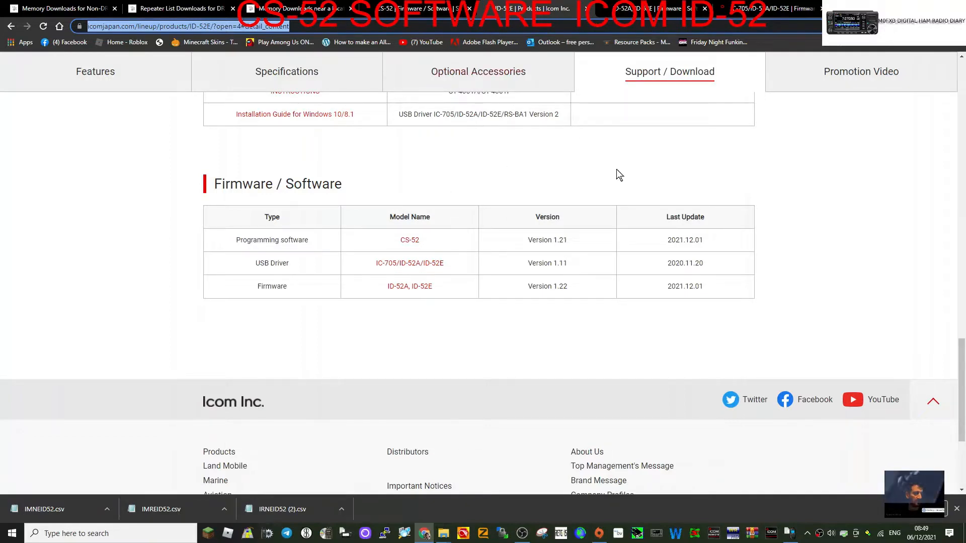
# Step: Go to the ID-52A/ID-52E firmware download page and scroll through it
pyautogui.click(410, 286)
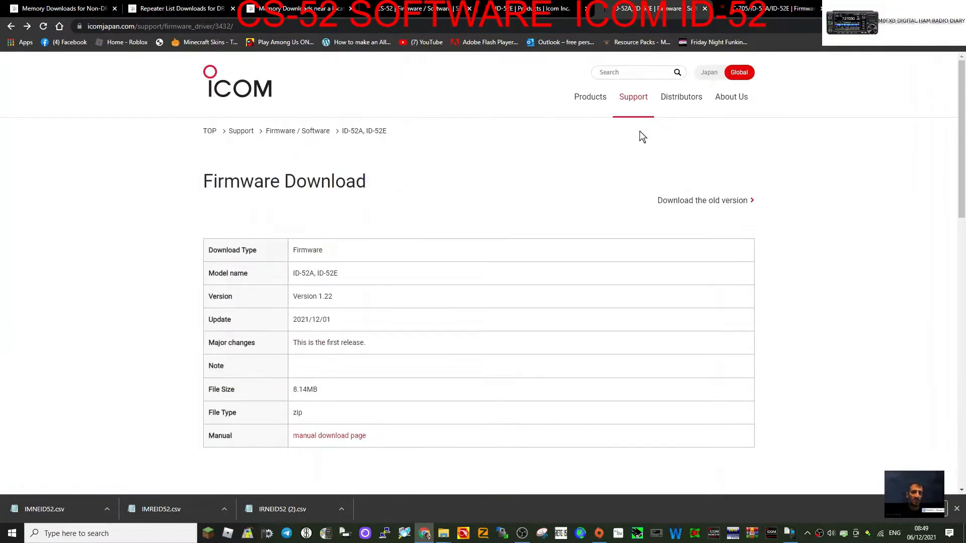
pyautogui.scroll(-3)
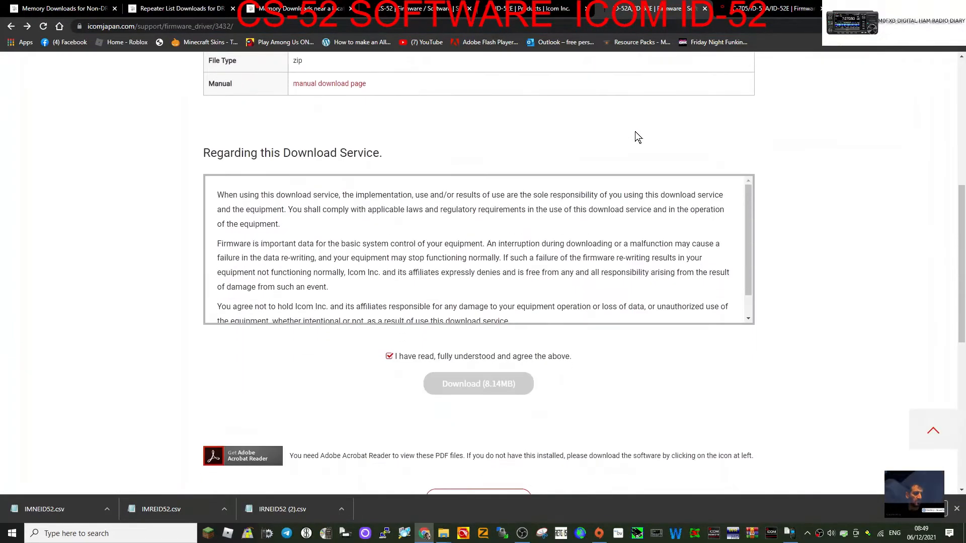
pyautogui.scroll(3)
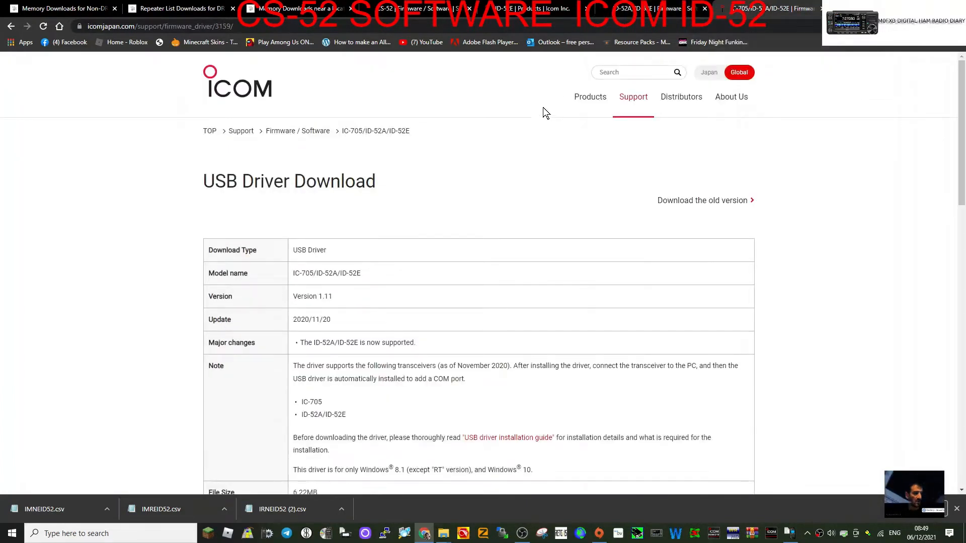
pyautogui.scroll(-3)
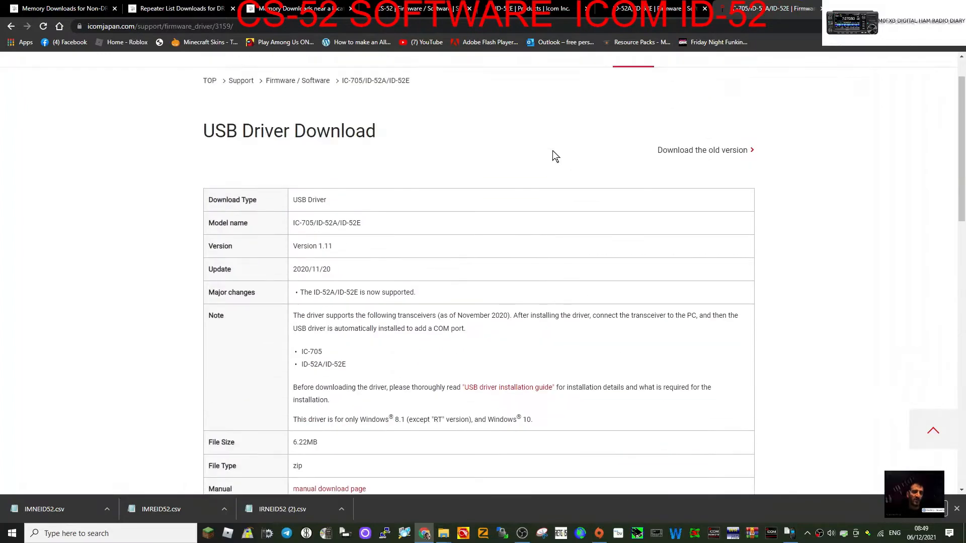
pyautogui.moveTo(41, 18)
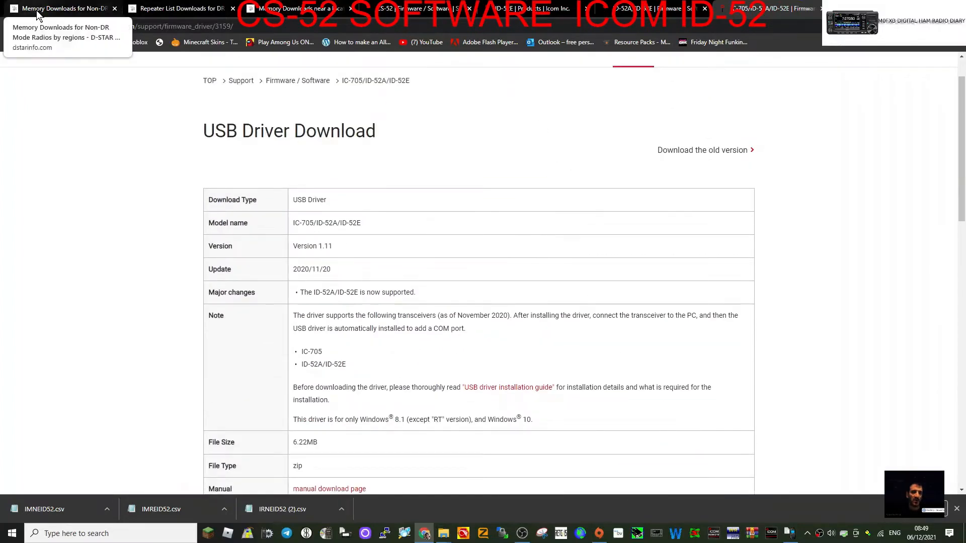
# Step: On D-STAR Memory Downloads choose radio ID-52E for United Kingdom, England and download the CSV
pyautogui.click(65, 8)
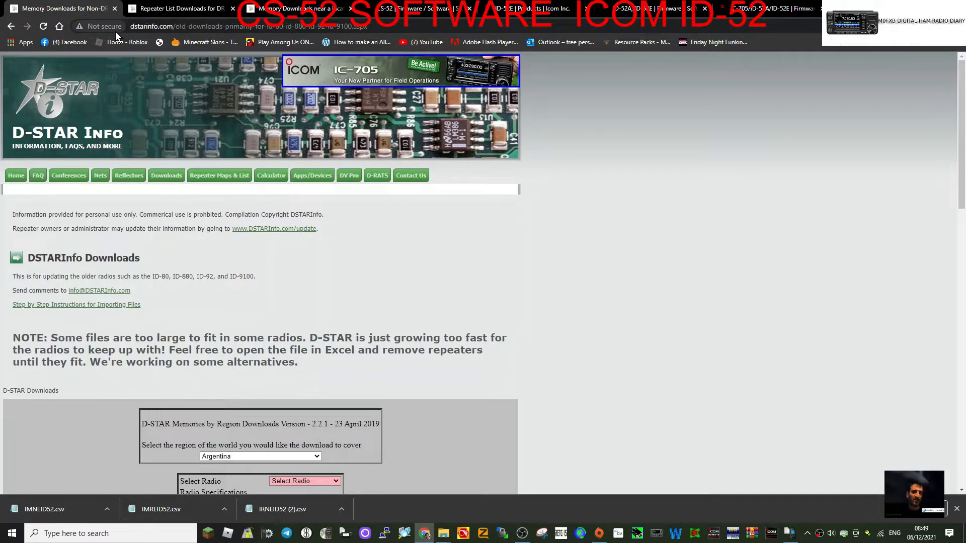
pyautogui.scroll(-3)
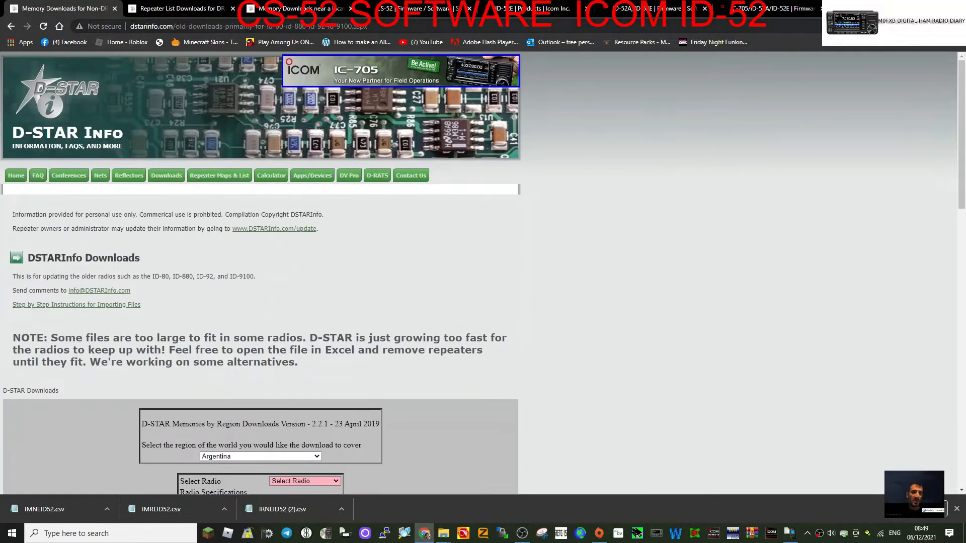
pyautogui.scroll(-3)
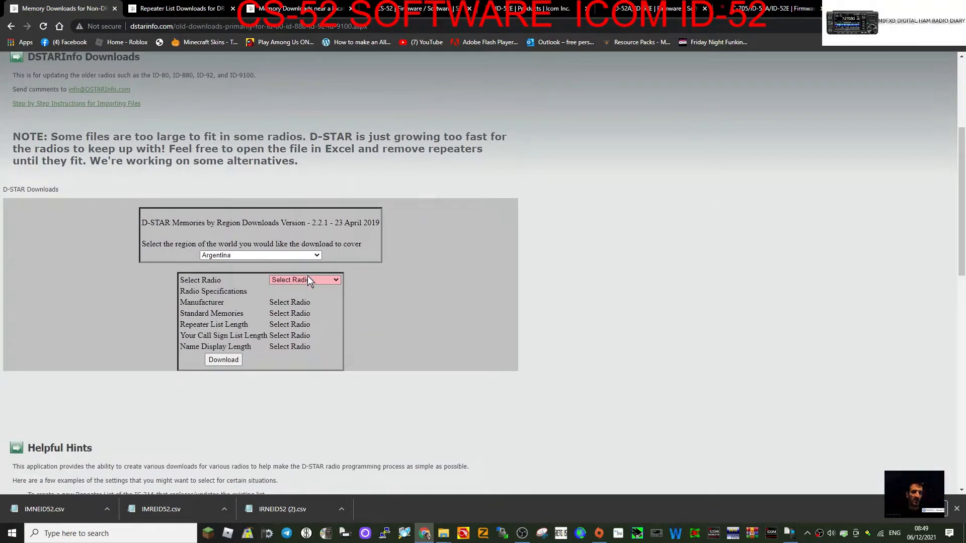
pyautogui.click(260, 256)
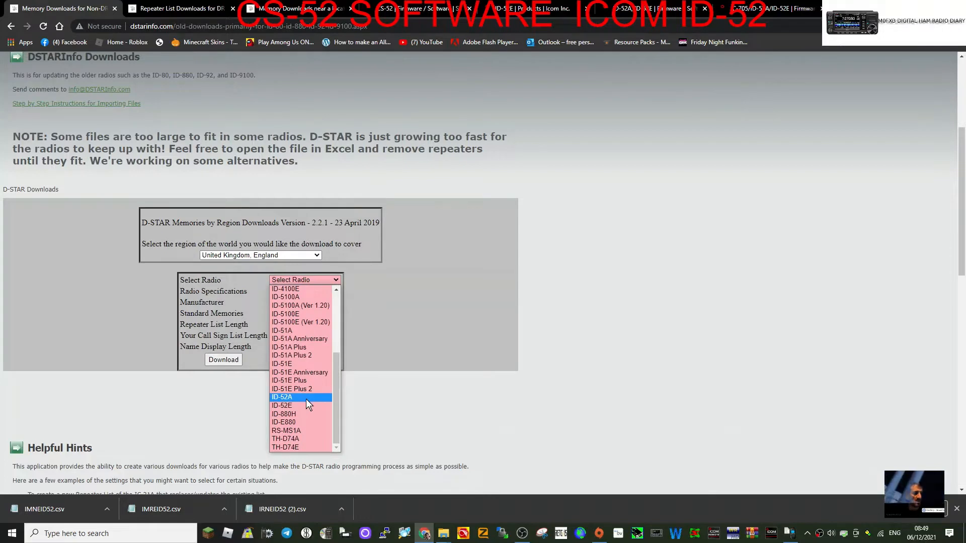
pyautogui.moveTo(304, 407)
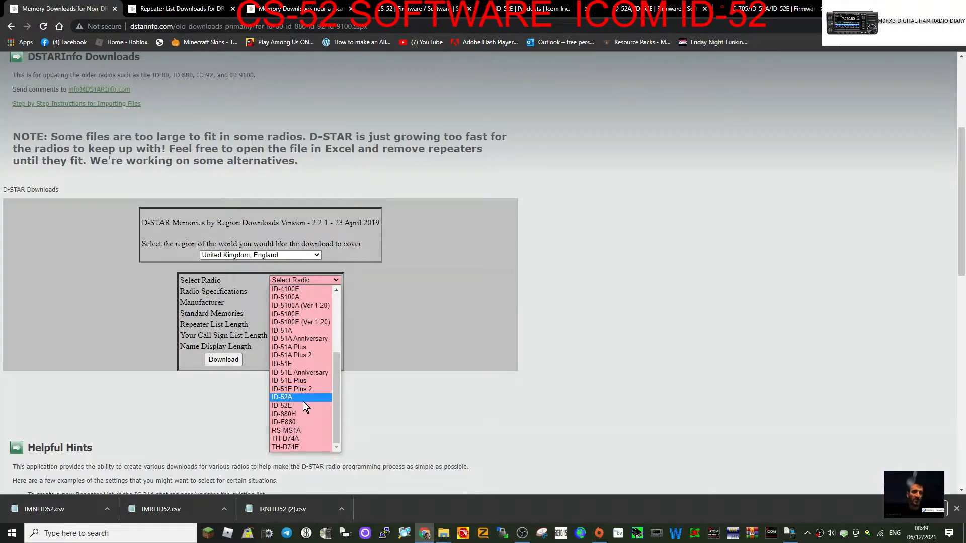
pyautogui.click(282, 406)
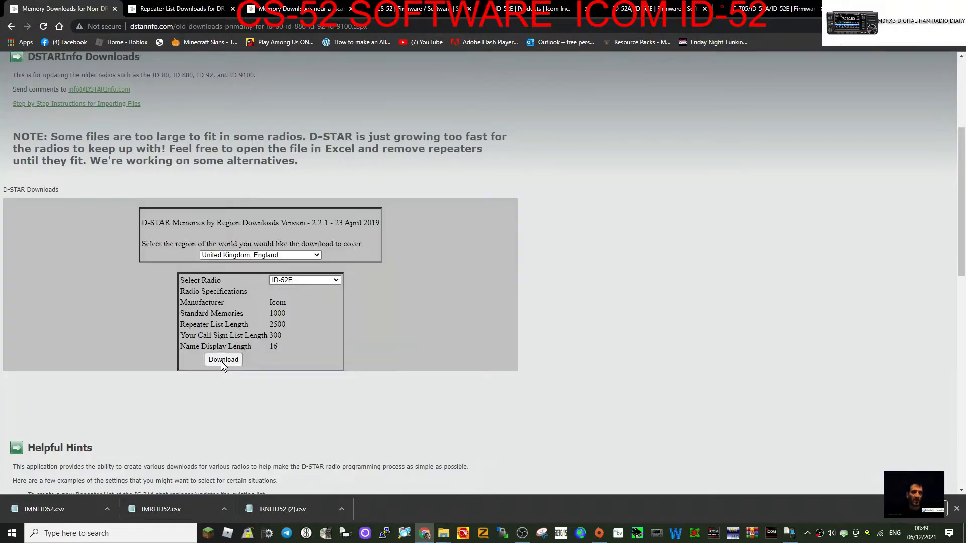
pyautogui.click(223, 359)
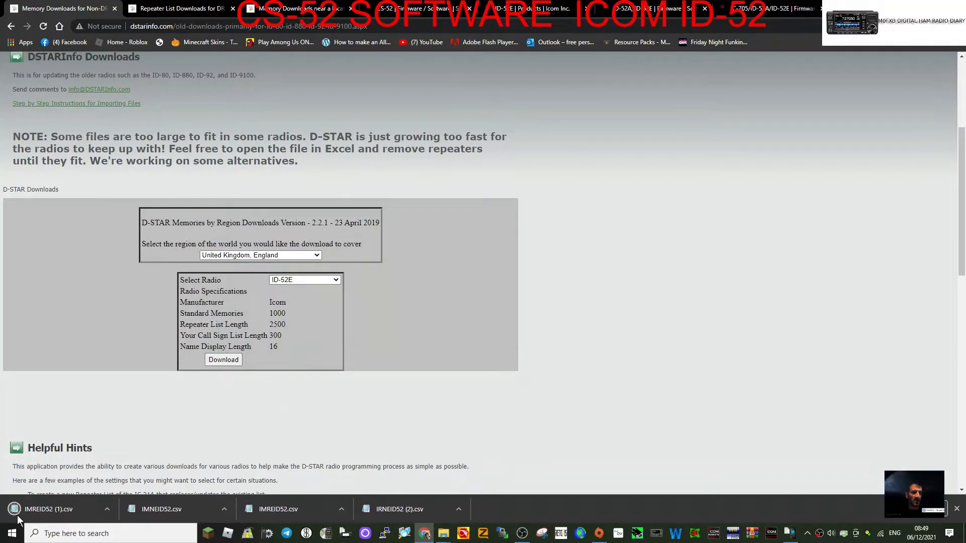
pyautogui.moveTo(302, 94)
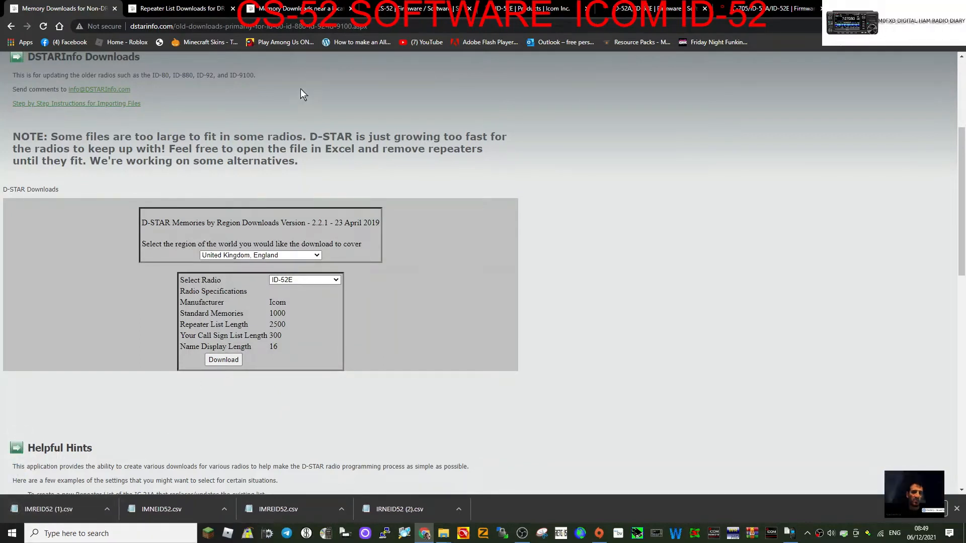
pyautogui.moveTo(57, 393)
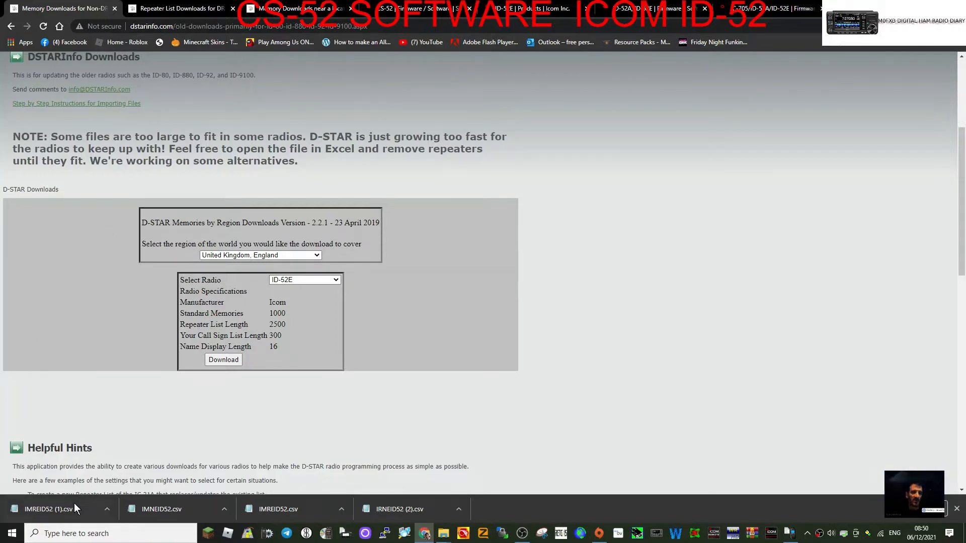
pyautogui.moveTo(153, 67)
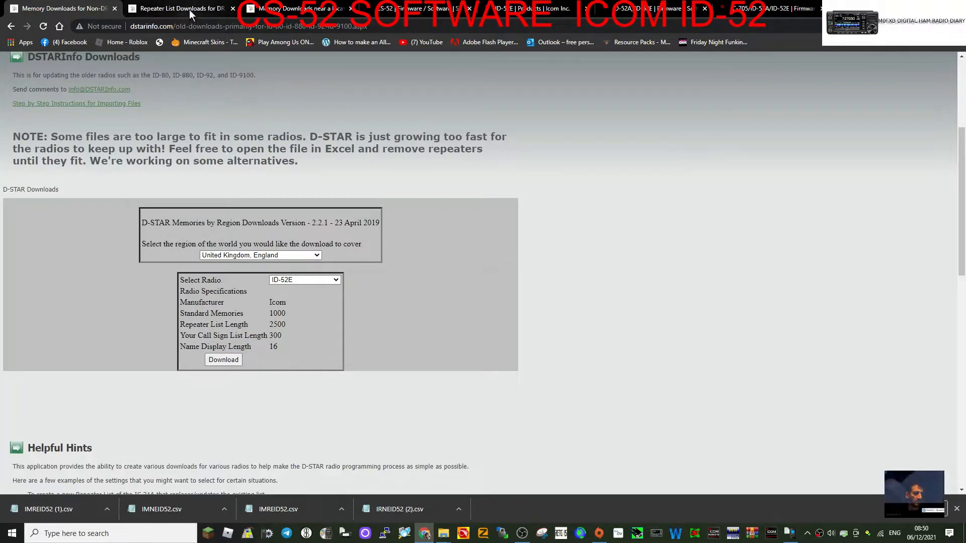
# Step: On Repeater List Downloads look up the Weston-super-Mare location coordinates
pyautogui.click(181, 8)
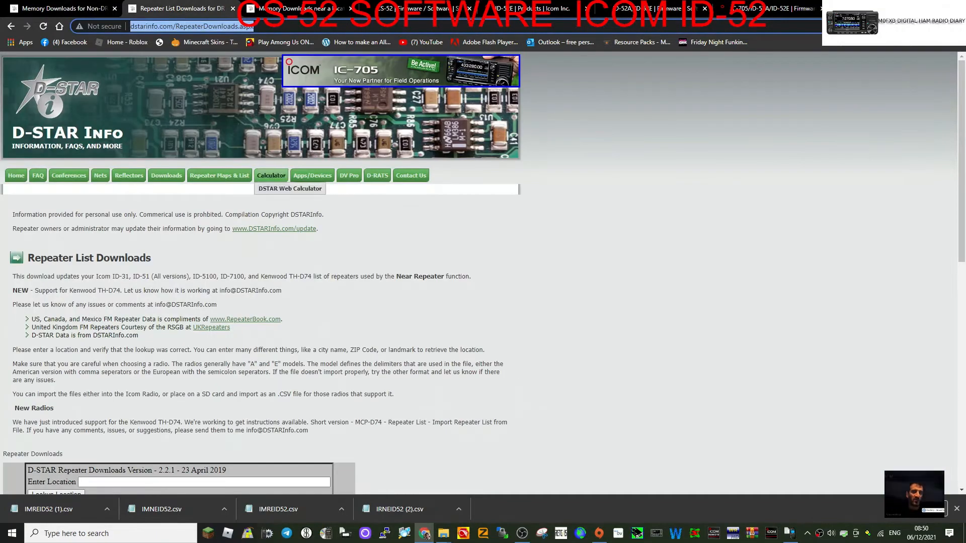
pyautogui.scroll(-3)
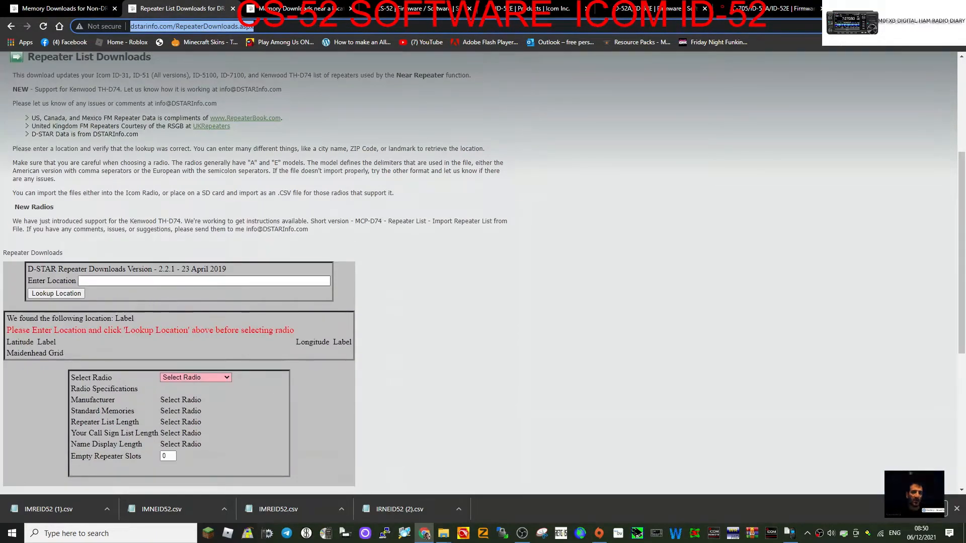
pyautogui.click(203, 280)
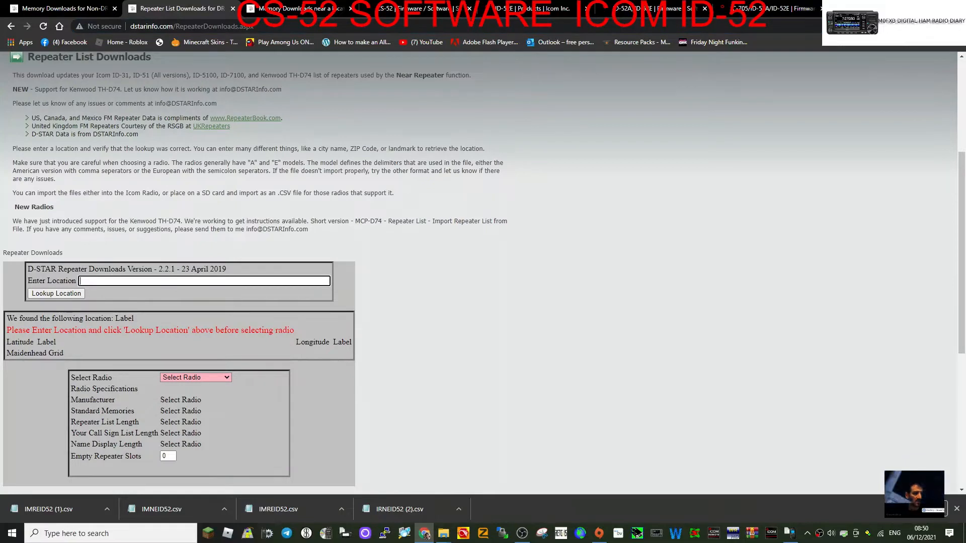
pyautogui.write('WESTONJ SUPER MARE')
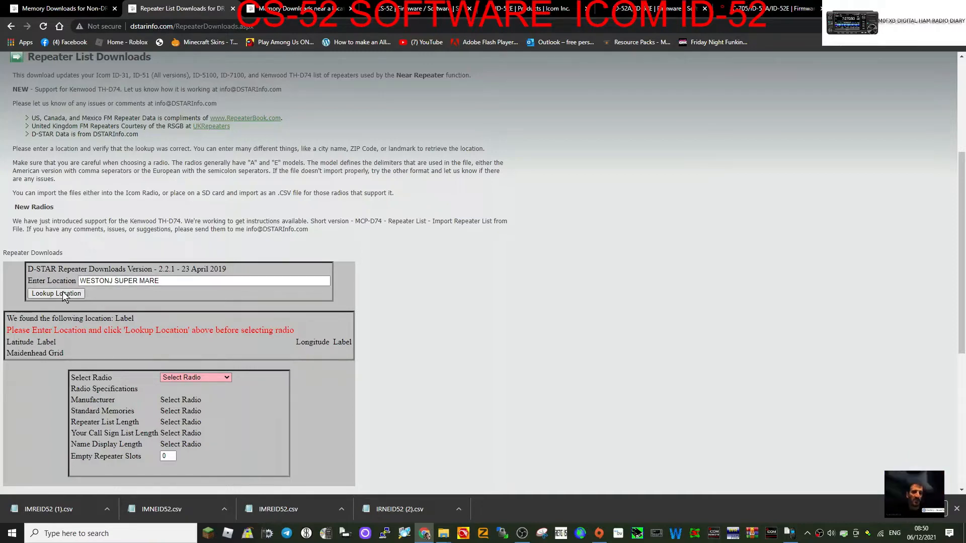
pyautogui.click(55, 293)
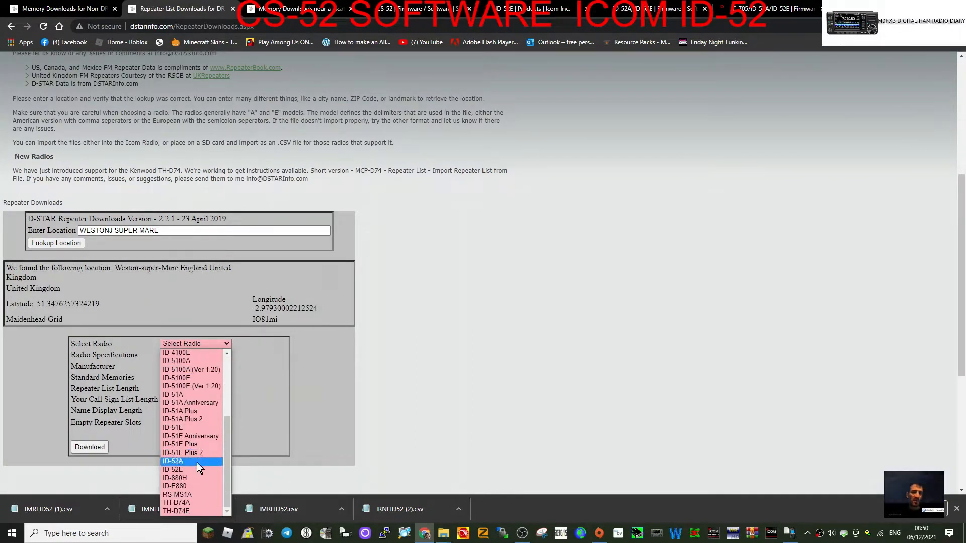
# Step: Choose ID-52E as the radio and download the near-repeater list CSV
pyautogui.click(173, 469)
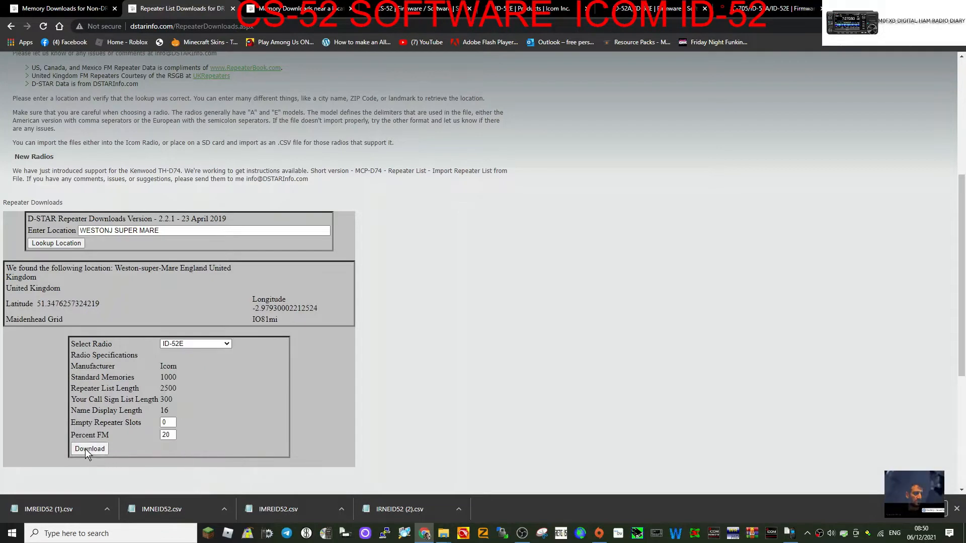
pyautogui.click(90, 449)
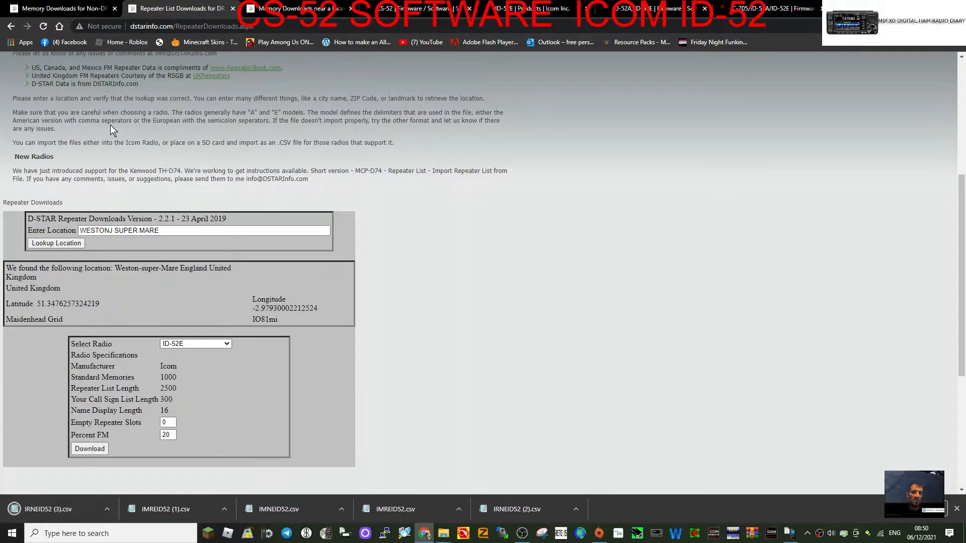
pyautogui.moveTo(173, 18)
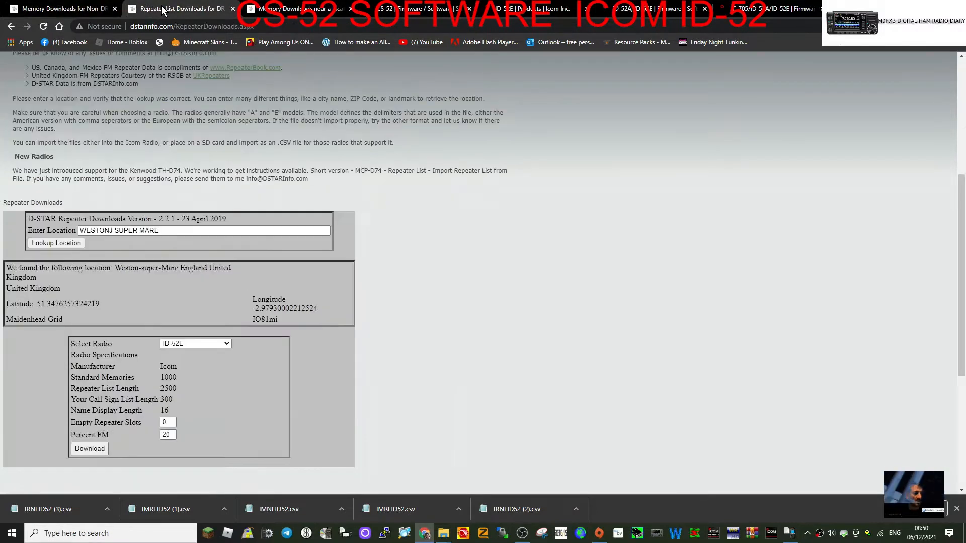
# Step: Download the localized memory list, then agree and download the Icom USB serial driver zip
pyautogui.click(297, 8)
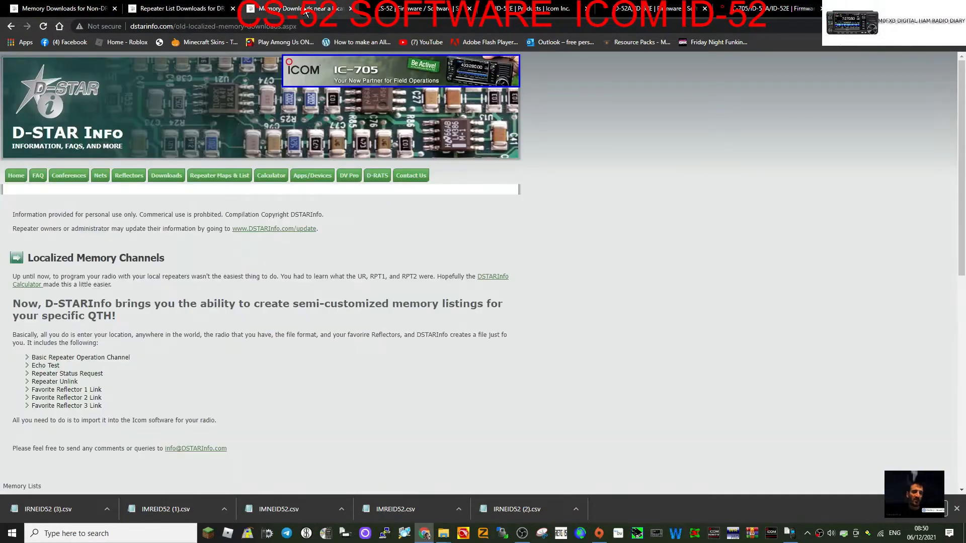
pyautogui.scroll(-3)
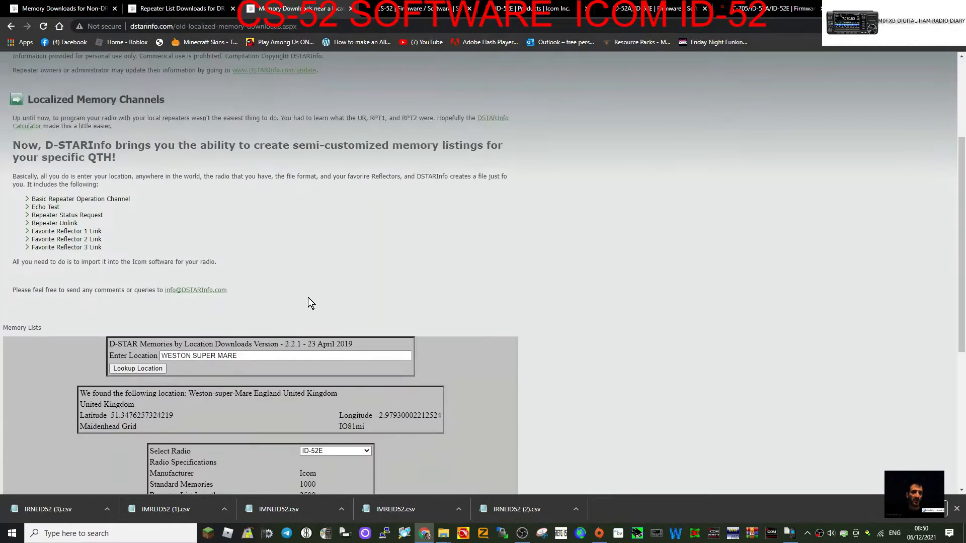
pyautogui.scroll(-3)
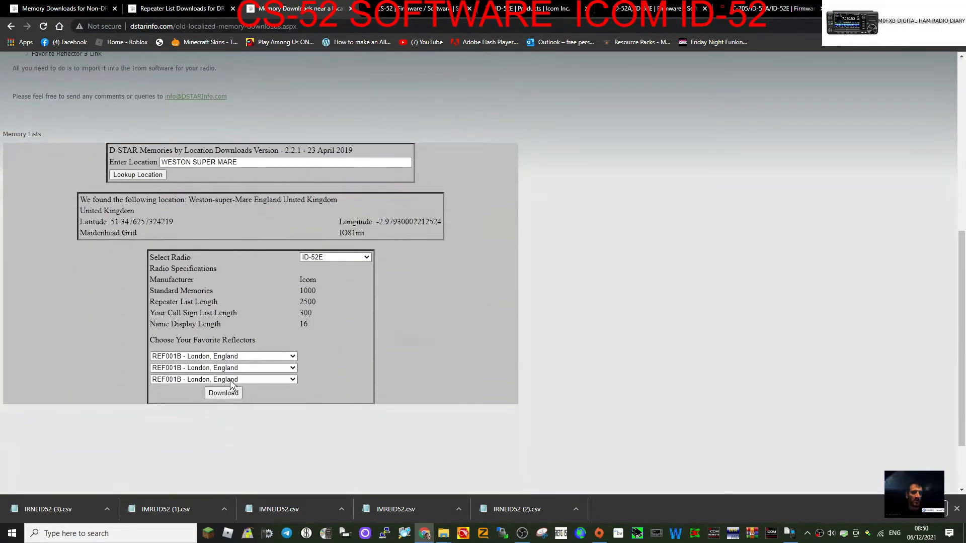
pyautogui.click(223, 392)
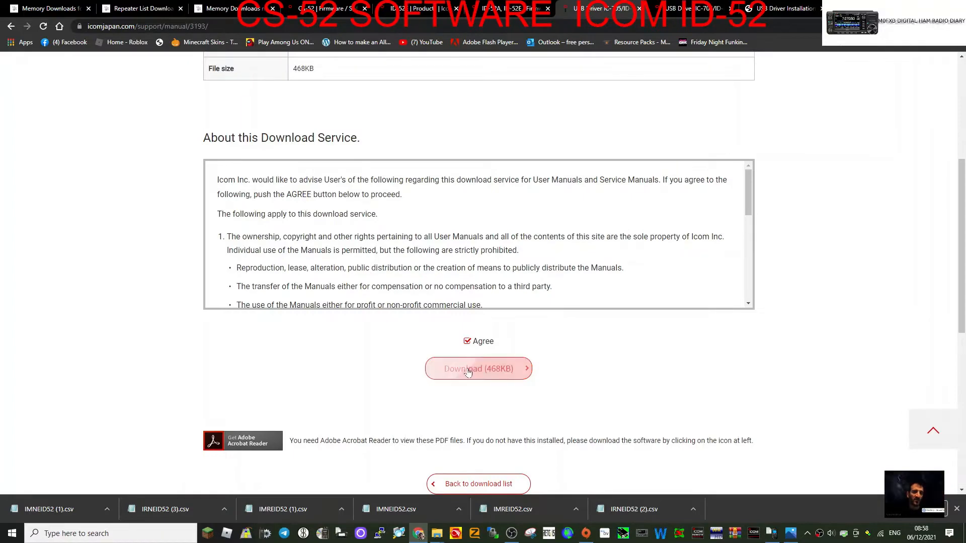
pyautogui.click(478, 368)
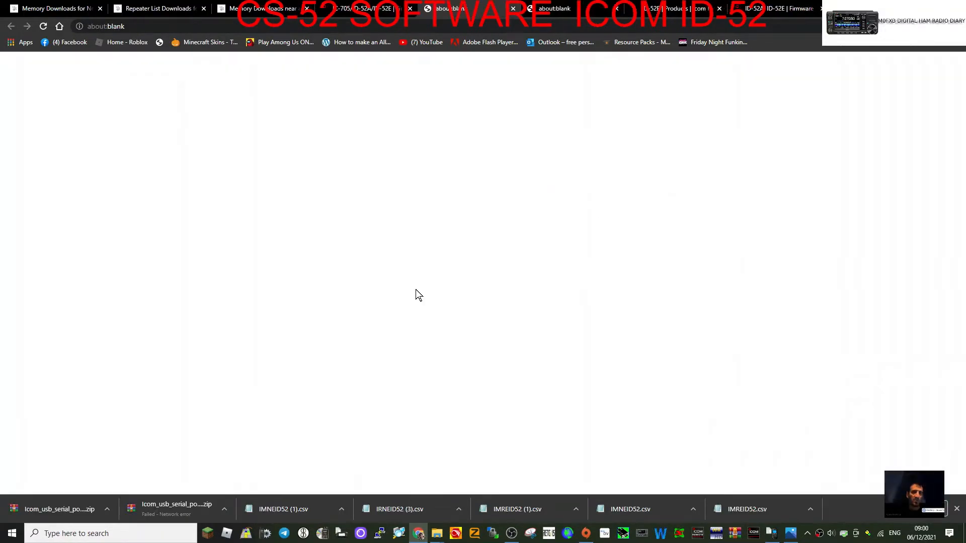
# Step: Run setup64.exe from the driver zip in WinRAR and remove the existing serial port driver
pyautogui.click(59, 509)
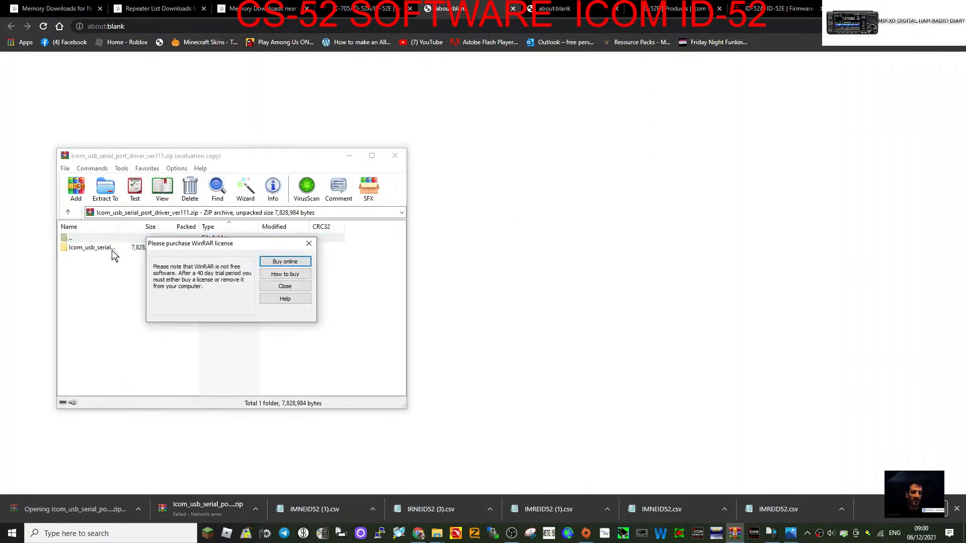
pyautogui.click(285, 286)
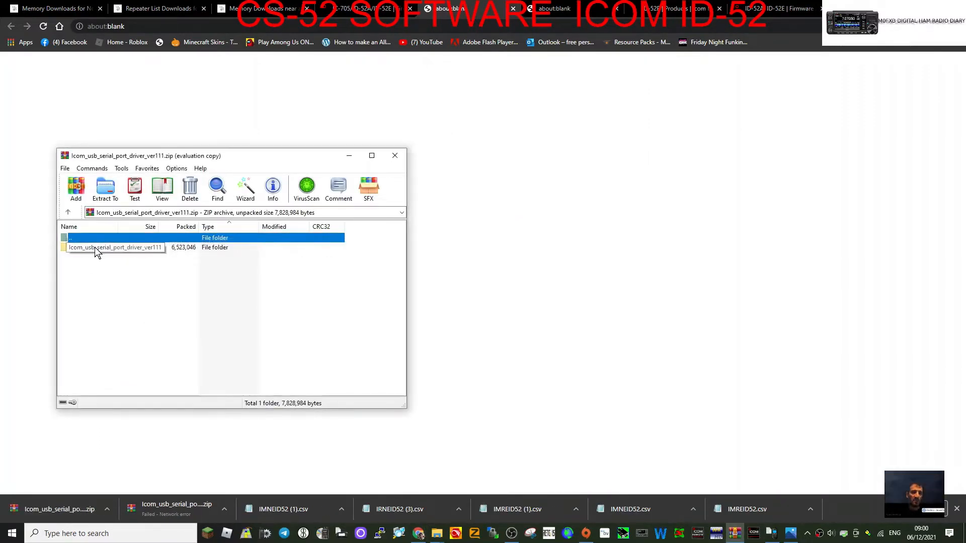
pyautogui.doubleClick(113, 248)
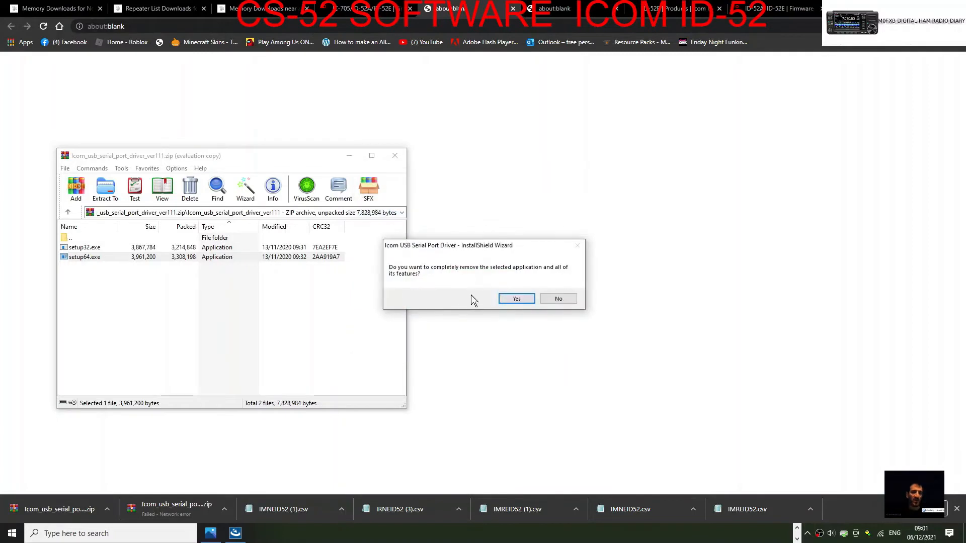
pyautogui.click(516, 298)
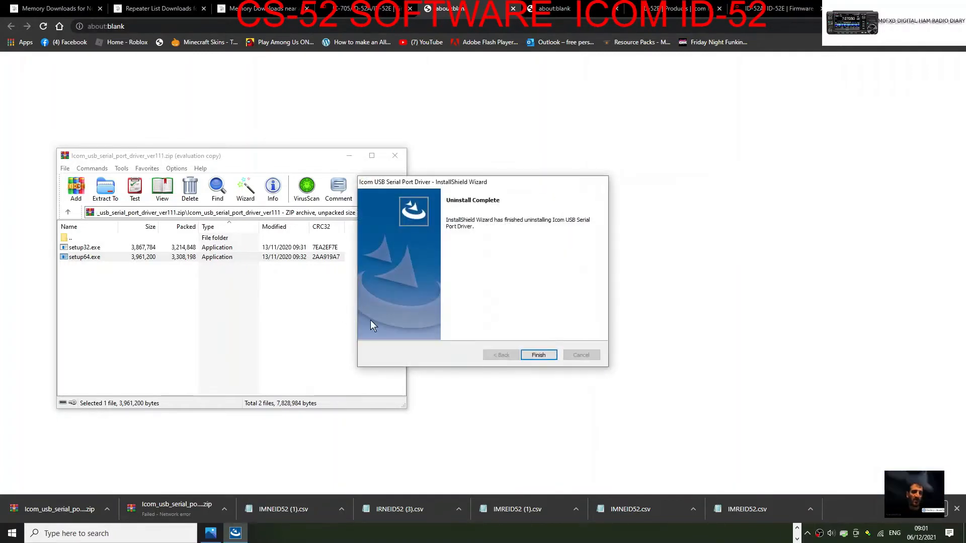
pyautogui.click(538, 354)
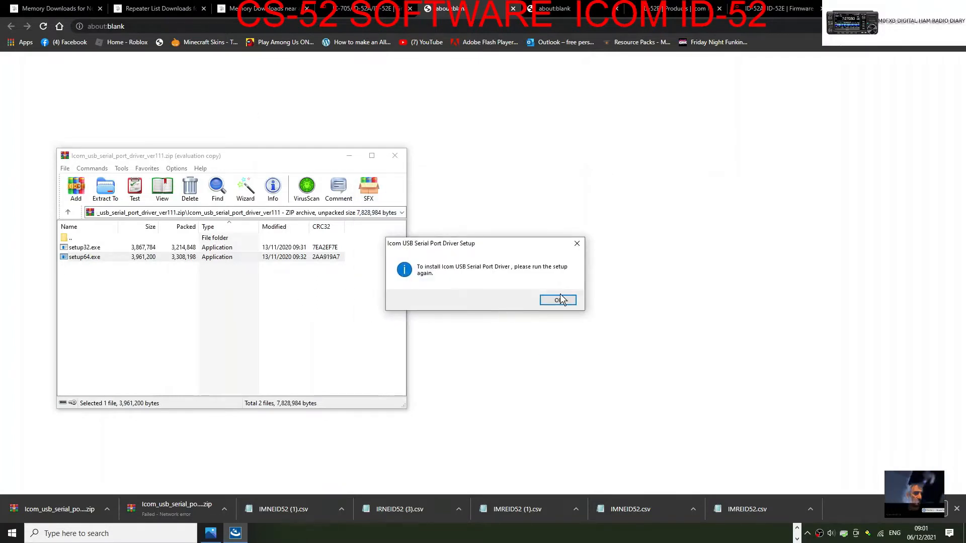
pyautogui.click(557, 300)
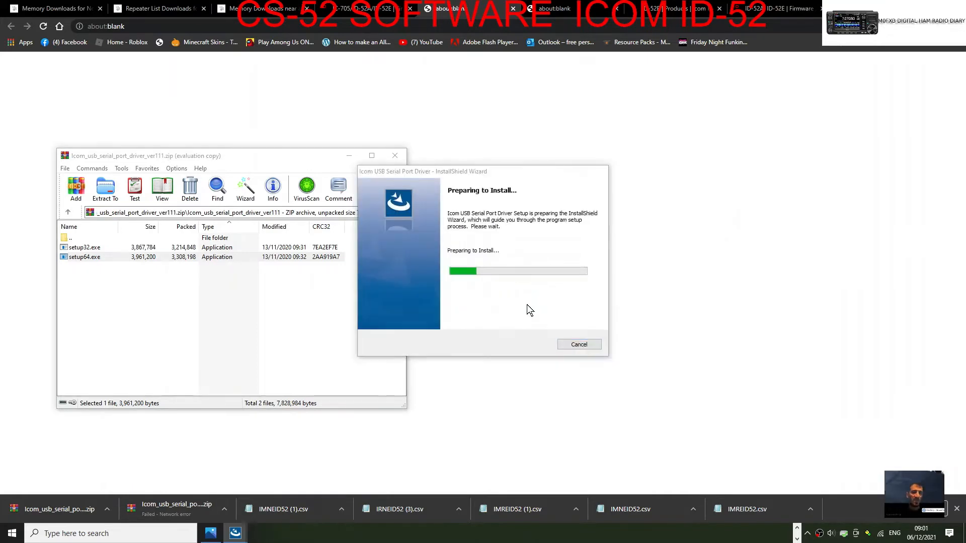
pyautogui.moveTo(541, 322)
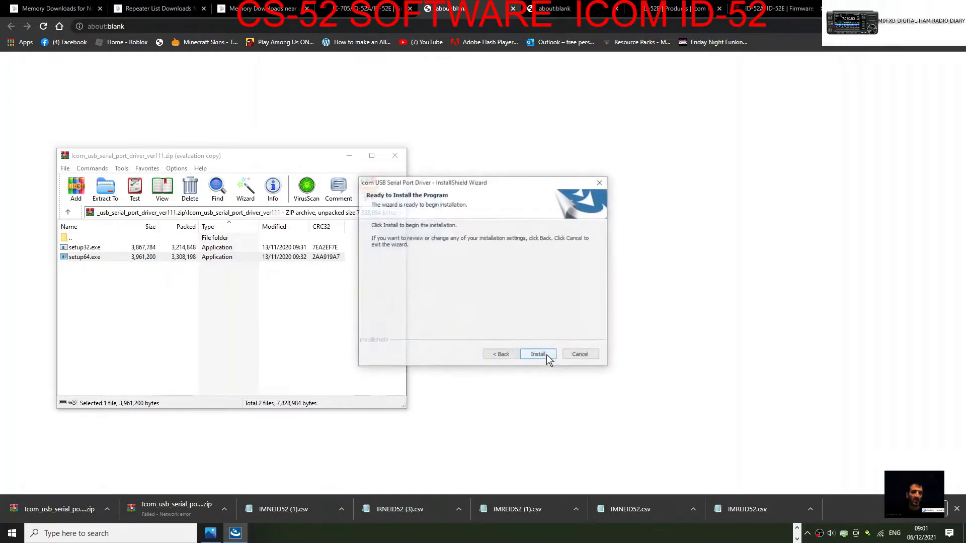
# Step: Install the USB serial port driver, then check Device Manager for the ID-52 port on COM11
pyautogui.click(537, 354)
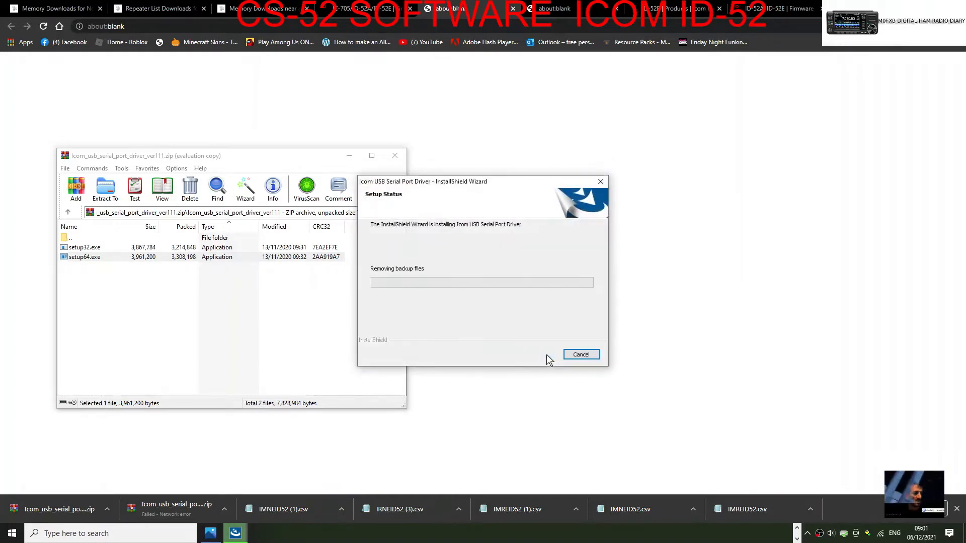
pyautogui.click(582, 354)
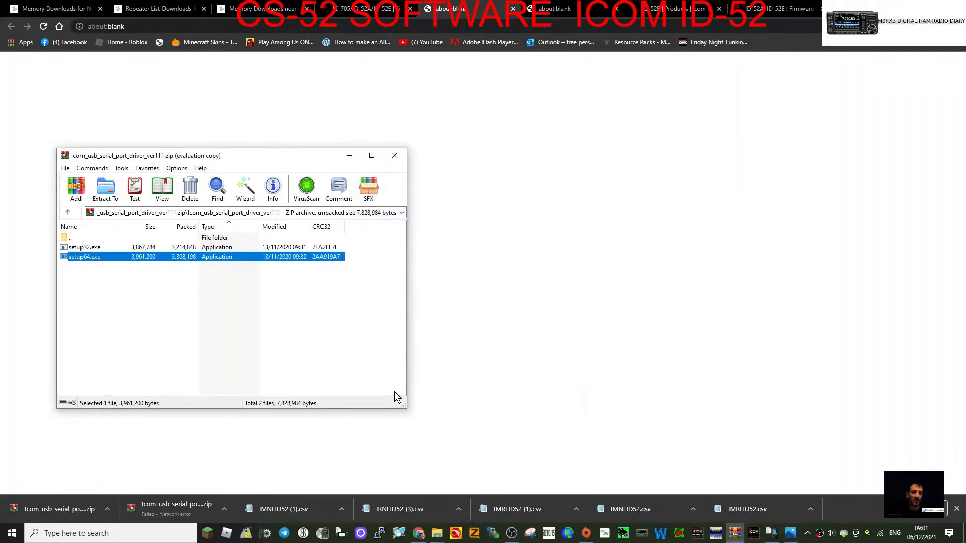
pyautogui.moveTo(73, 505)
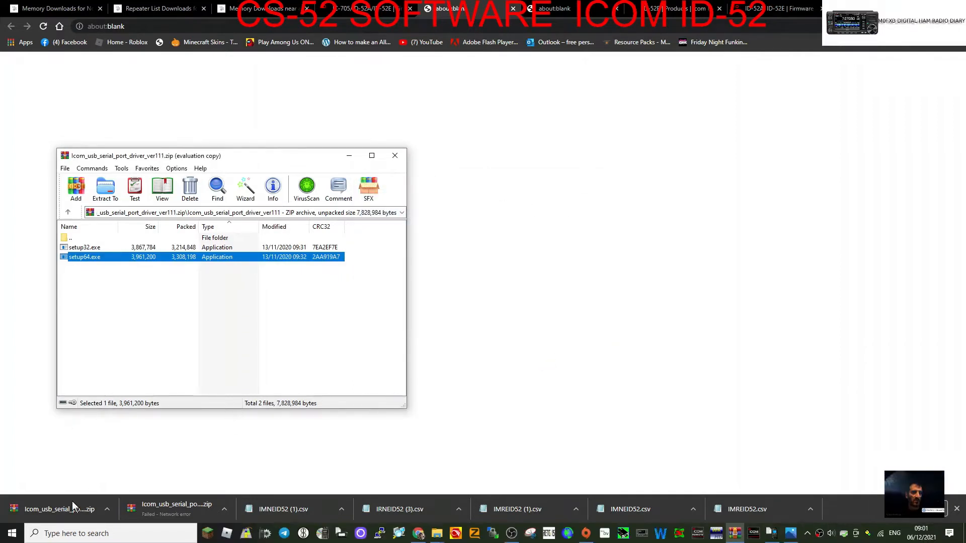
pyautogui.rightClick(7, 533)
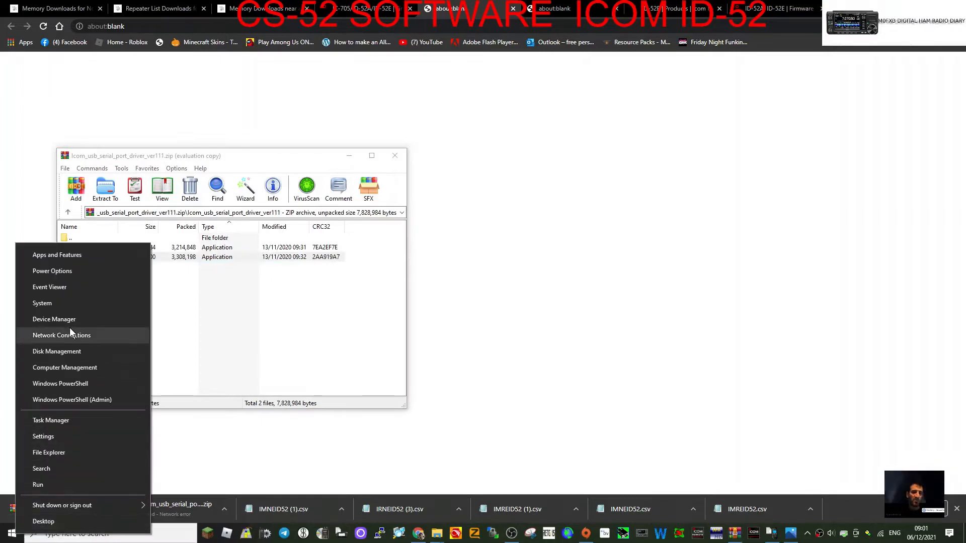
pyautogui.click(54, 320)
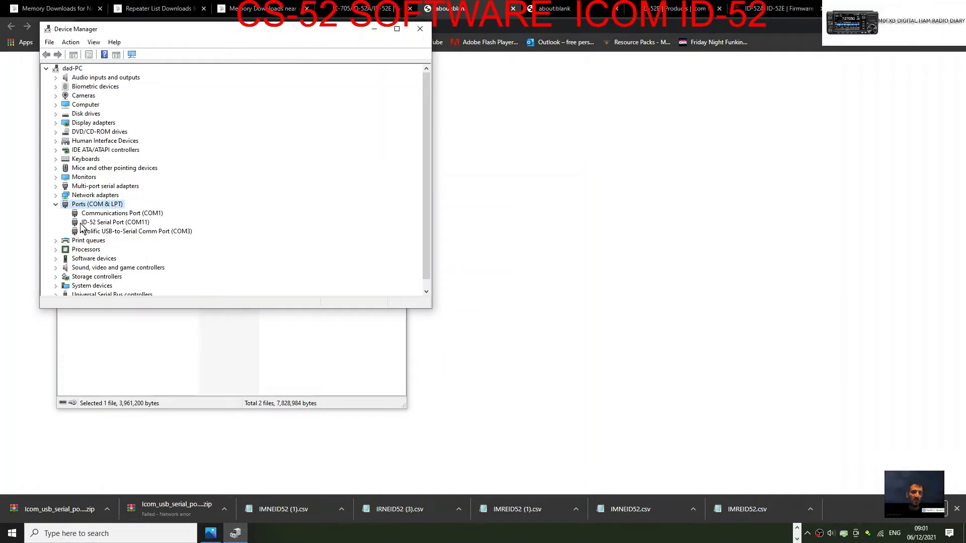
pyautogui.moveTo(139, 234)
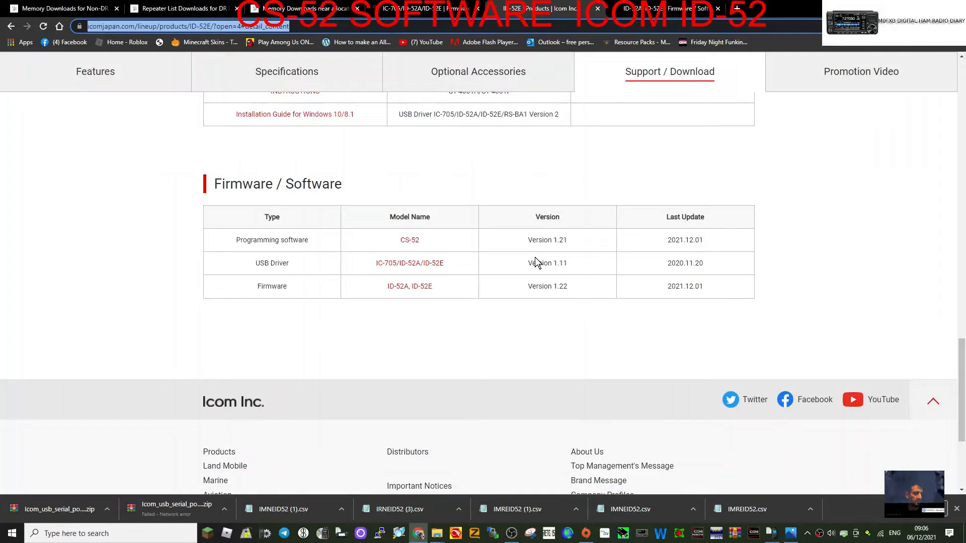
pyautogui.moveTo(371, 65)
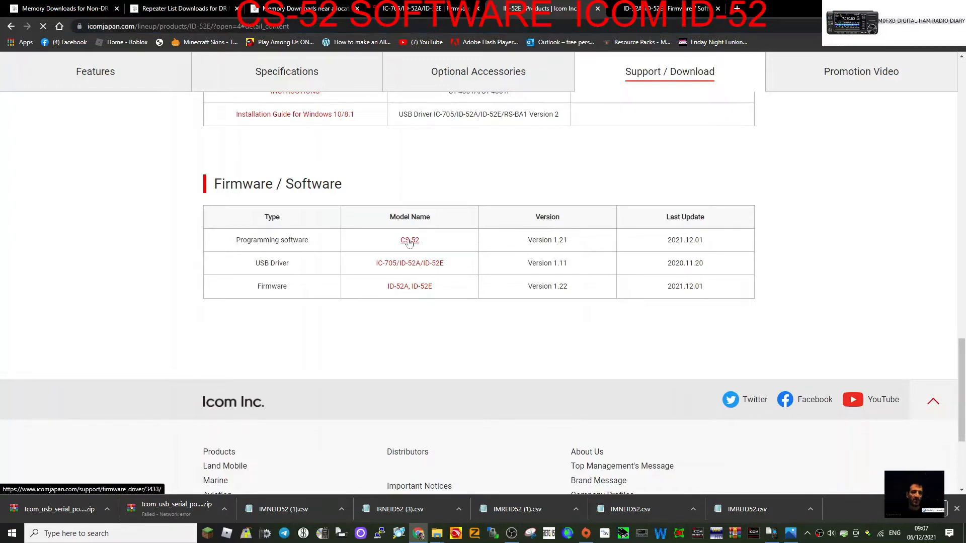
# Step: From Firmware / Software, agree to the terms and download the CS-52 version 1.21 zip
pyautogui.click(409, 239)
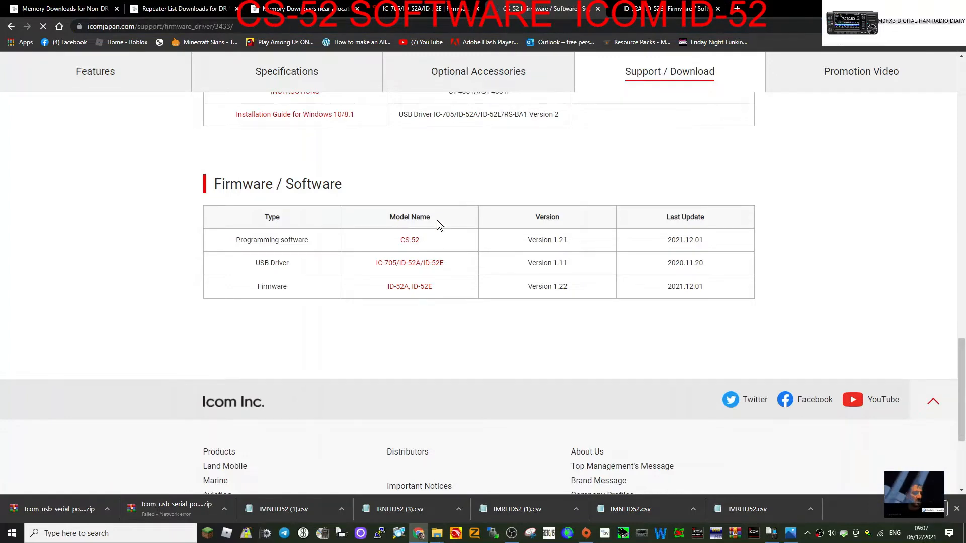
pyautogui.click(409, 239)
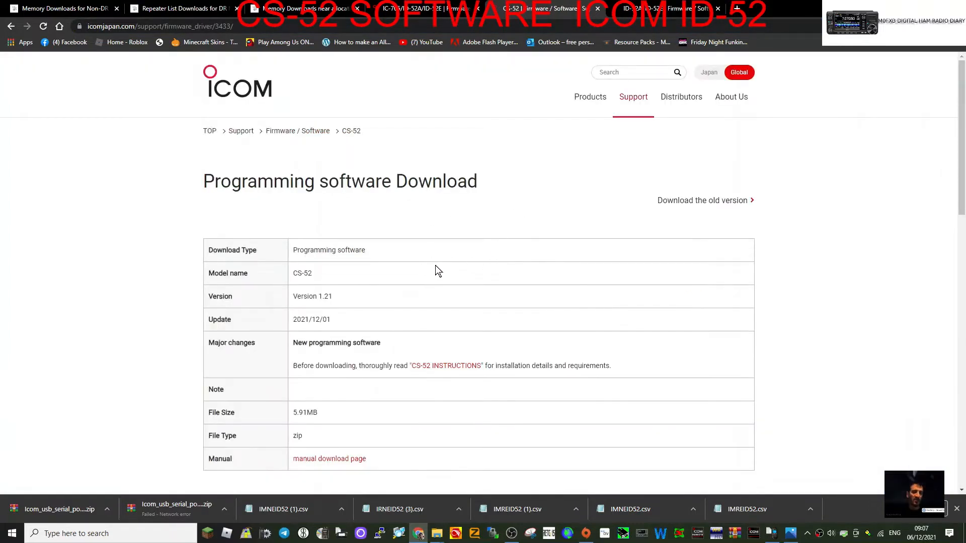
pyautogui.scroll(-3)
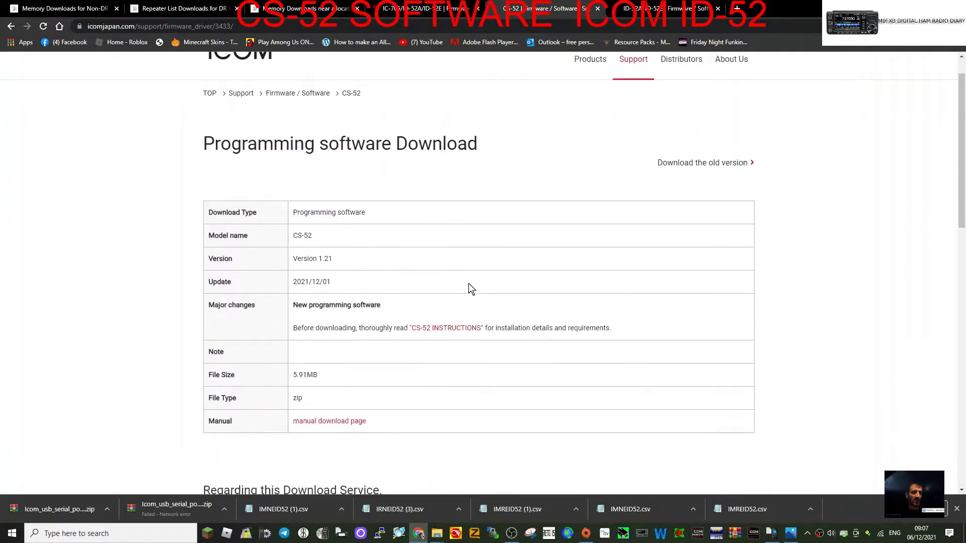
pyautogui.scroll(-3)
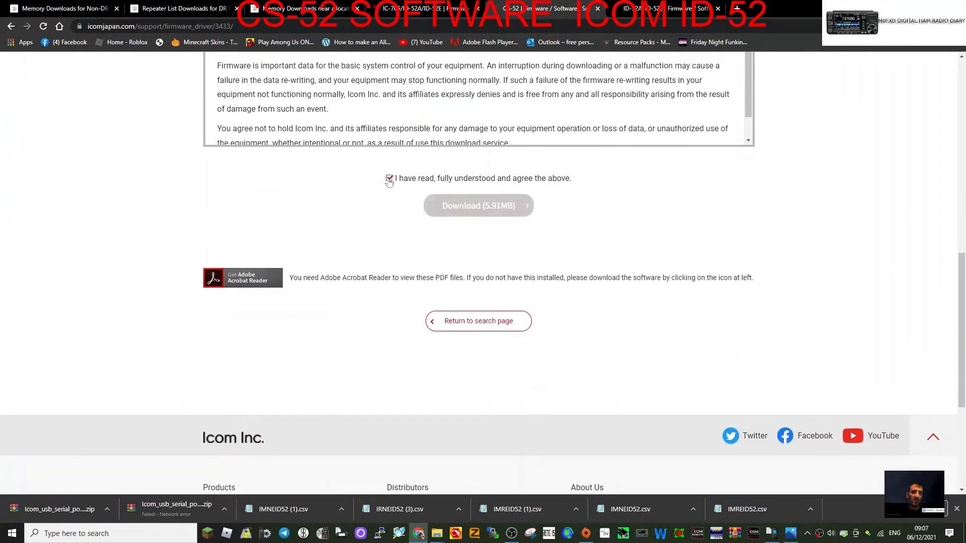
pyautogui.click(479, 205)
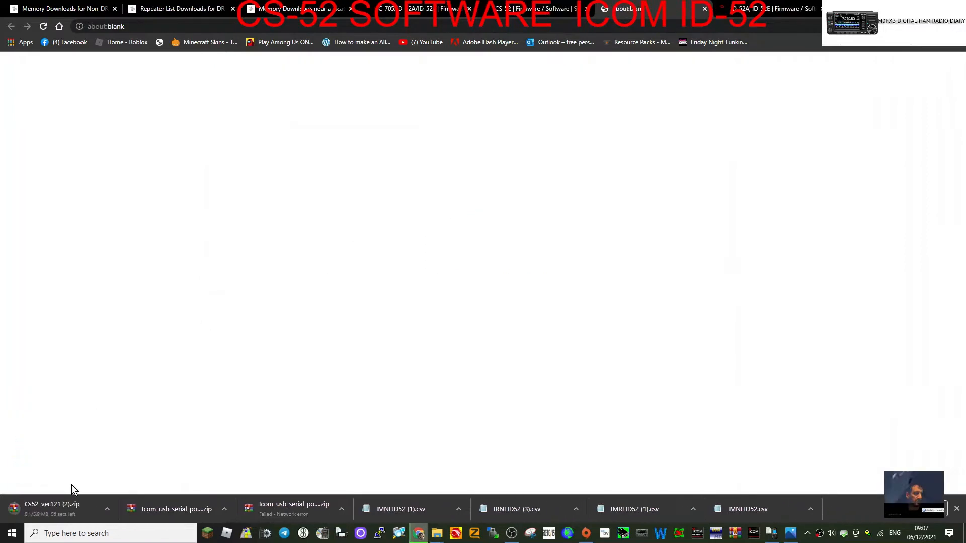
pyautogui.moveTo(68, 424)
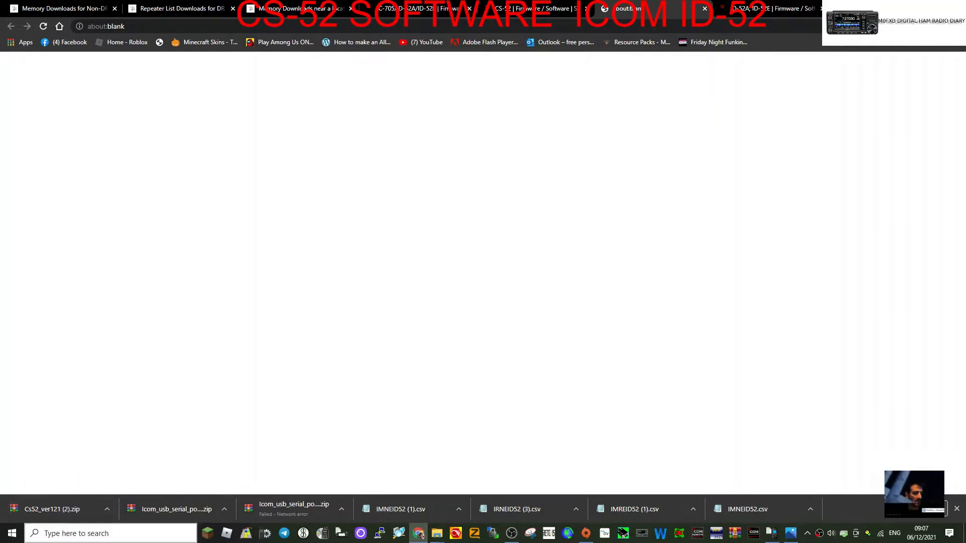
# Step: Run the CS-52 setup from the zip in WinRAR and uninstall the existing CS-52
pyautogui.click(52, 509)
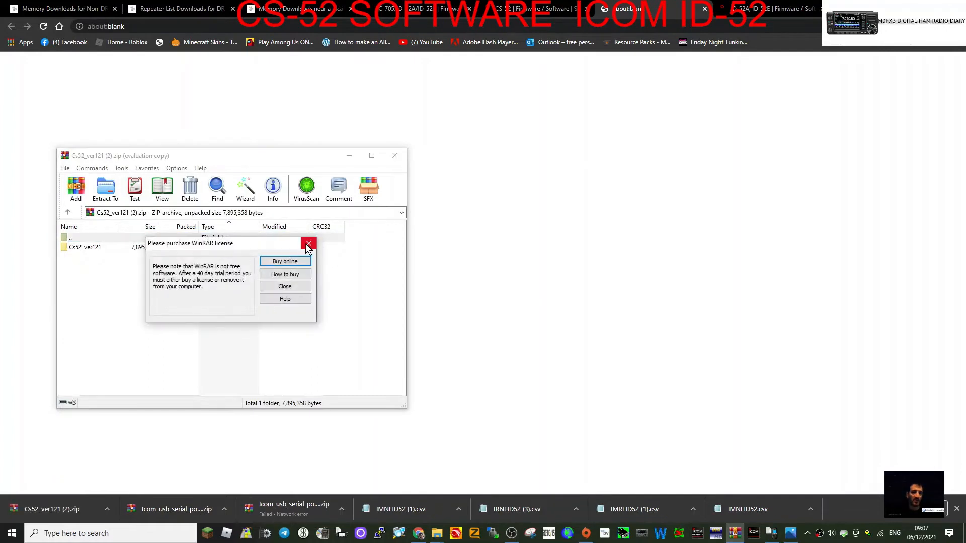
pyautogui.click(308, 244)
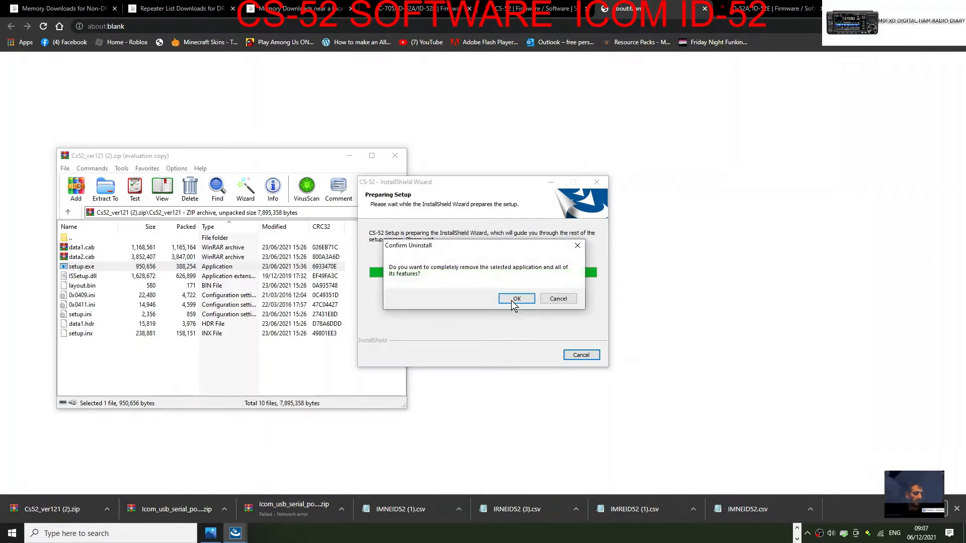
pyautogui.click(517, 298)
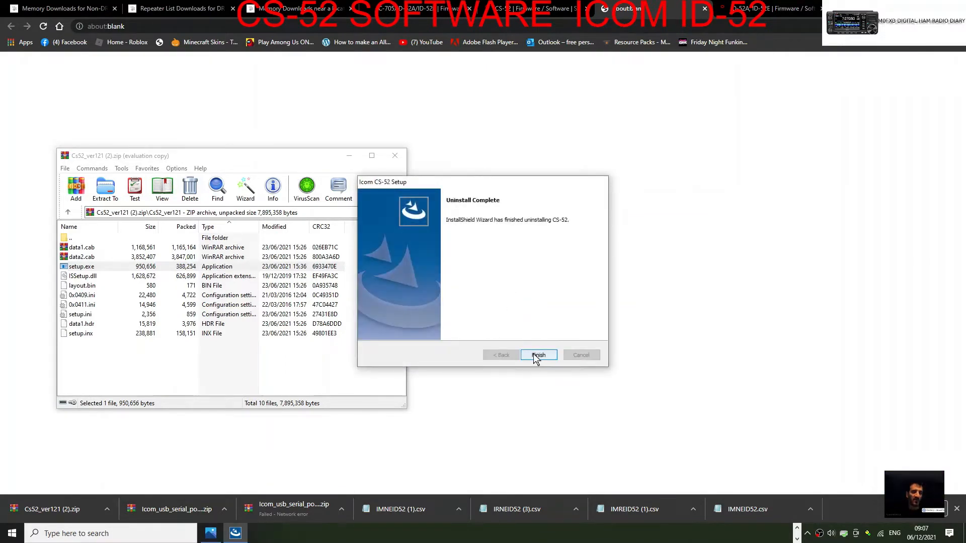
pyautogui.click(538, 355)
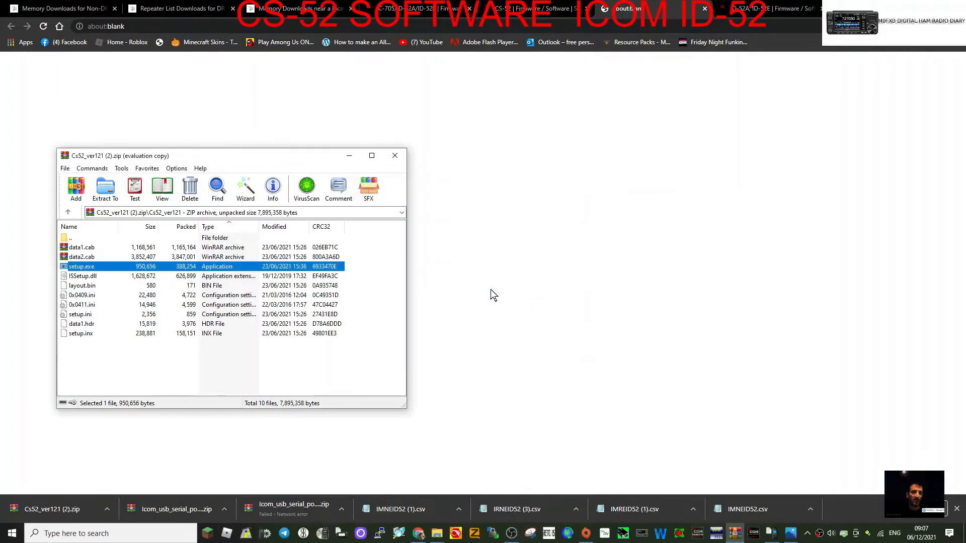
pyautogui.moveTo(98, 274)
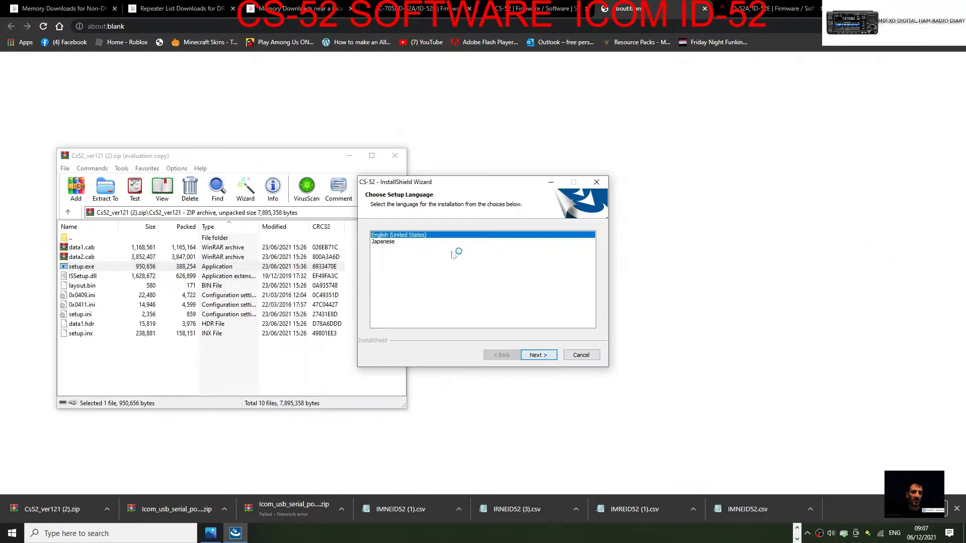
# Step: Complete the CS-52 InstallShield wizard in English and close the archive
pyautogui.click(539, 355)
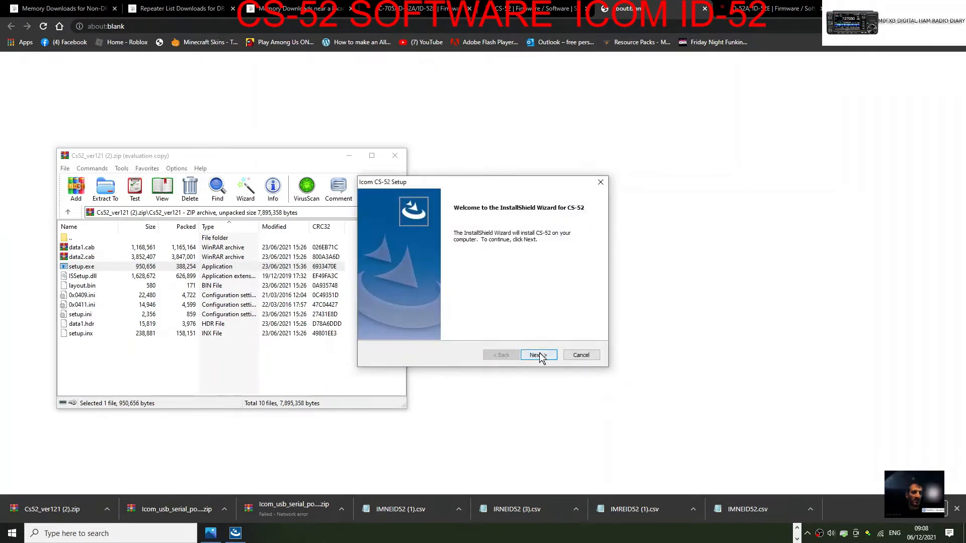
pyautogui.click(538, 354)
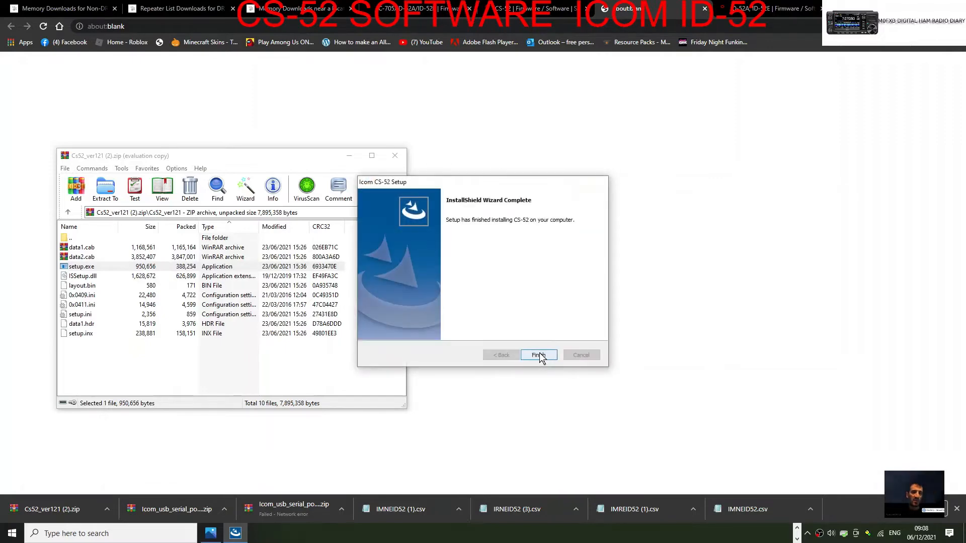
pyautogui.click(538, 354)
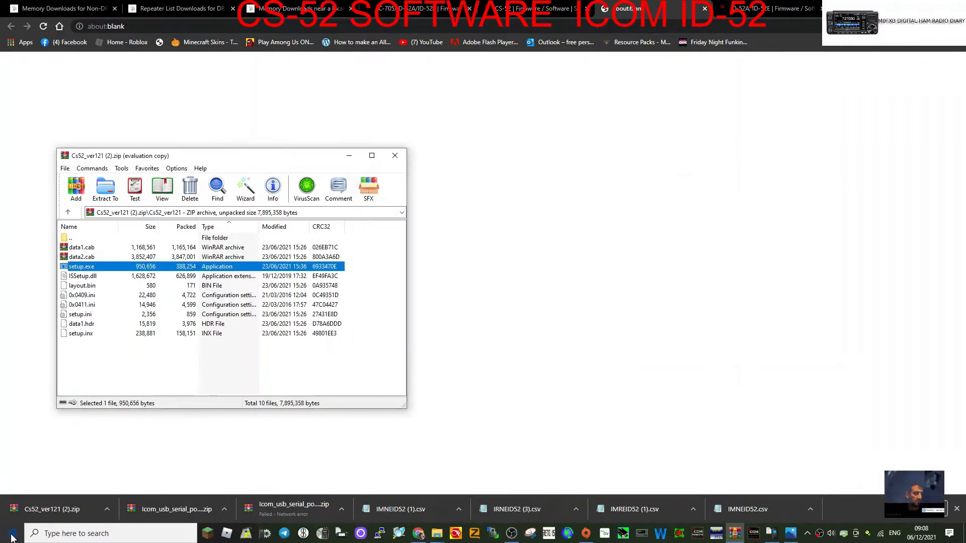
pyautogui.click(10, 531)
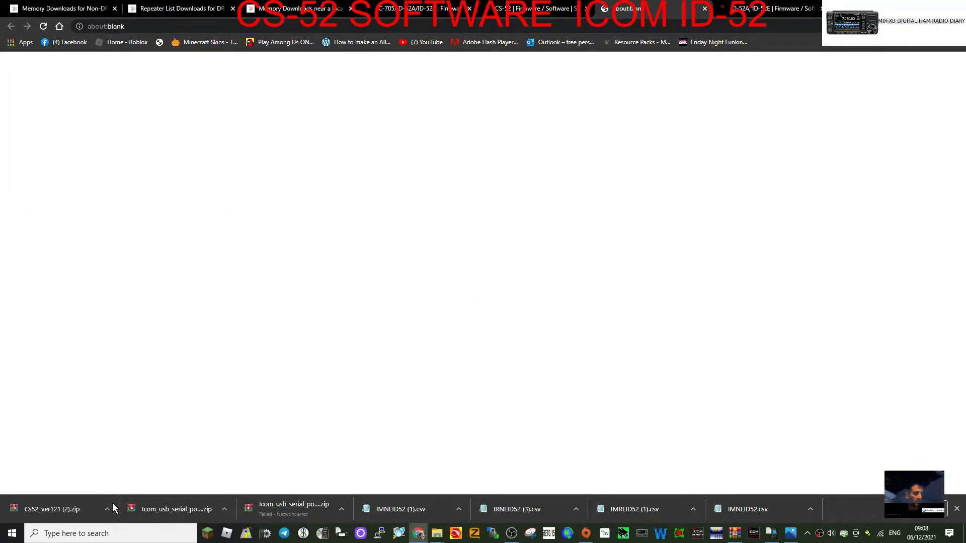
# Step: Launch CS-52, expand Repeater List group 21: HOTSPOT and review the MY HOTSPOT / PISTAR entry fields
pyautogui.click(9, 533)
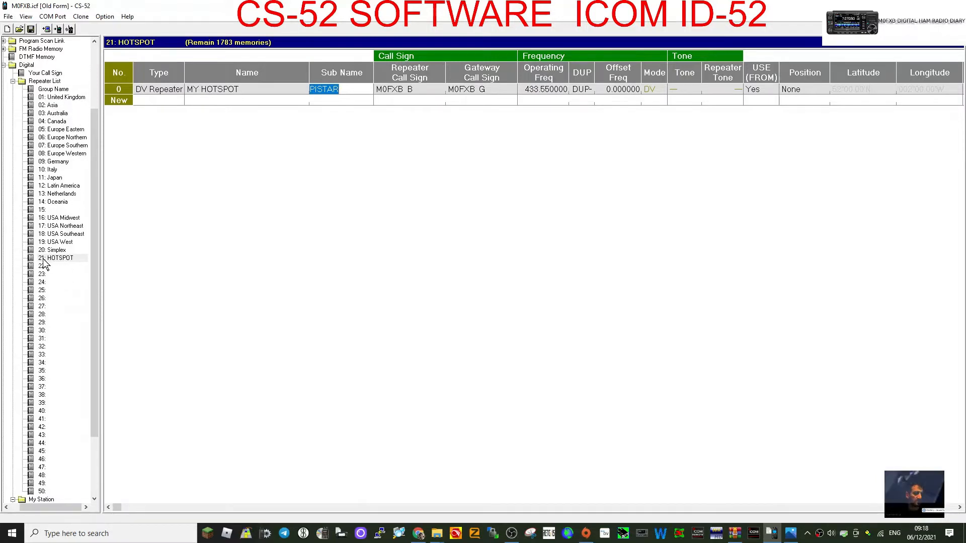
pyautogui.rightClick(55, 257)
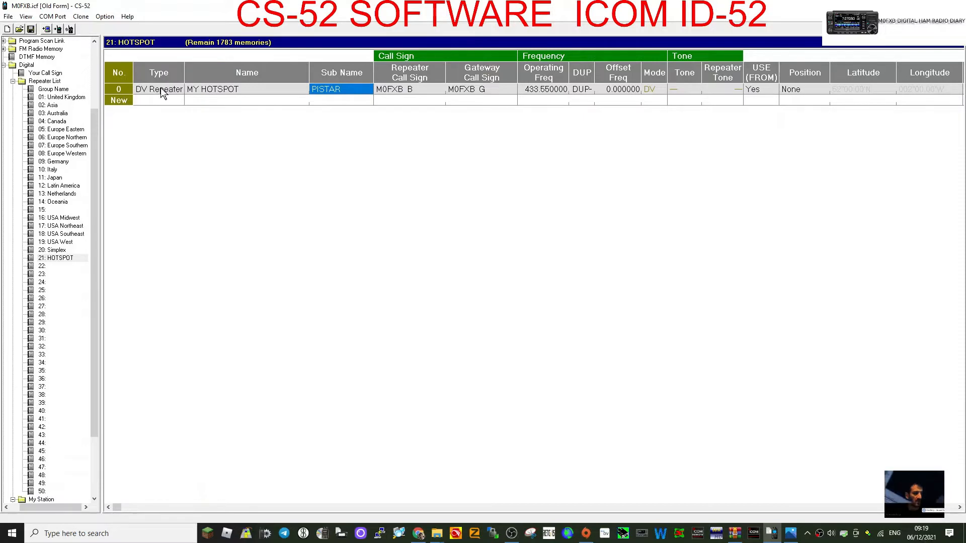
pyautogui.click(159, 89)
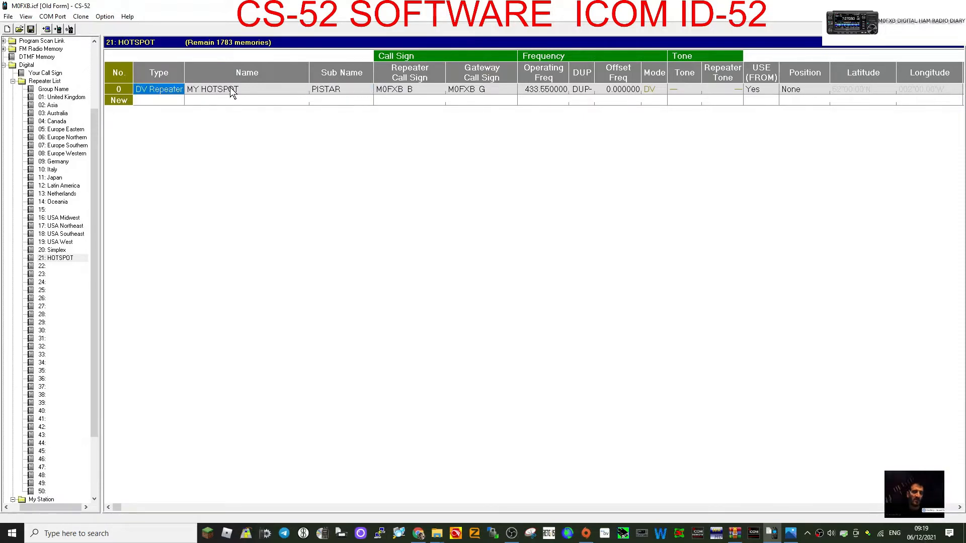
pyautogui.doubleClick(211, 88)
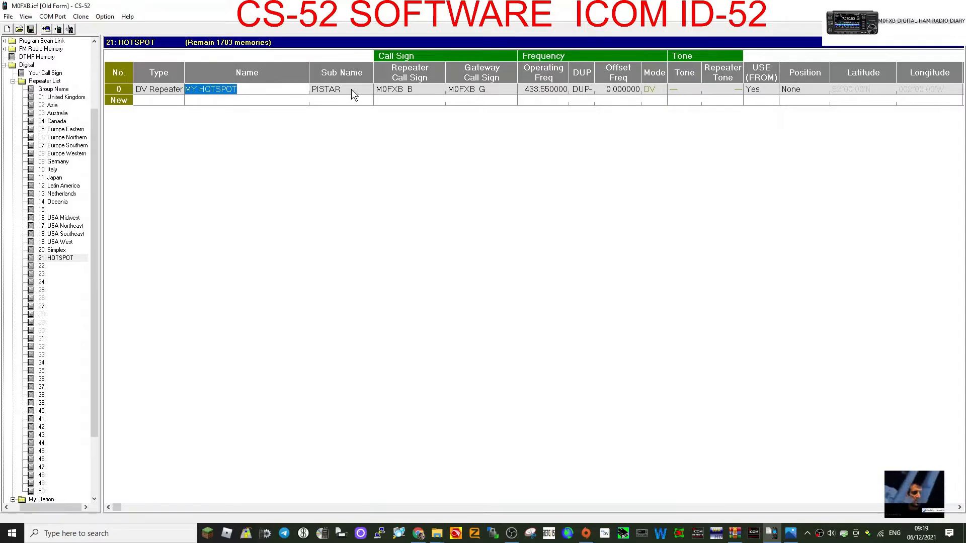
pyautogui.click(340, 88)
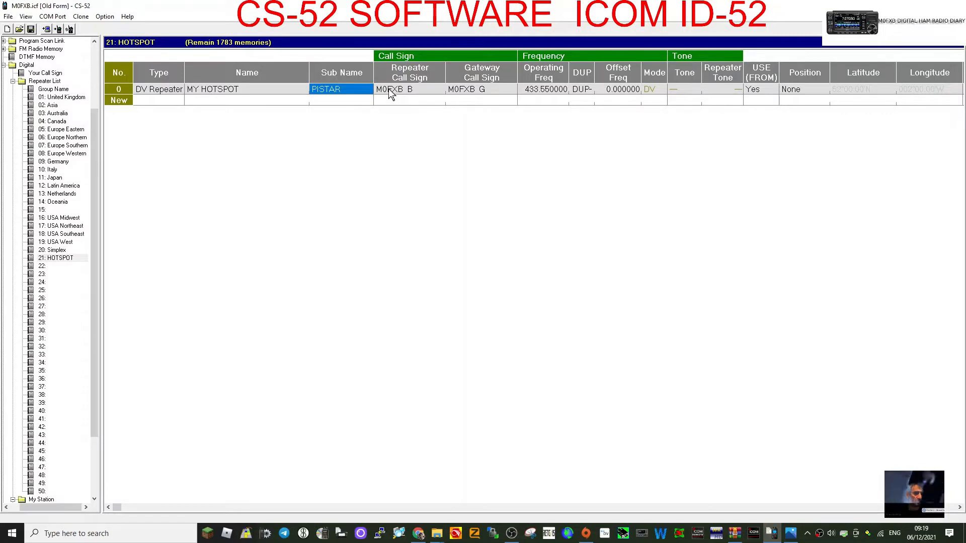
pyautogui.click(399, 89)
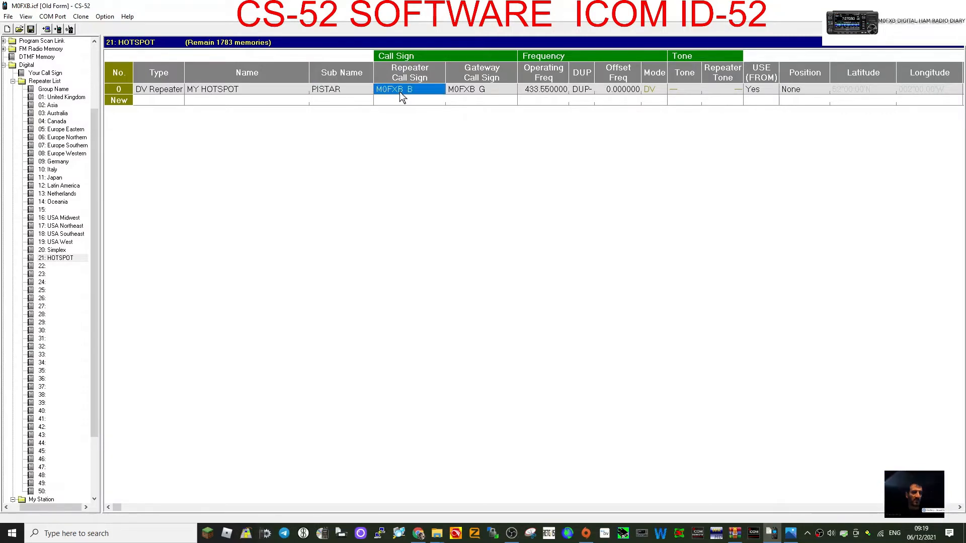
pyautogui.moveTo(491, 80)
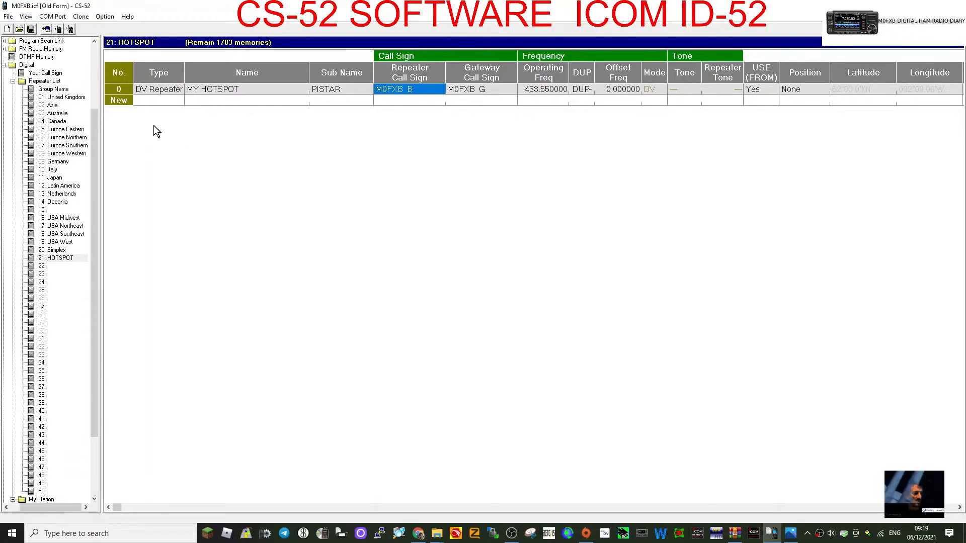
pyautogui.moveTo(139, 263)
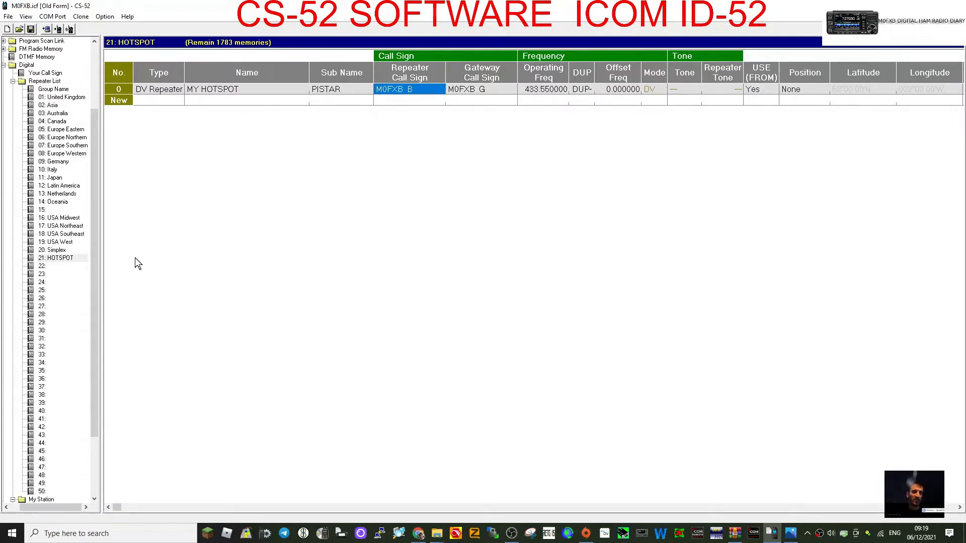
pyautogui.moveTo(129, 125)
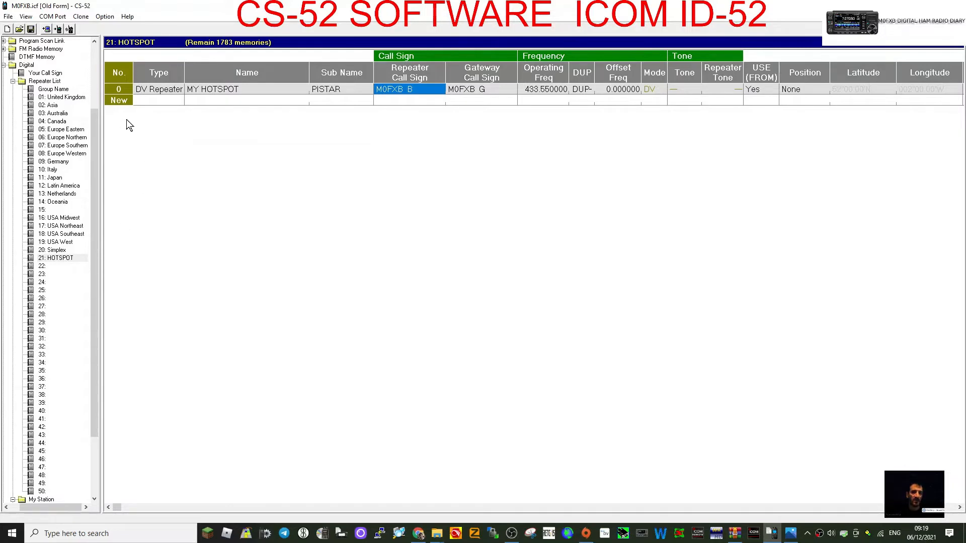
pyautogui.moveTo(121, 107)
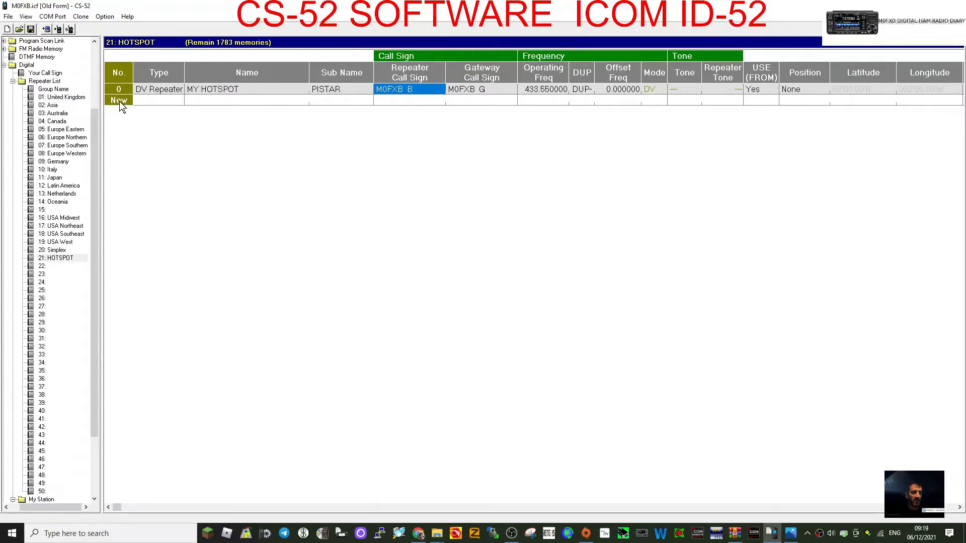
# Step: Create a new DV Repeater row named OPENJSPOT with sub name HOME and its call signs
pyautogui.click(158, 101)
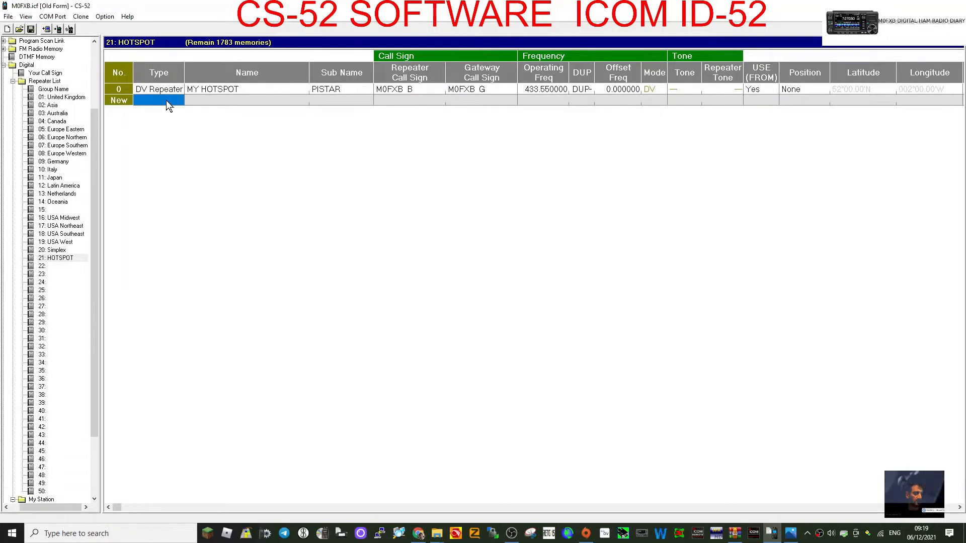
pyautogui.click(159, 99)
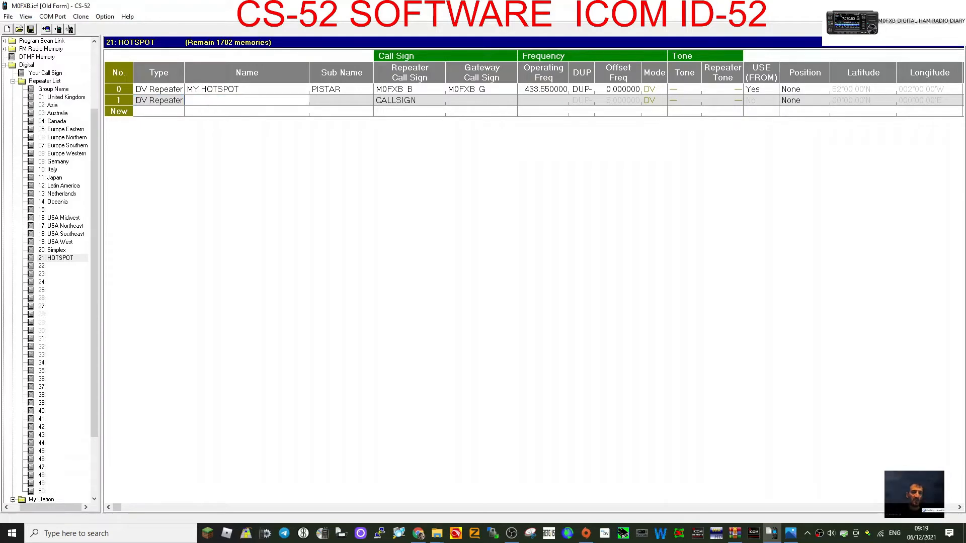
pyautogui.write('OPENJSPOT')
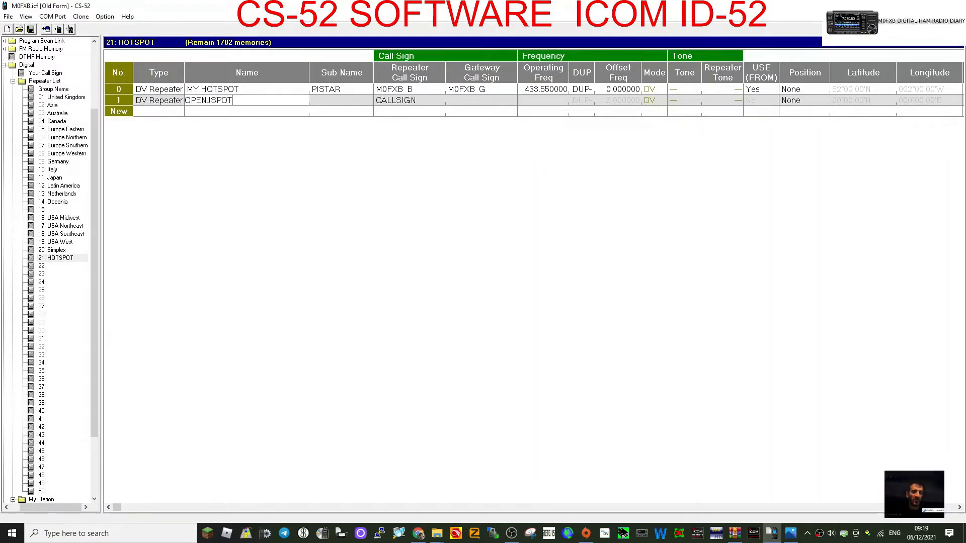
pyautogui.click(340, 99)
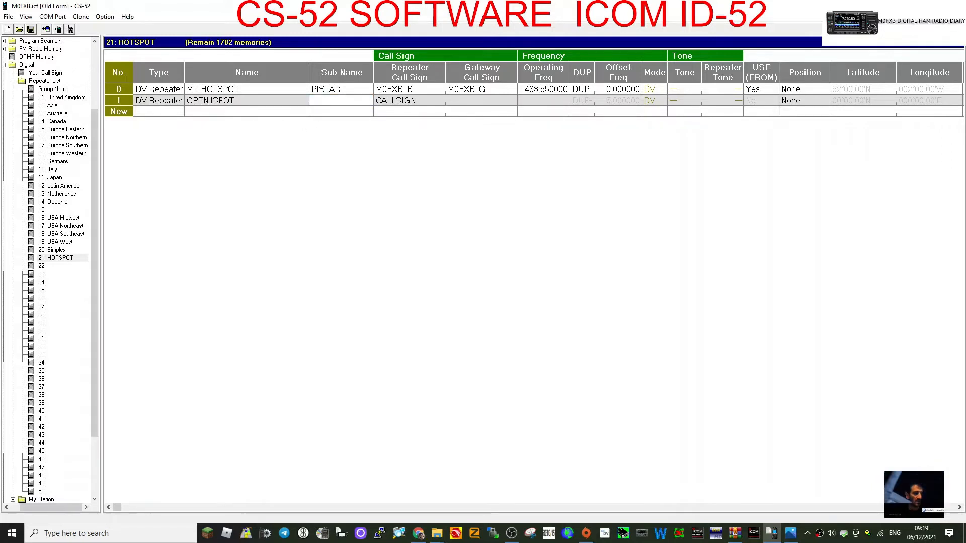
pyautogui.write('HOME')
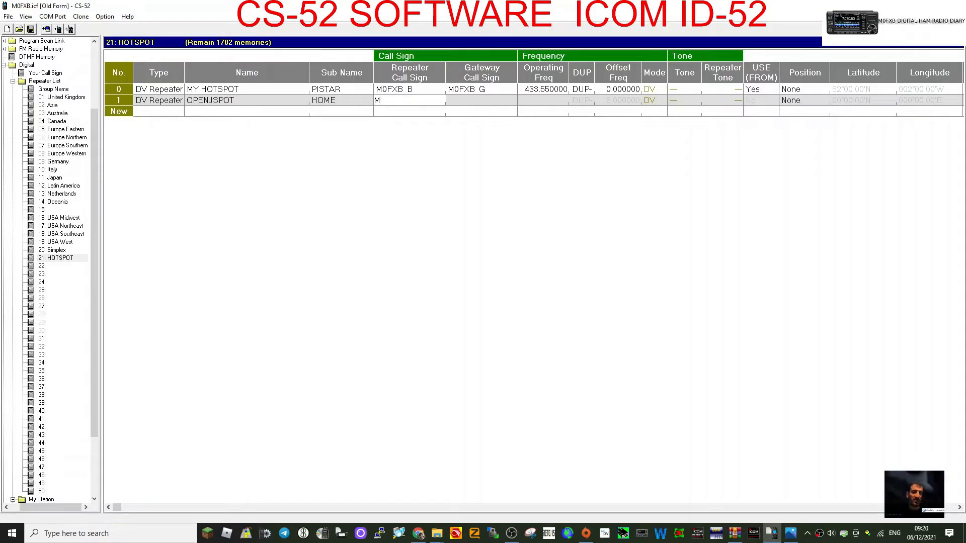
pyautogui.write('0FXB P')
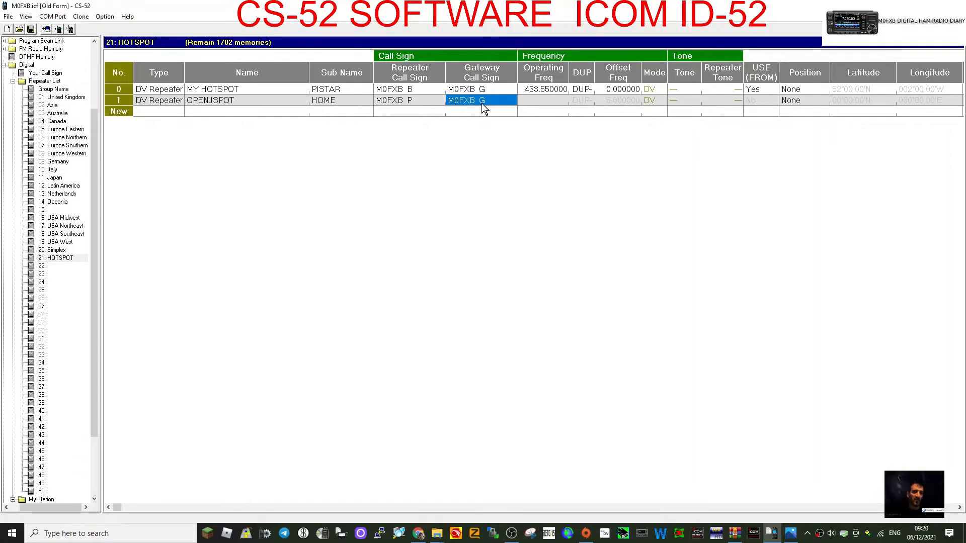
# Step: Set the new entry's frequency to 433.900 with DUP- and USE Yes
pyautogui.click(542, 100)
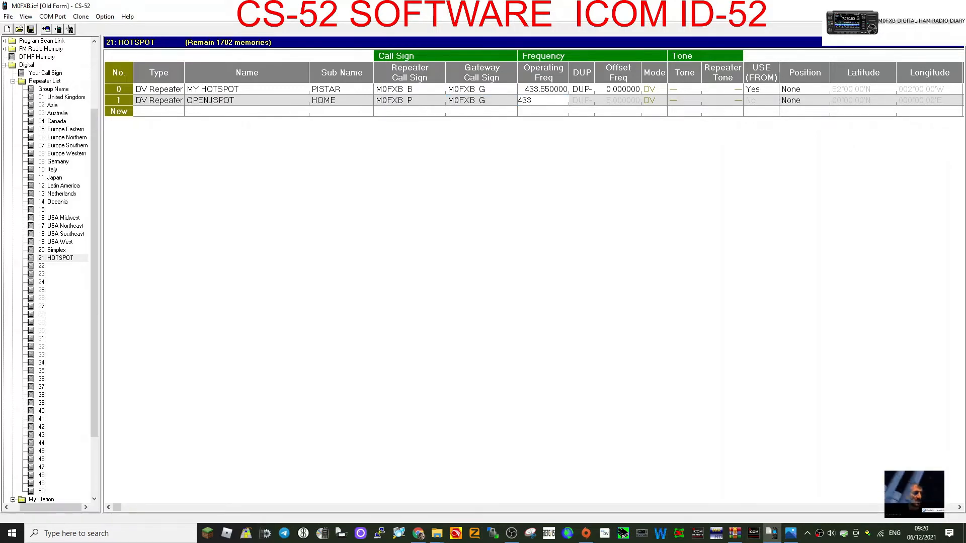
pyautogui.write('433.900')
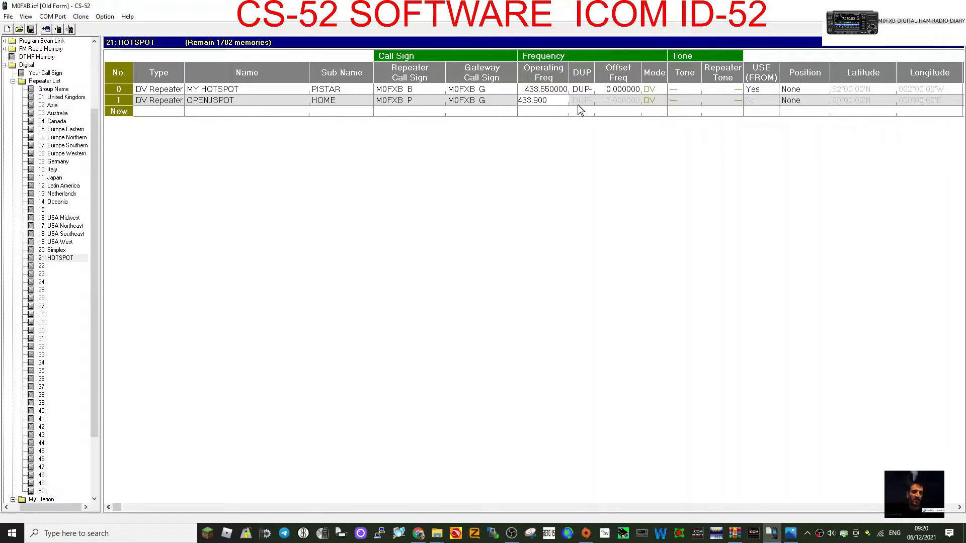
pyautogui.click(620, 100)
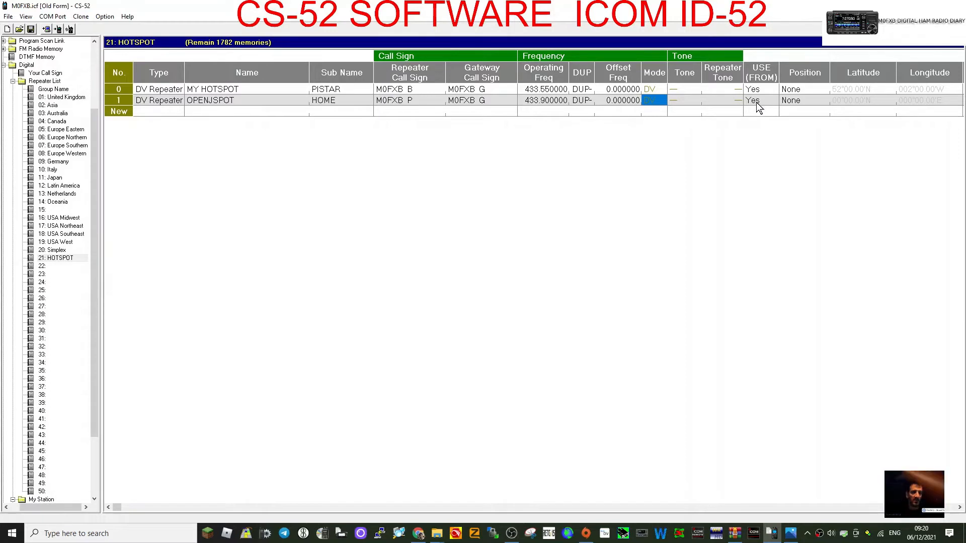
pyautogui.moveTo(838, 104)
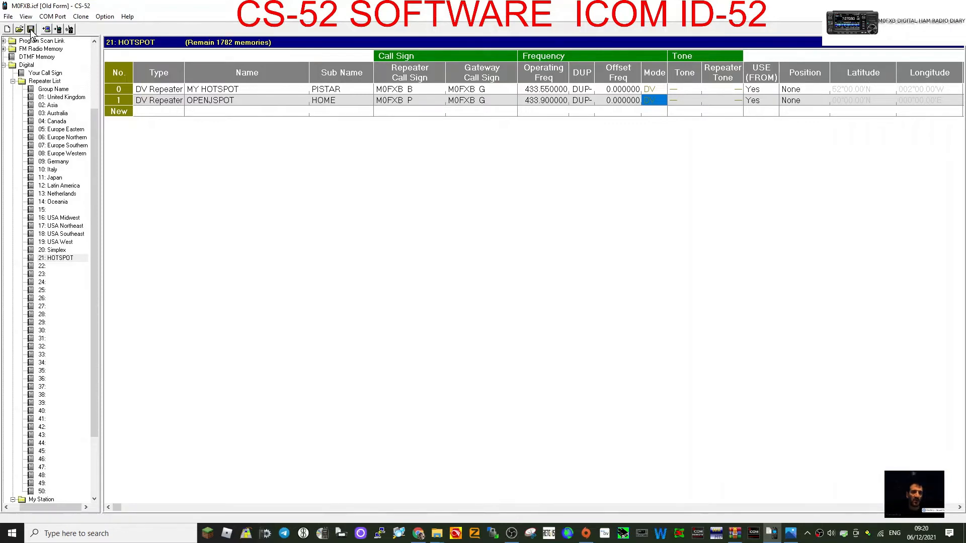
# Step: Save the file in the old format, glance at COM Port and Clone menus, and rename the entry to OPENSPOT
pyautogui.click(32, 32)
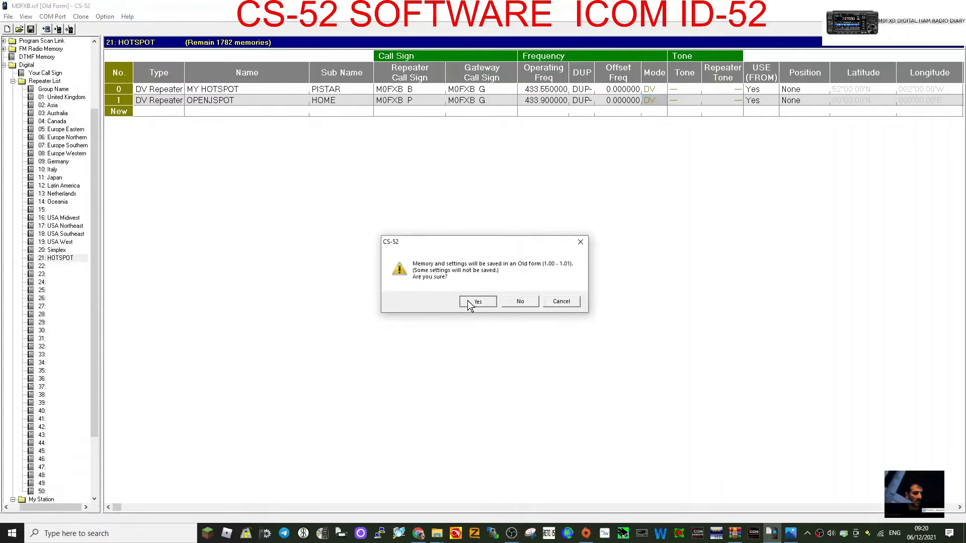
pyautogui.click(477, 302)
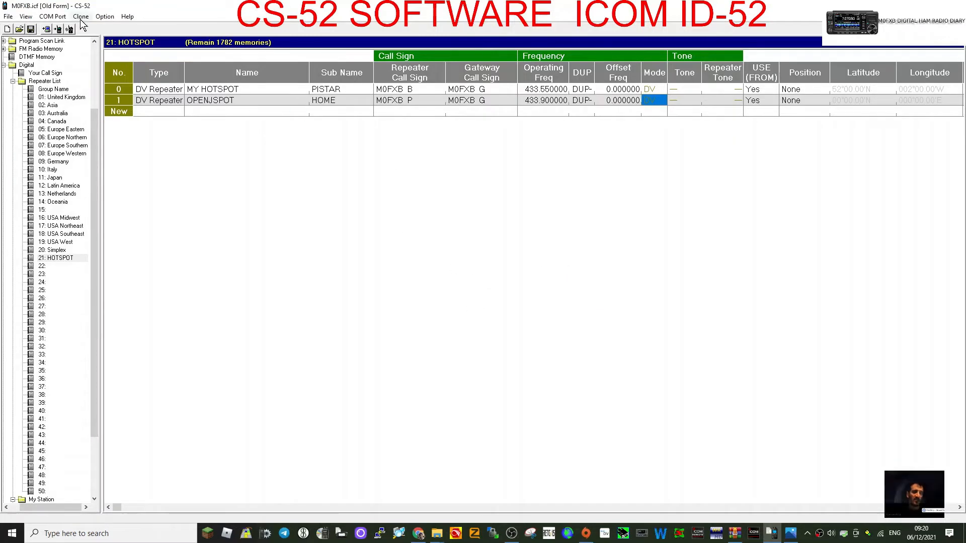
pyautogui.click(46, 16)
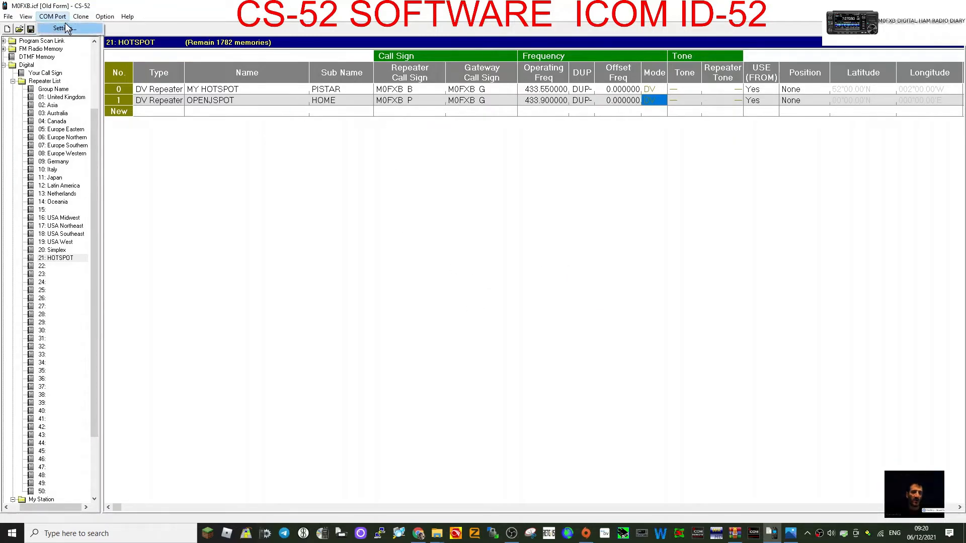
pyautogui.click(81, 17)
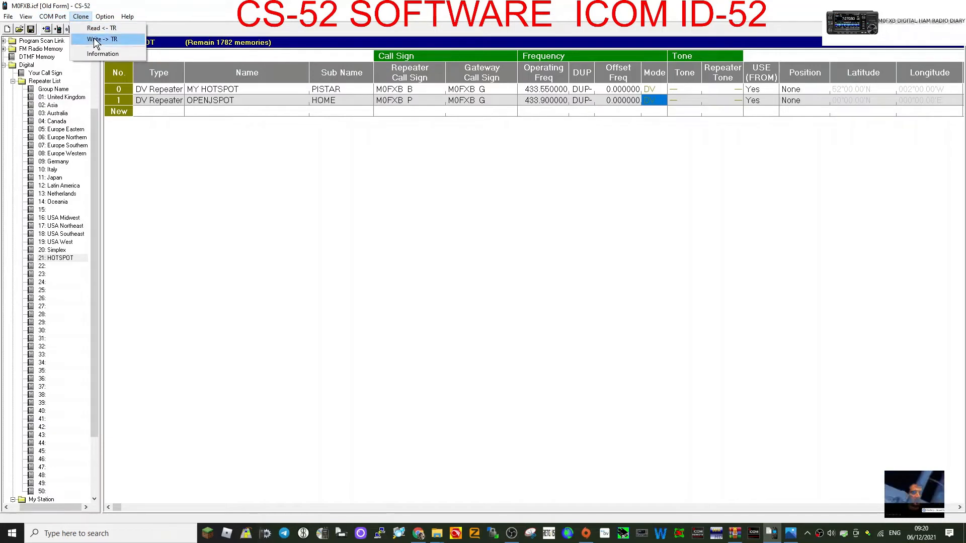
pyautogui.click(101, 39)
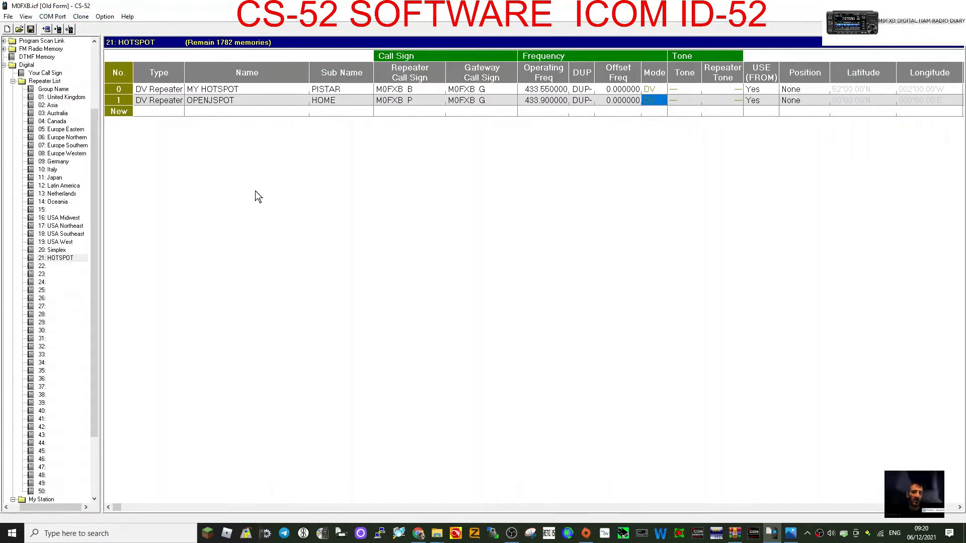
pyautogui.moveTo(213, 195)
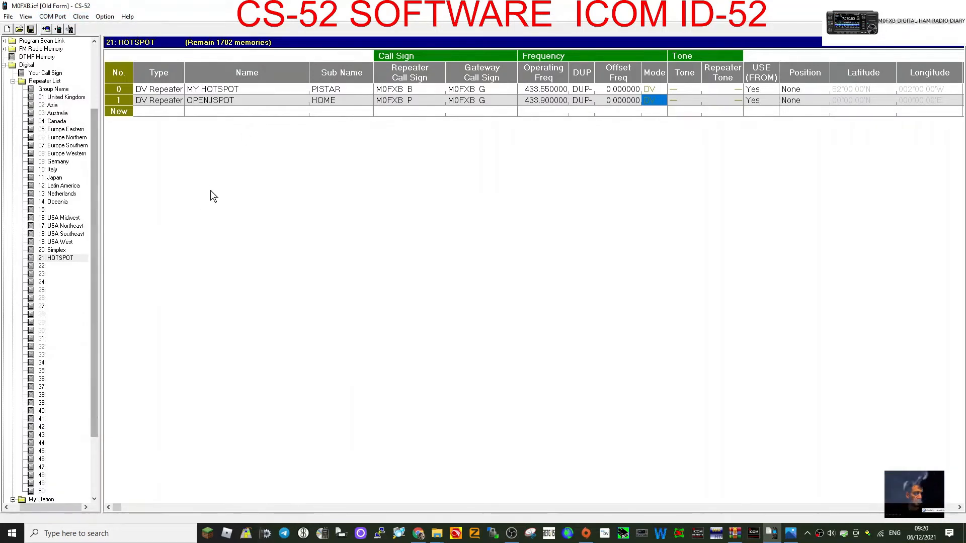
pyautogui.moveTo(301, 236)
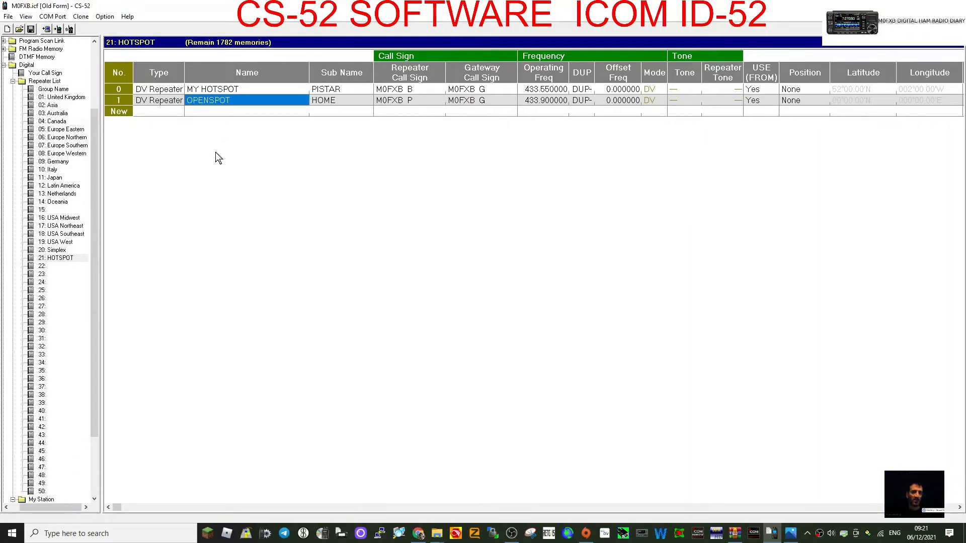
pyautogui.doubleClick(208, 100)
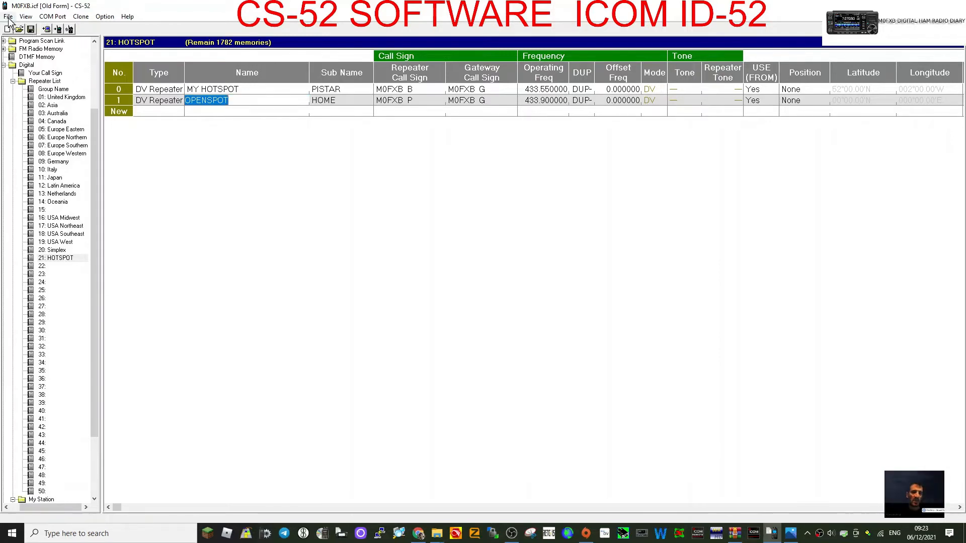
pyautogui.click(8, 17)
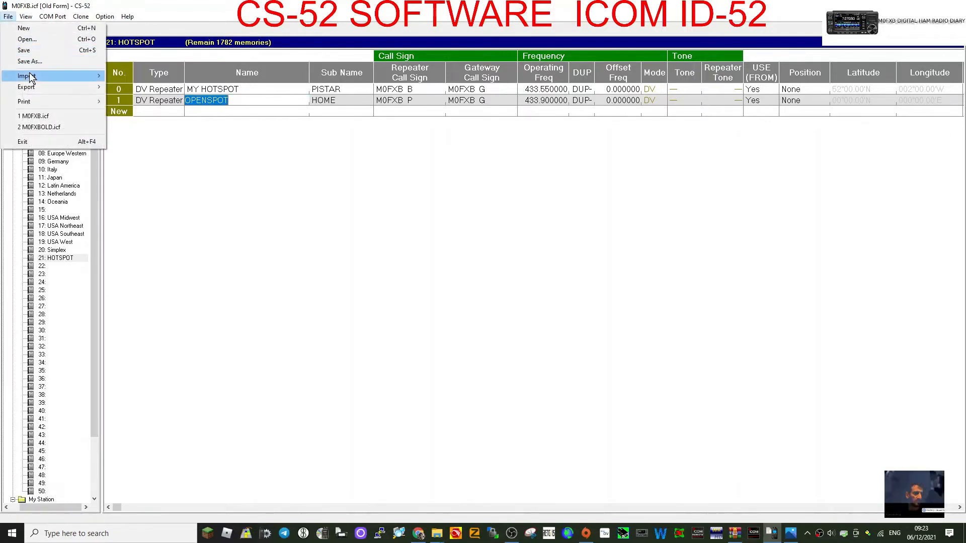
pyautogui.click(25, 76)
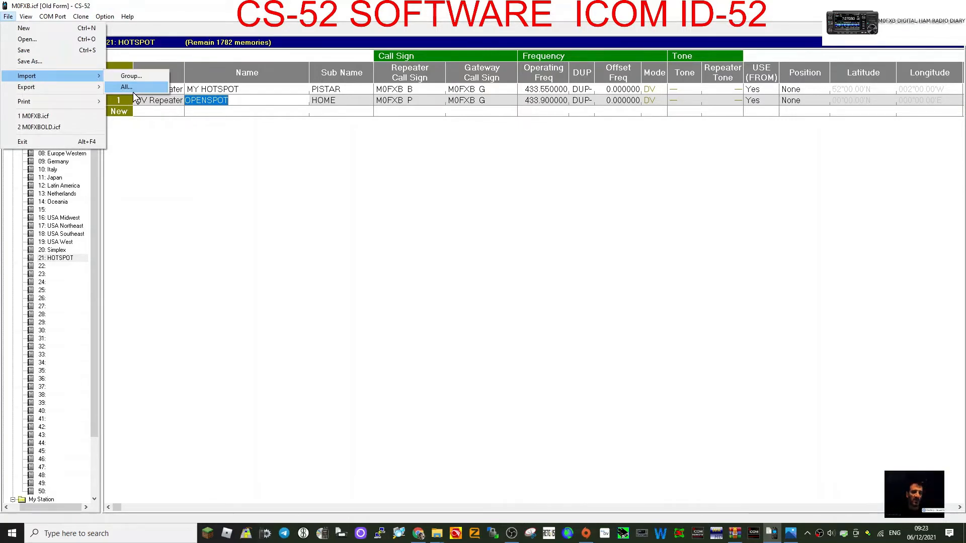
pyautogui.click(125, 87)
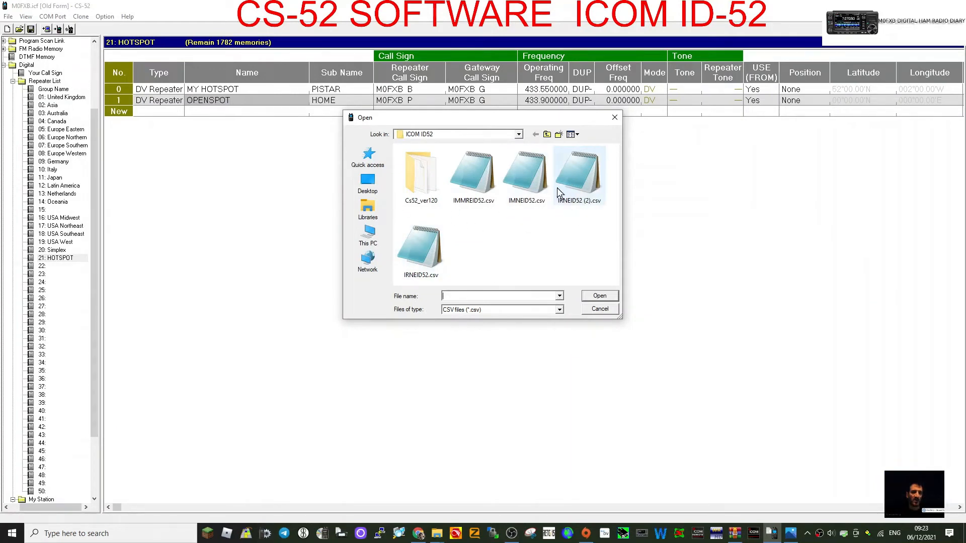
pyautogui.moveTo(588, 176)
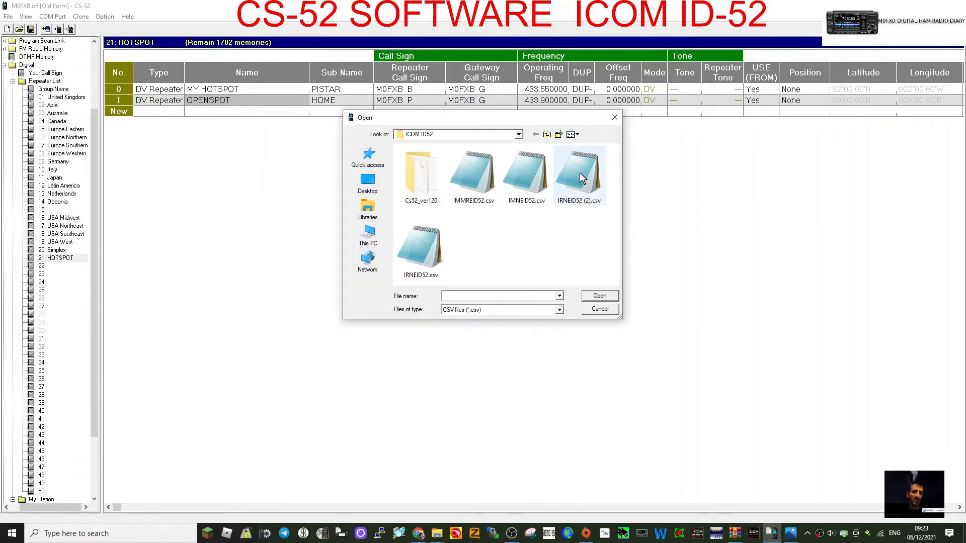
pyautogui.click(599, 295)
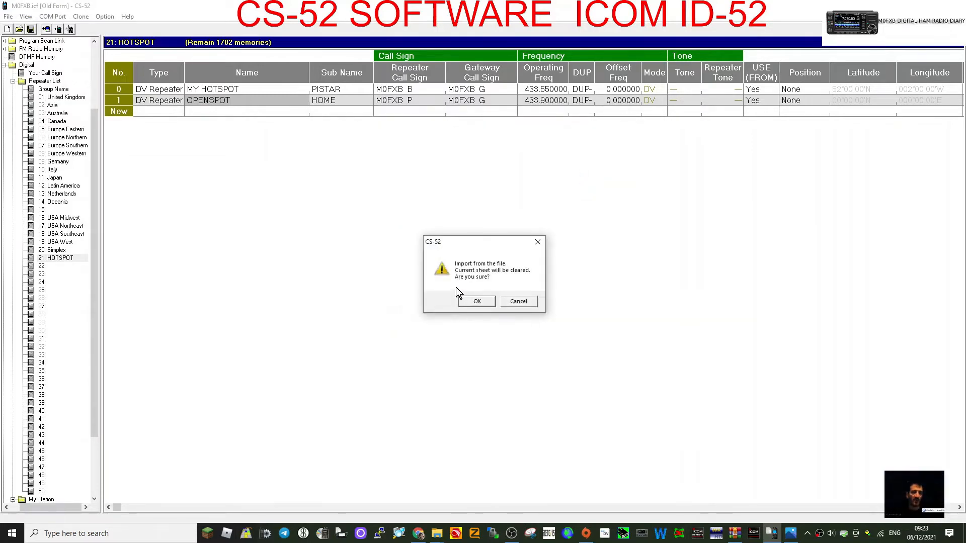
pyautogui.moveTo(419, 272)
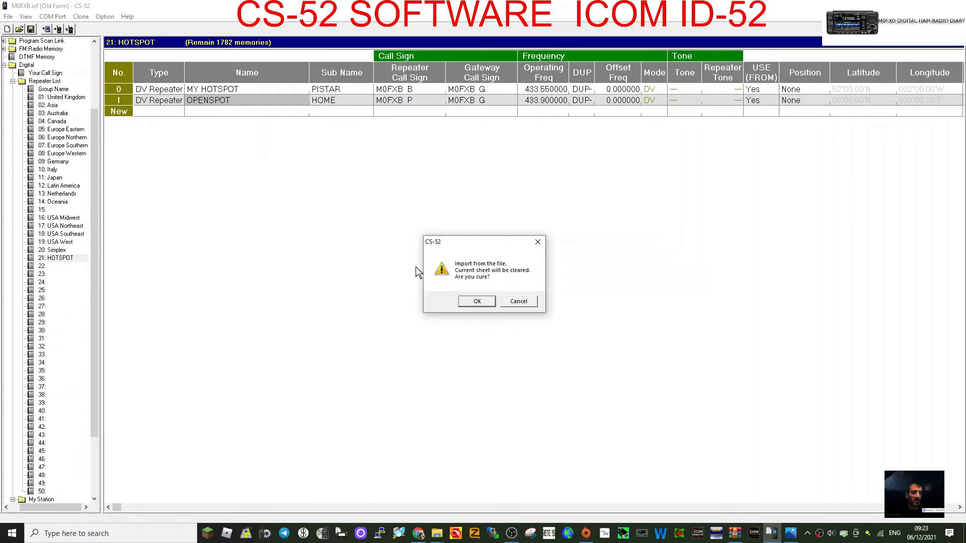
pyautogui.moveTo(415, 293)
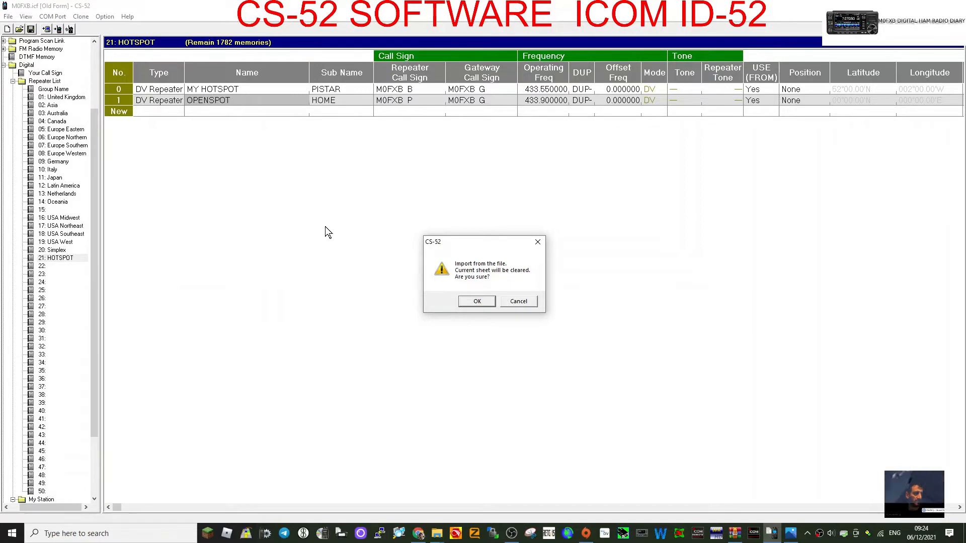
pyautogui.moveTo(491, 267)
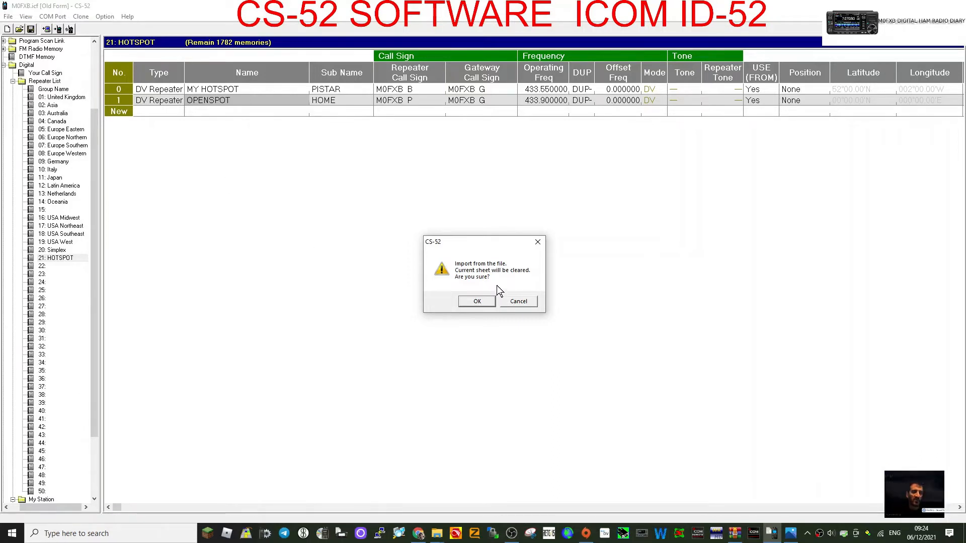
pyautogui.click(477, 302)
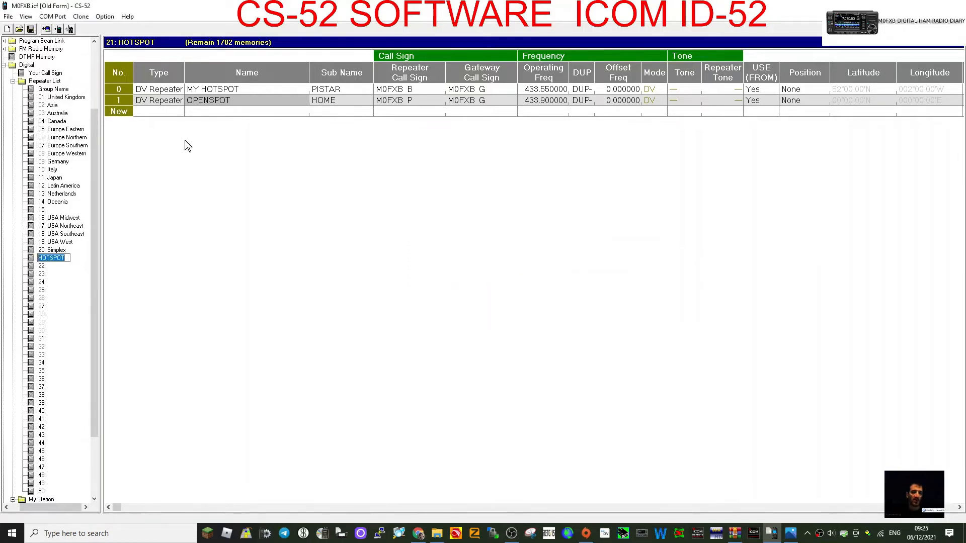
# Step: Export the HOTSPOT repeater group to a CSV file named MYEXPORT2
pyautogui.click(7, 17)
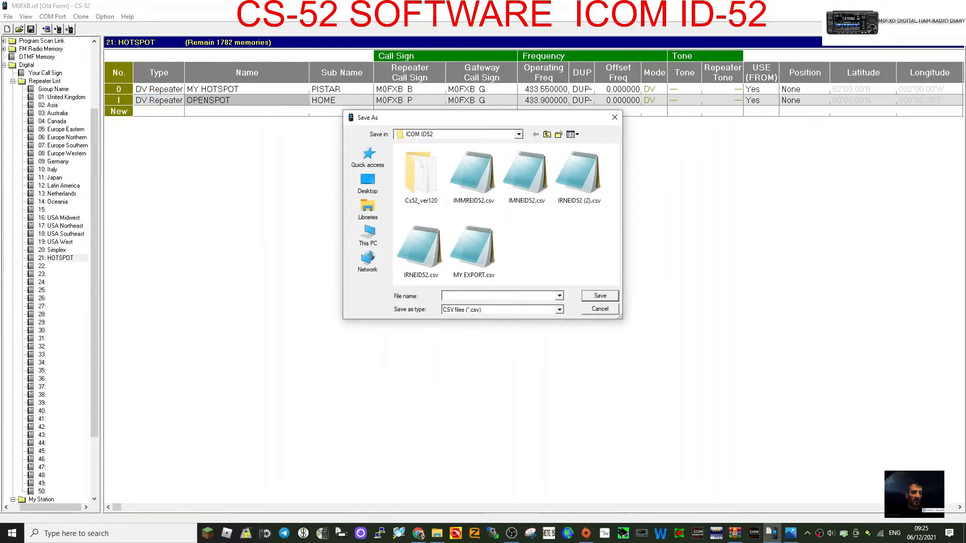
pyautogui.write('MYEXPORT2')
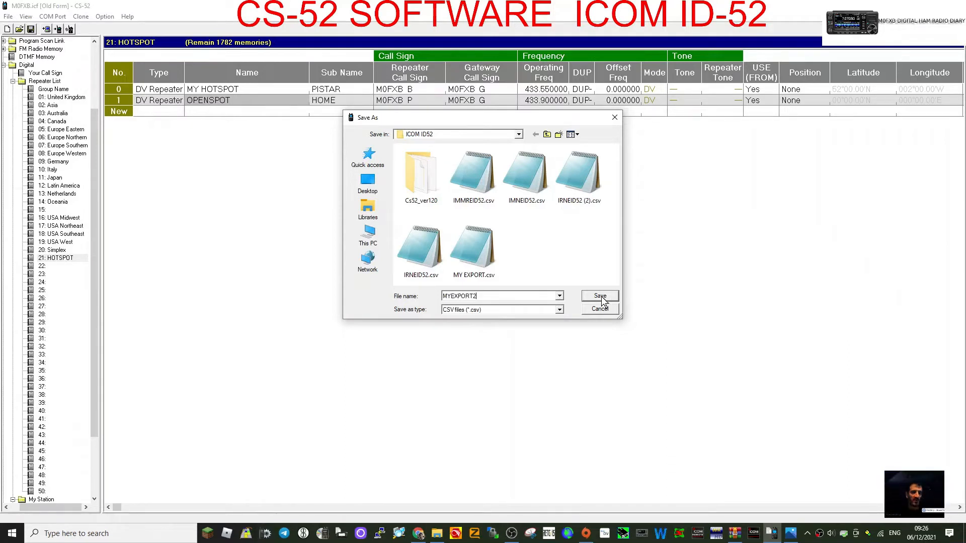
pyautogui.click(599, 296)
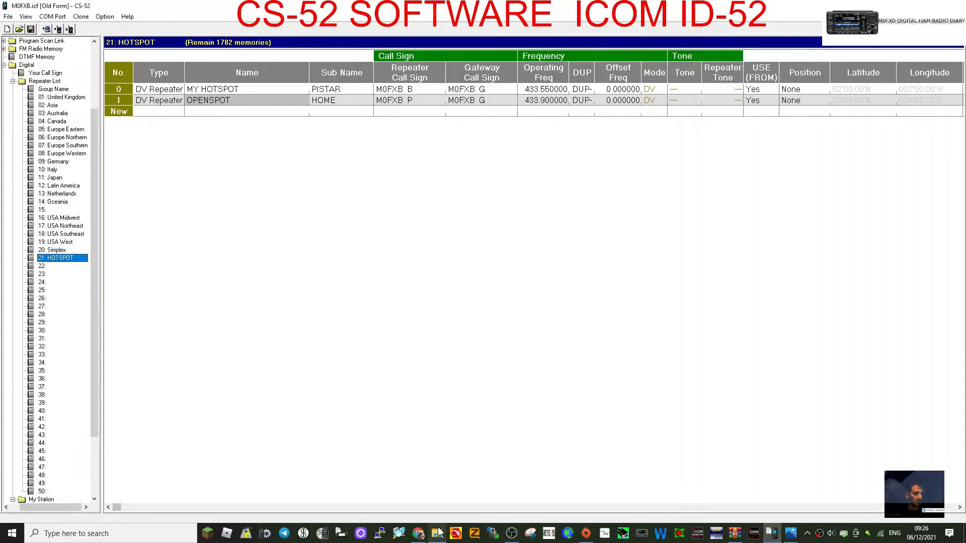
# Step: Locate MYEXPORT2.csv in the ICOM ID52 folder and view it in Notepad
pyautogui.click(436, 533)
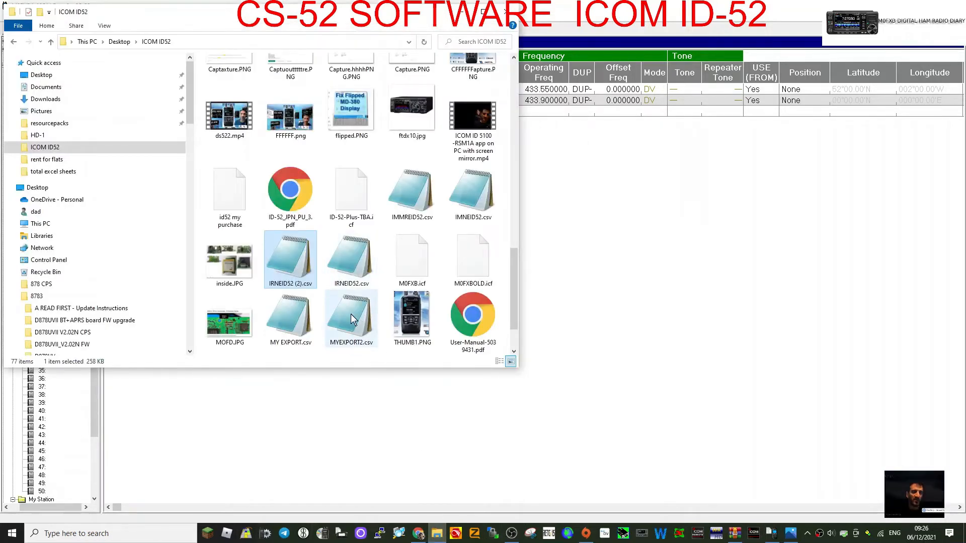
pyautogui.doubleClick(351, 314)
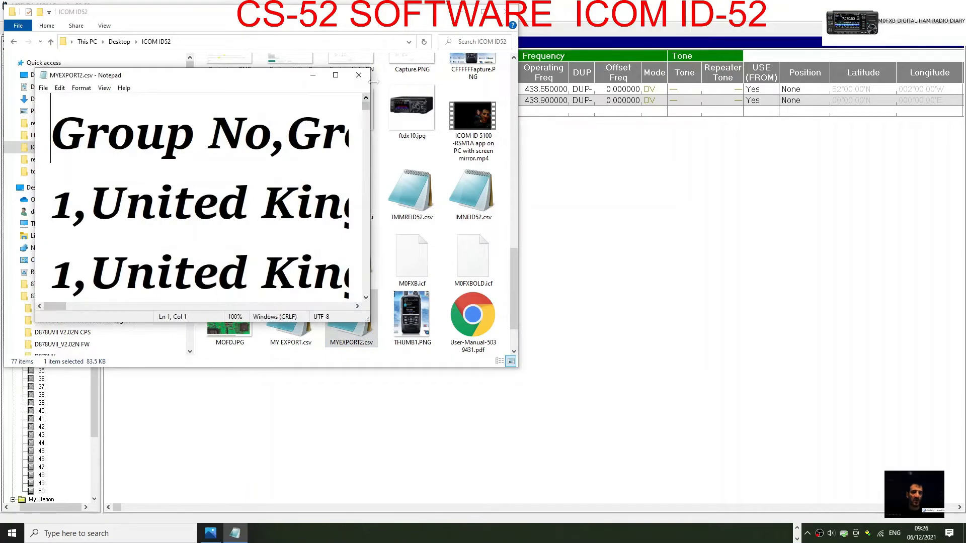
# Step: Return to the CS-52 file and show the '00: 00-99' memory group of GB3 FM repeaters
pyautogui.click(358, 75)
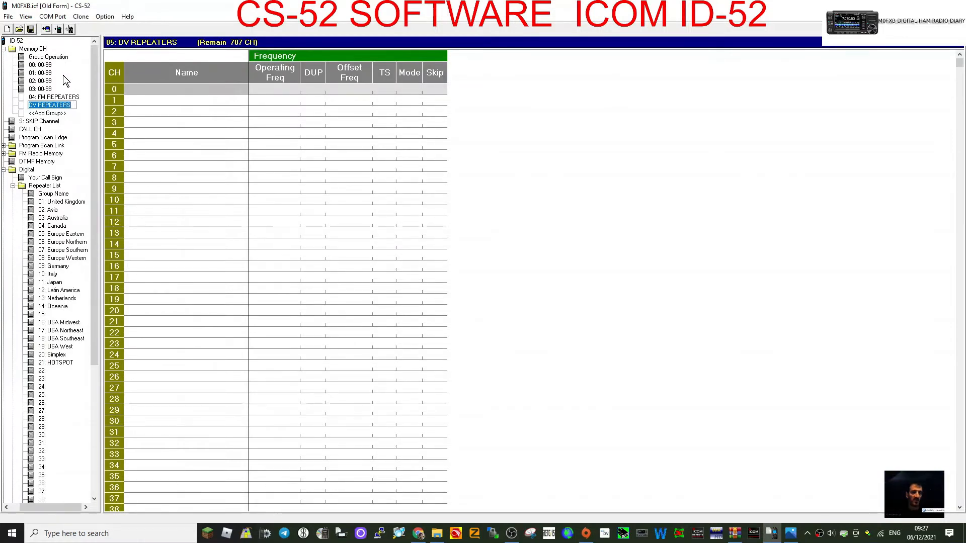
pyautogui.moveTo(38, 74)
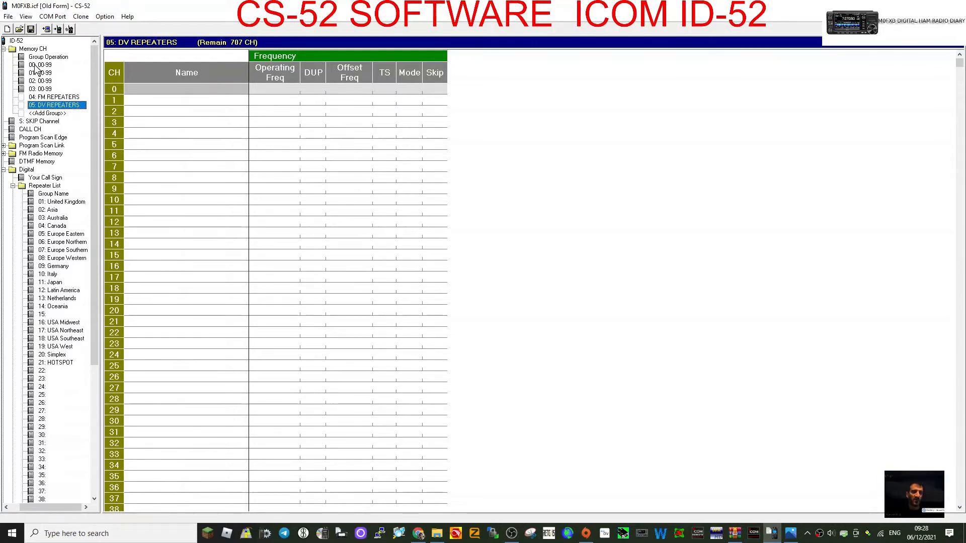
pyautogui.moveTo(47, 72)
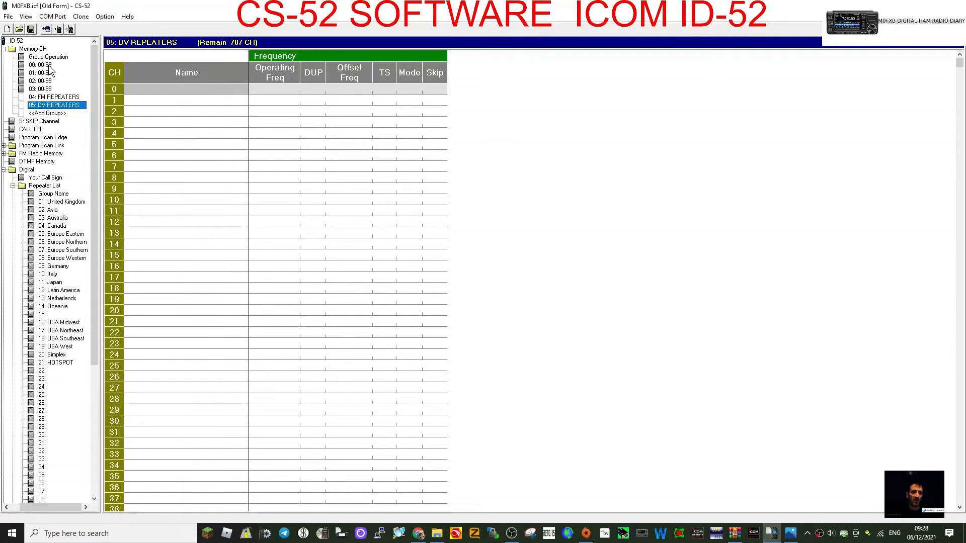
pyautogui.click(35, 65)
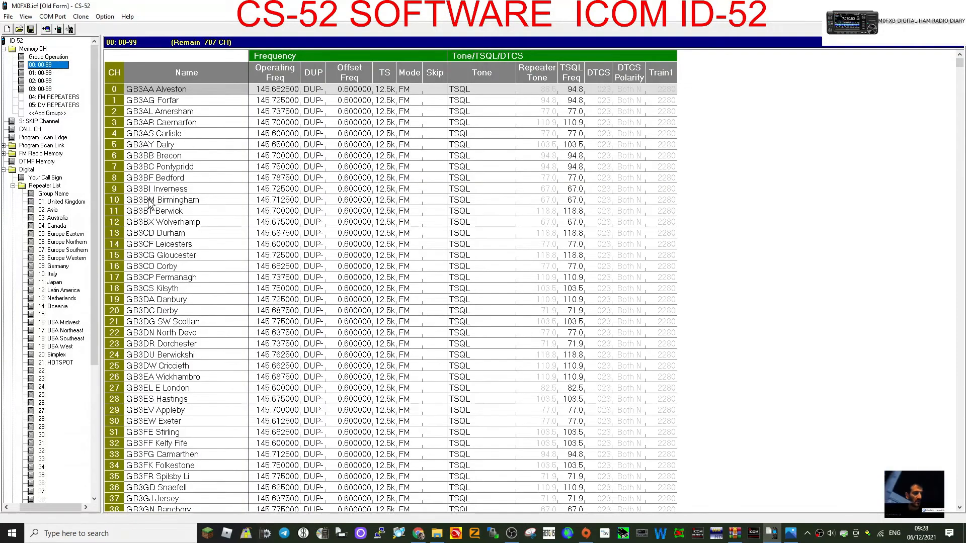
pyautogui.moveTo(191, 305)
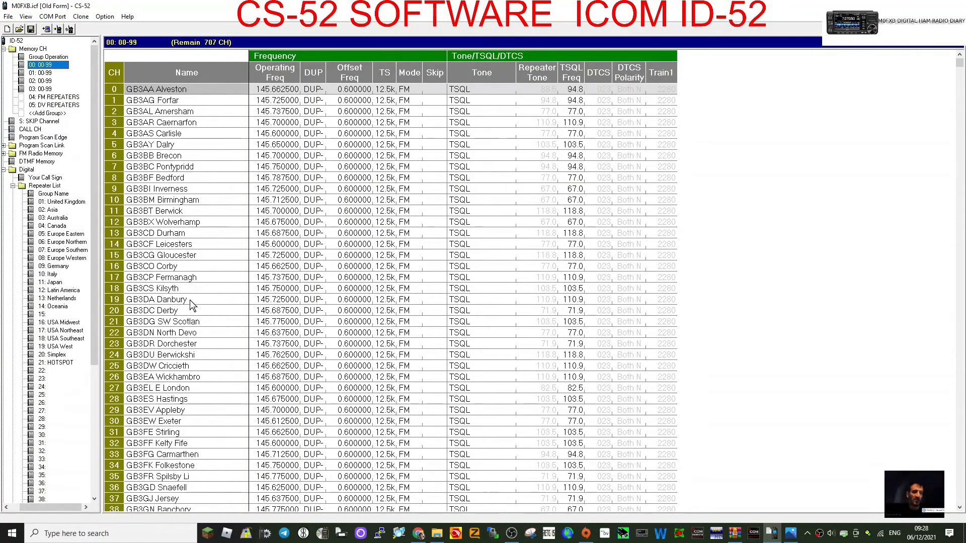
pyautogui.moveTo(227, 271)
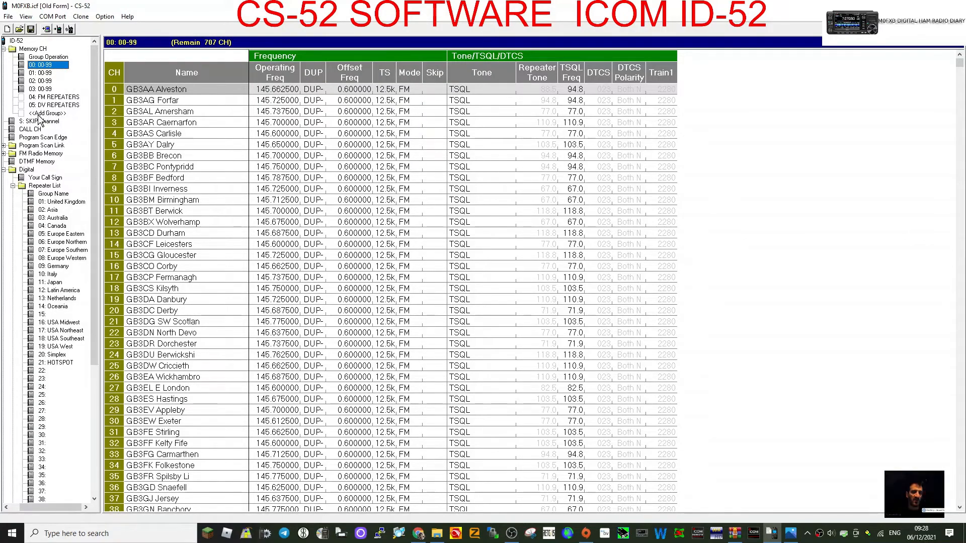
# Step: Add memory group 06 and rename it SIMPLEX CHANNELS
pyautogui.click(48, 113)
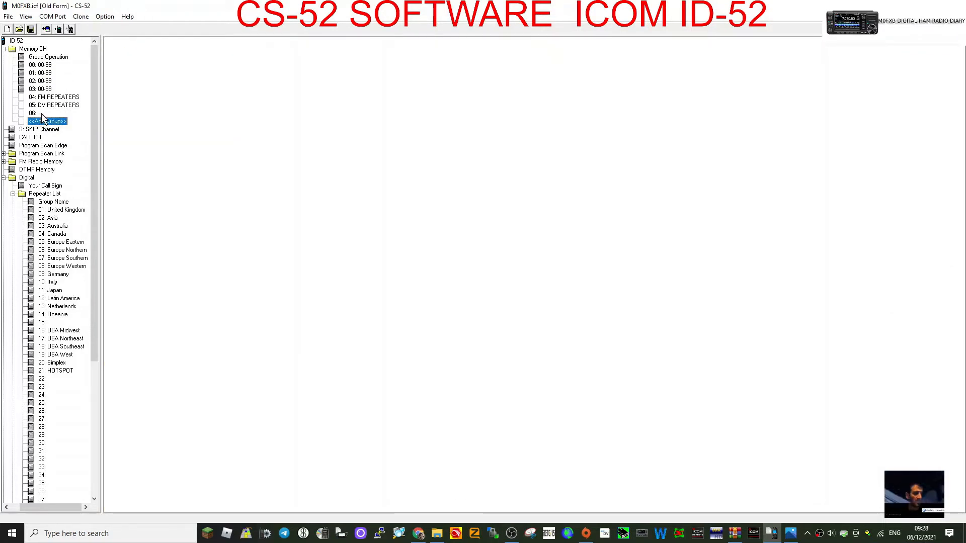
pyautogui.click(31, 113)
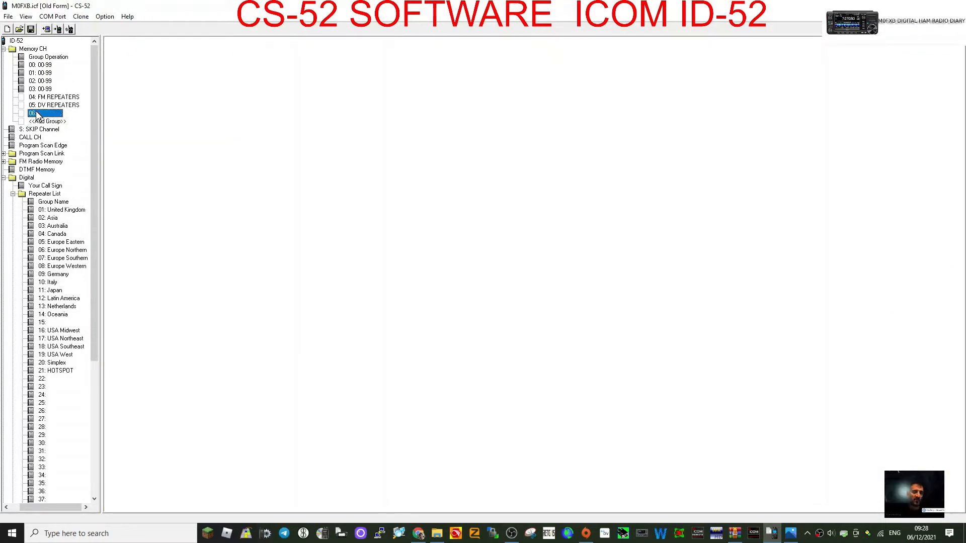
pyautogui.rightClick(35, 113)
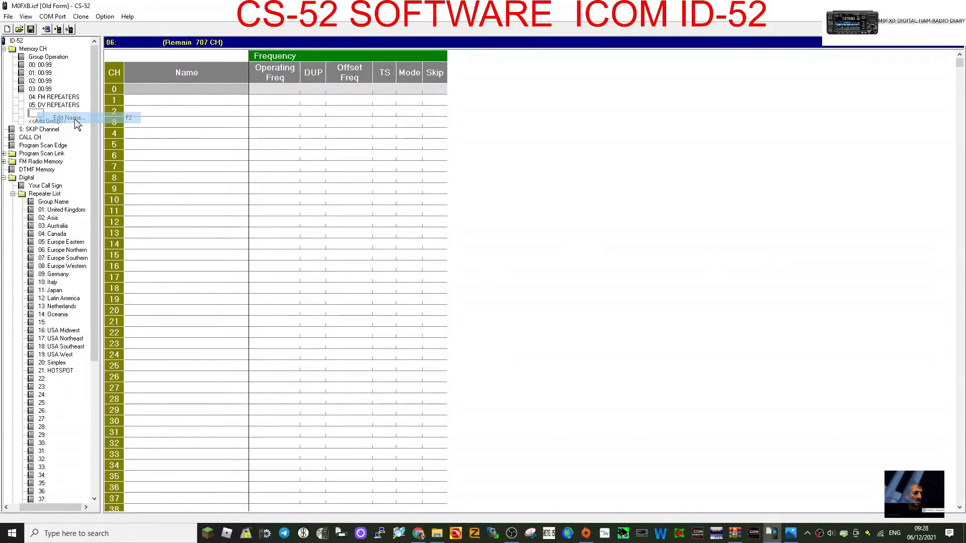
pyautogui.click(68, 117)
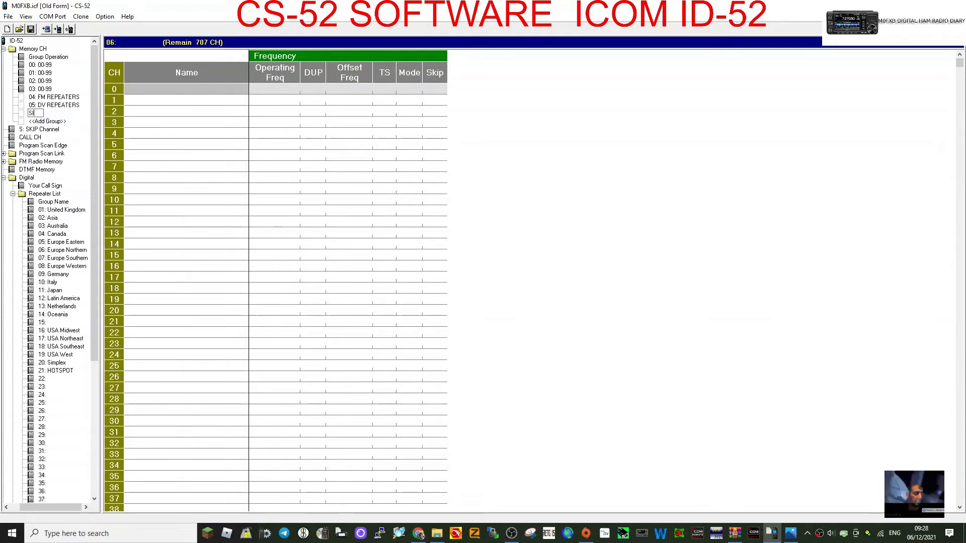
pyautogui.write('SIMPLEX C')
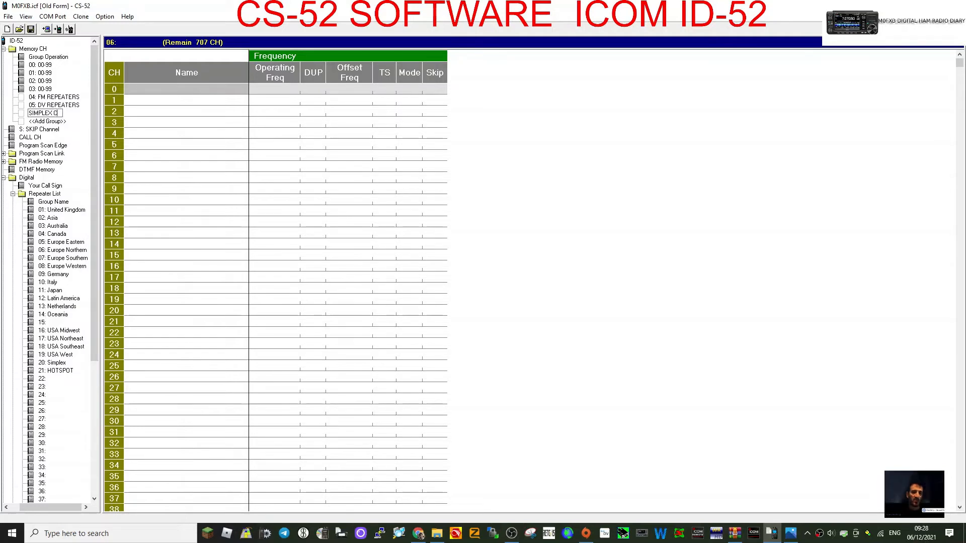
pyautogui.write('HANNELS')
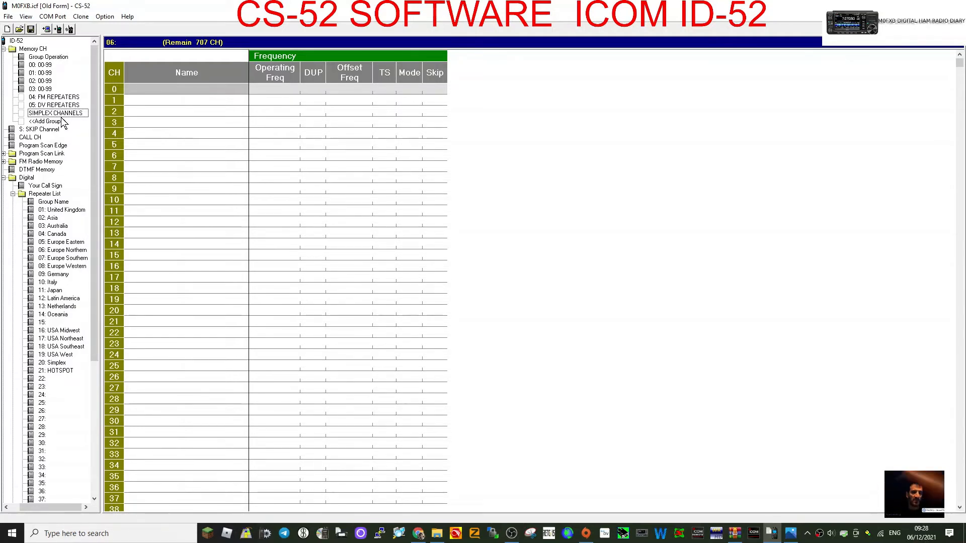
pyautogui.click(52, 113)
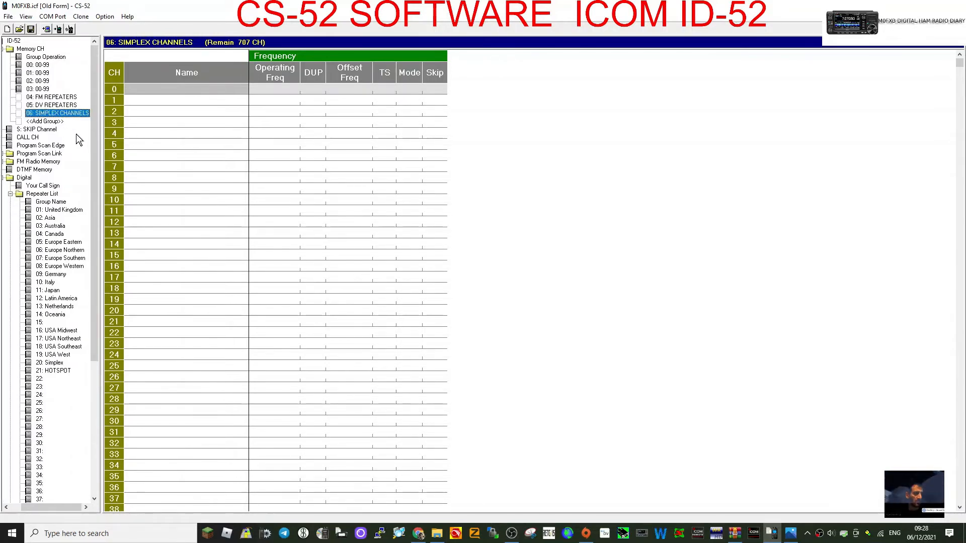
# Step: Enter channel S20 at 145.500 with DUP off, 6.25k tuning step and FM-N mode
pyautogui.click(188, 134)
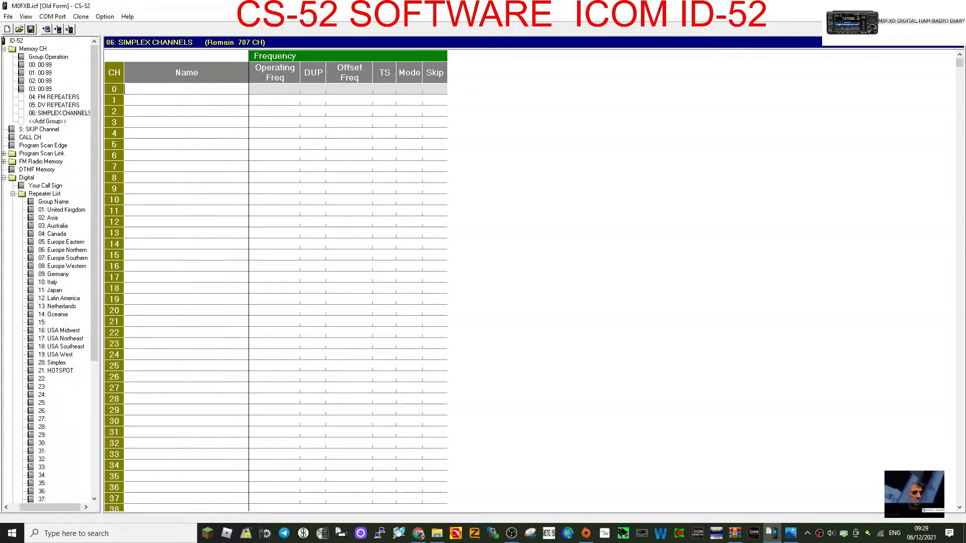
pyautogui.write('S2')
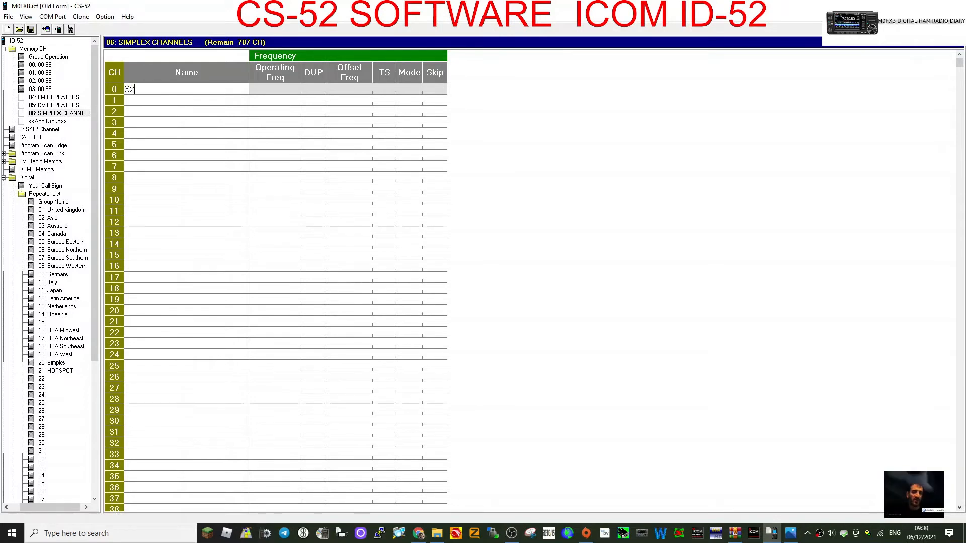
pyautogui.write('0')
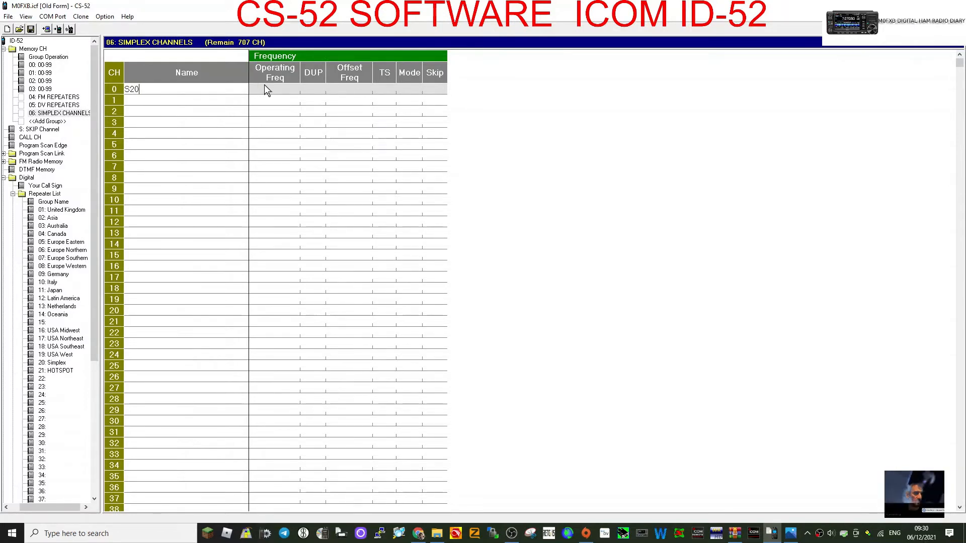
pyautogui.press('Enter')
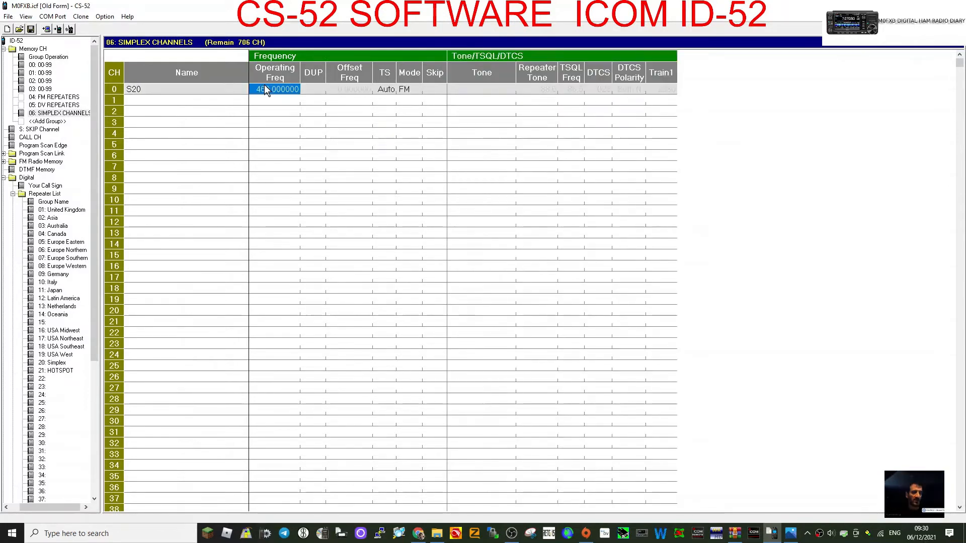
pyautogui.write('145')
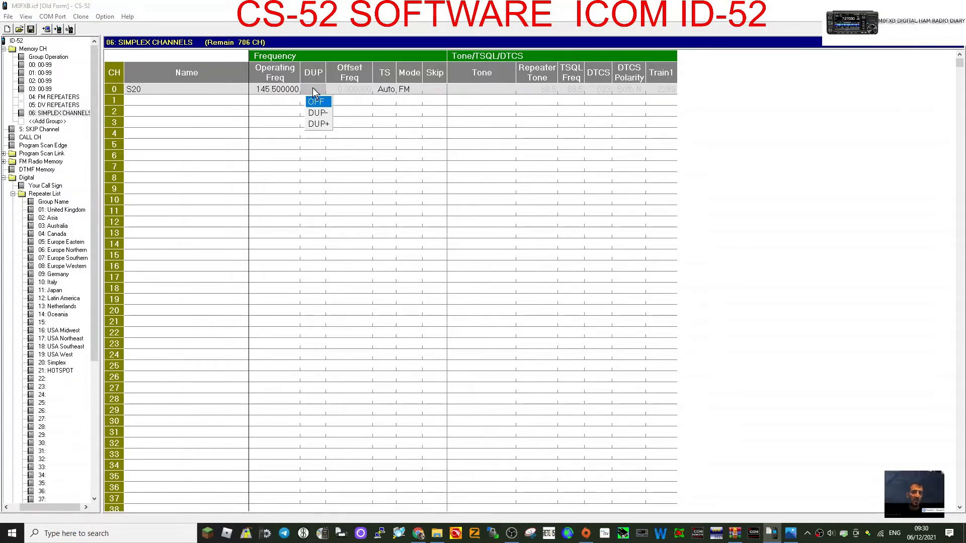
pyautogui.click(317, 102)
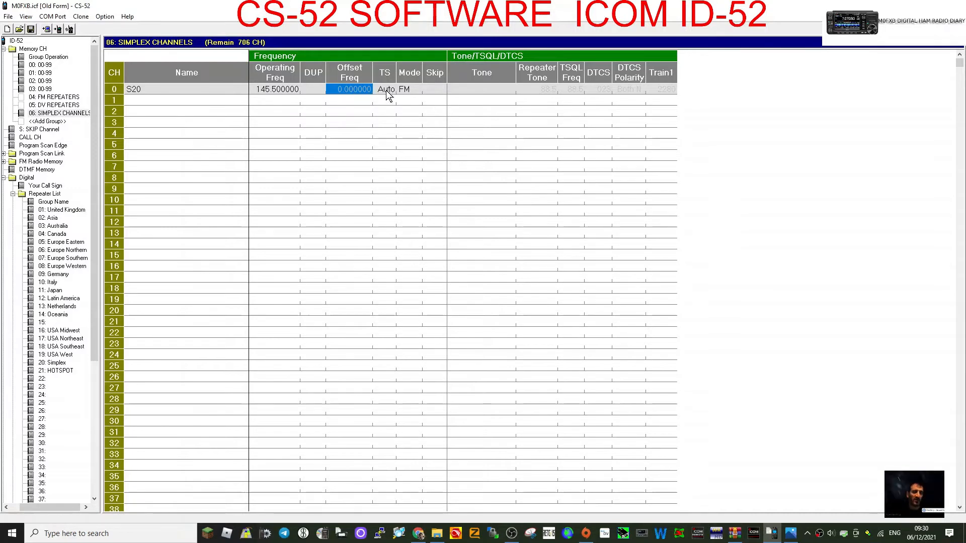
pyautogui.click(384, 89)
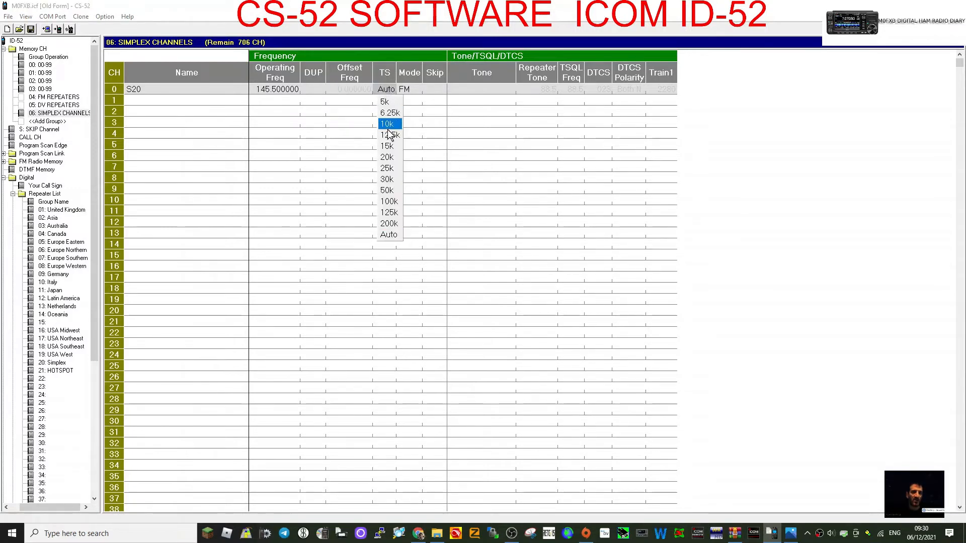
pyautogui.click(389, 113)
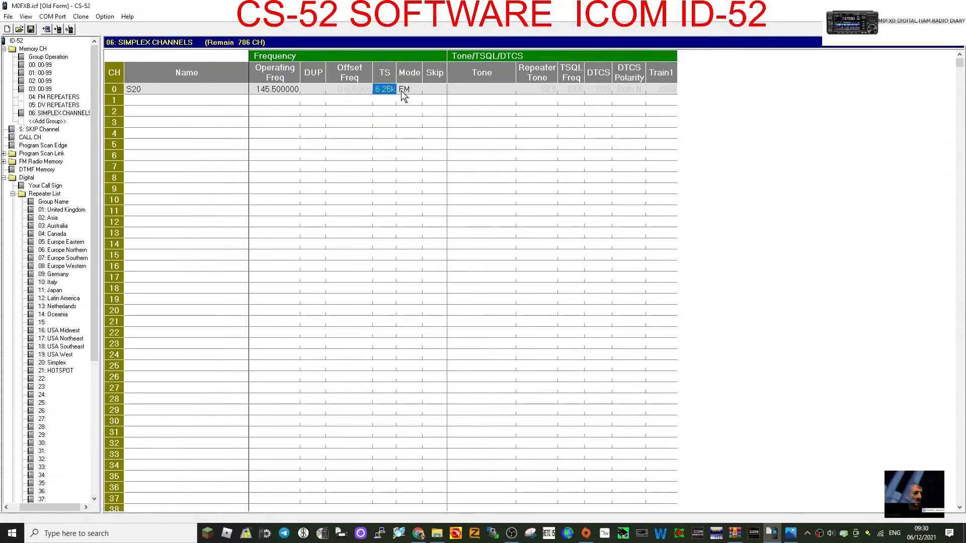
pyautogui.click(409, 89)
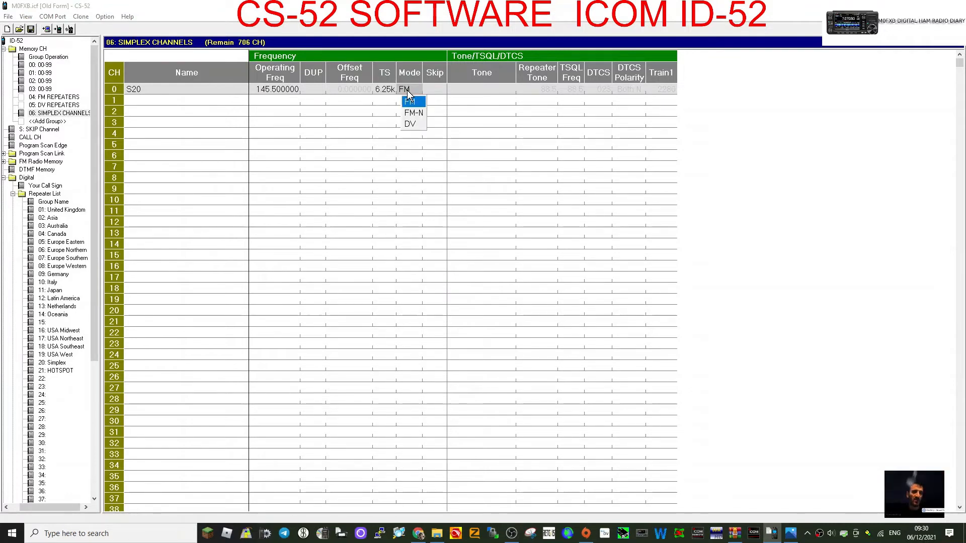
pyautogui.click(414, 112)
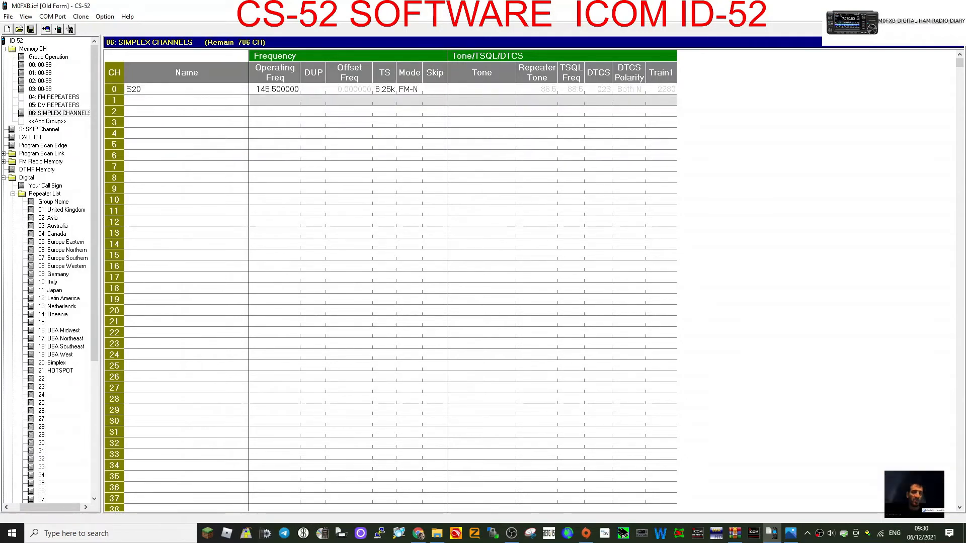
# Step: Enter channel S21 at 145.525 in FM-N mode in the next row
pyautogui.write('S')
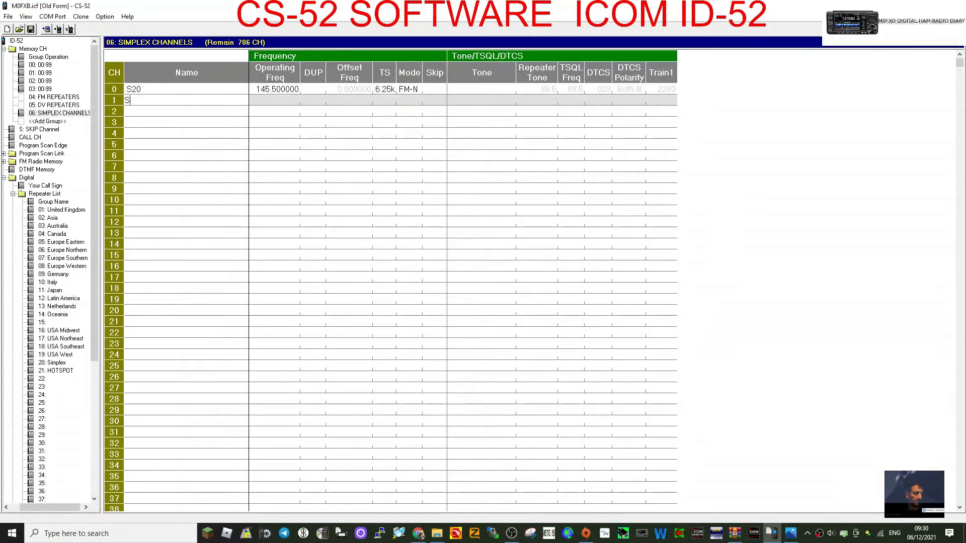
pyautogui.write('21')
pyautogui.click(275, 100)
pyautogui.write('1')
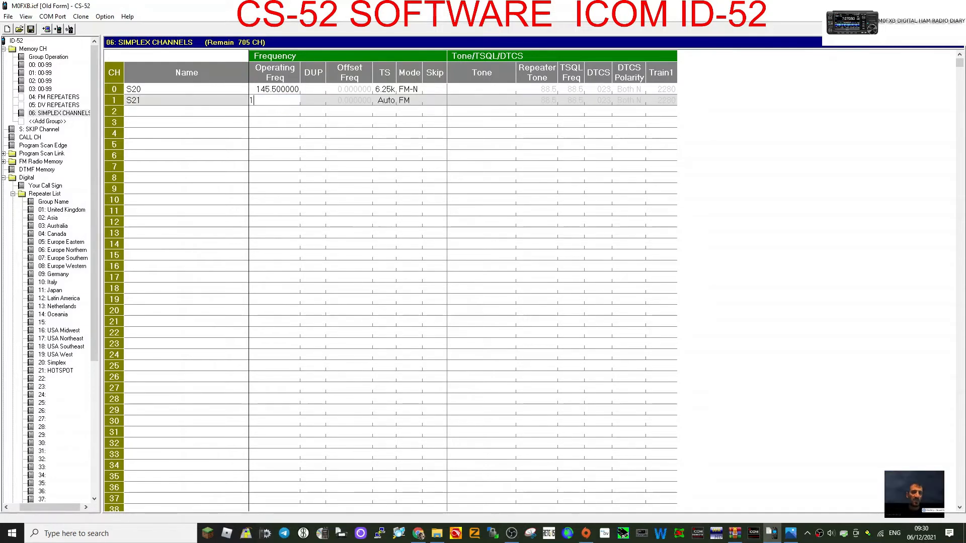
pyautogui.write('45.52')
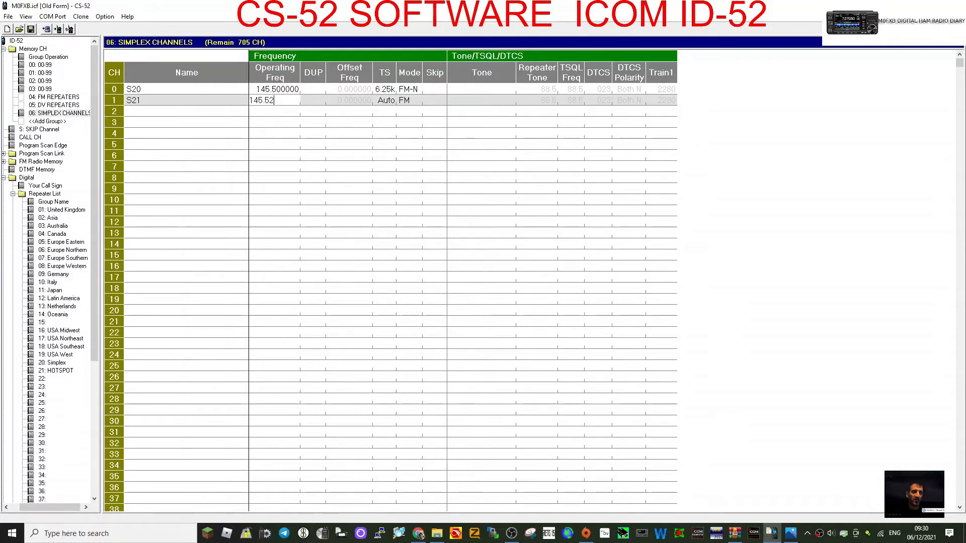
pyautogui.click(350, 100)
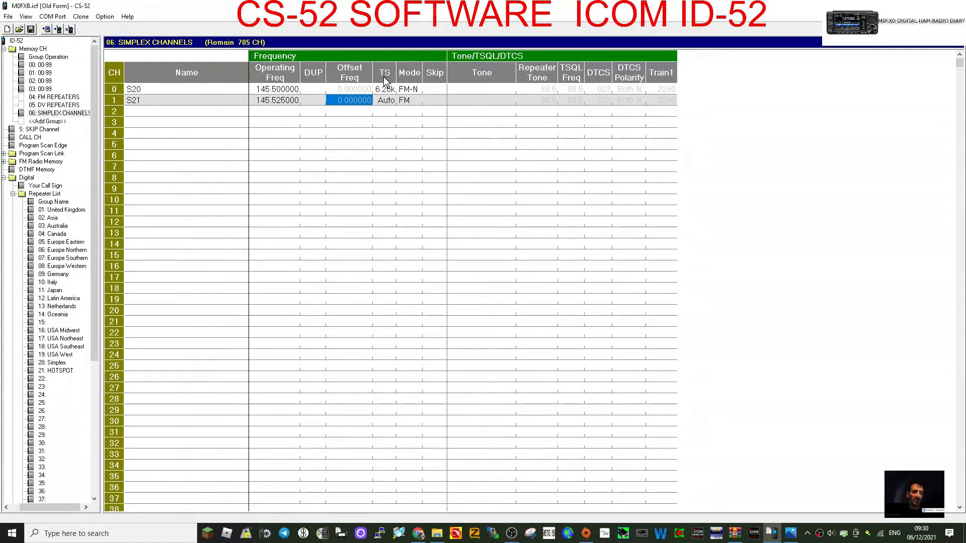
pyautogui.click(405, 100)
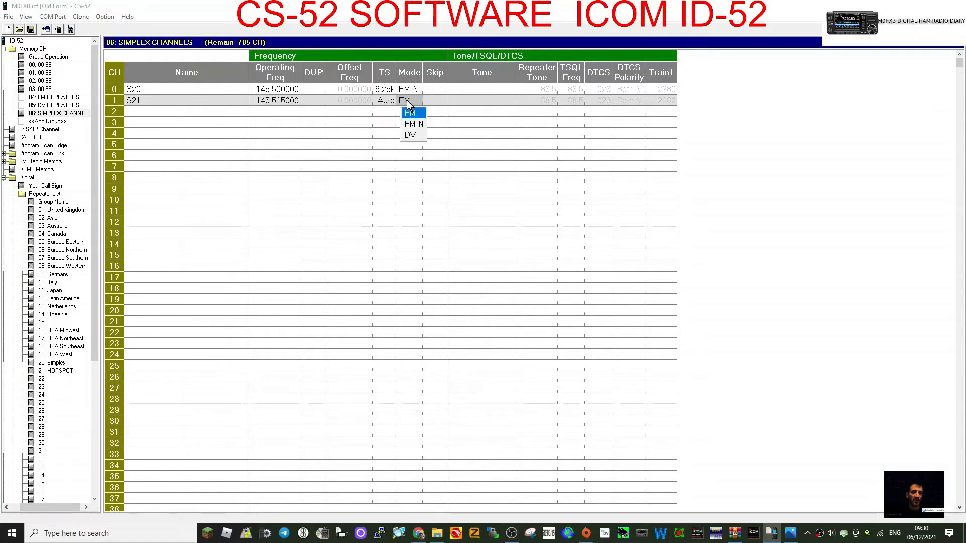
pyautogui.click(413, 123)
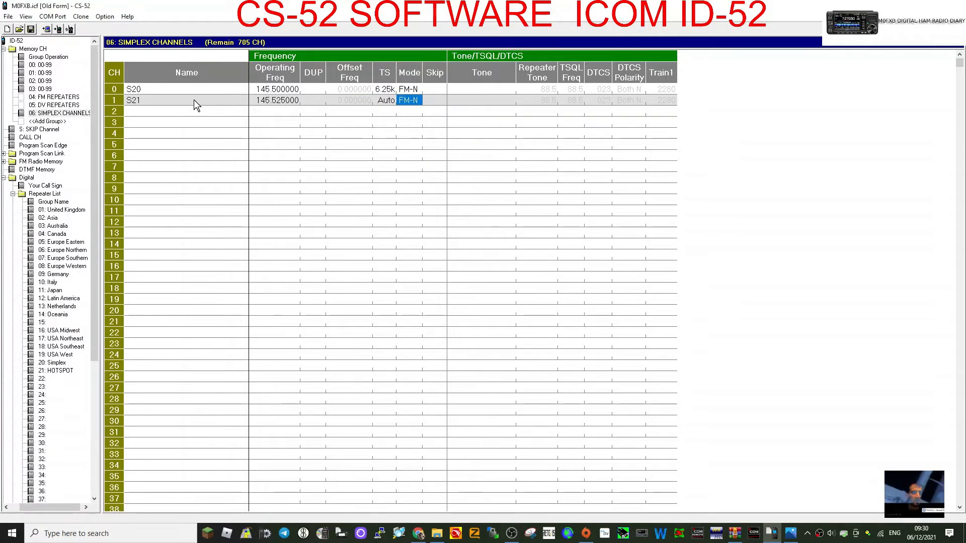
pyautogui.moveTo(167, 163)
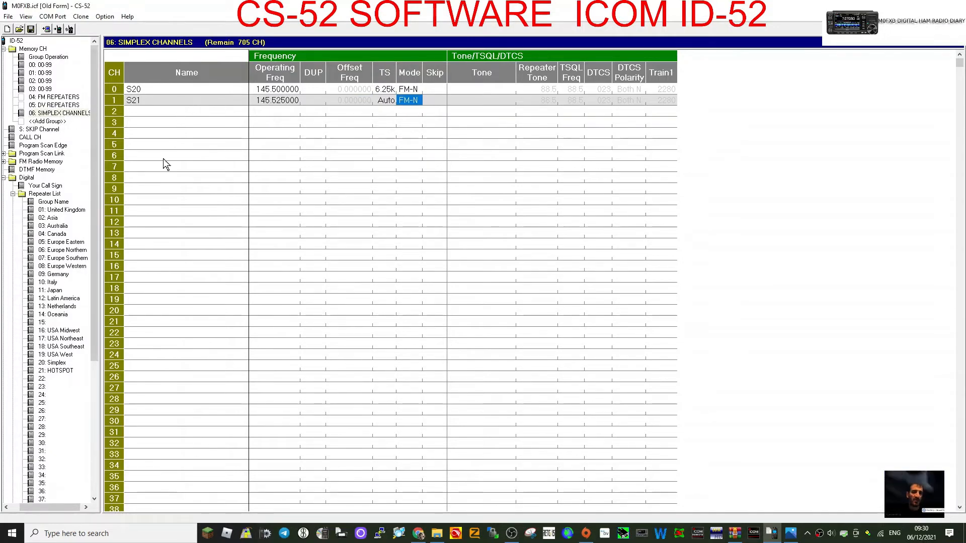
pyautogui.moveTo(70, 105)
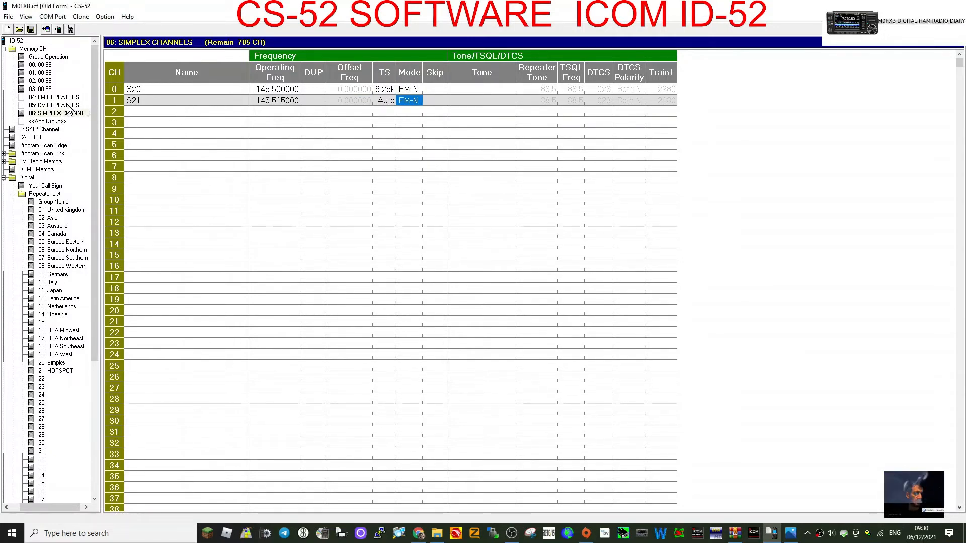
# Step: In 05: DV REPEATERS enter GB7BD at 430.000 with DUP+, 9 MHz offset and DV mode
pyautogui.click(55, 105)
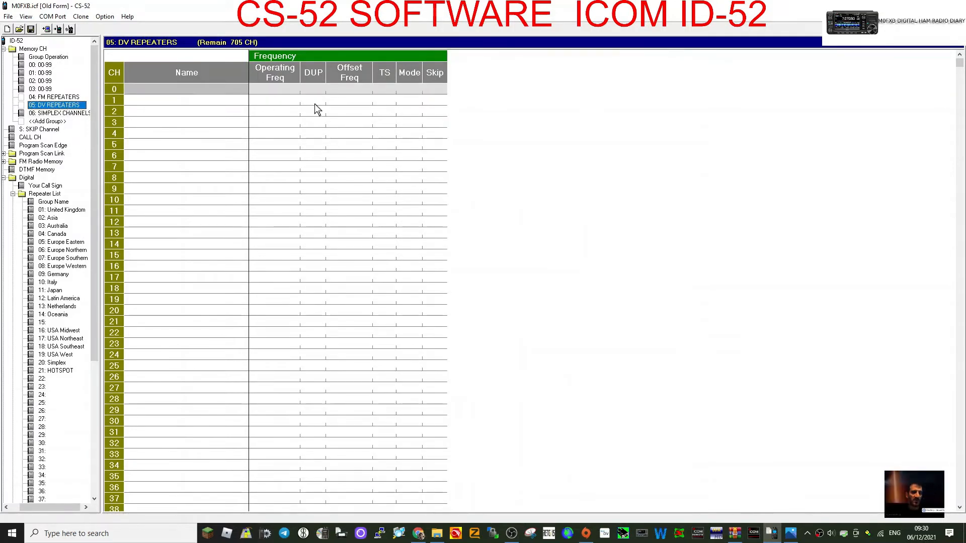
pyautogui.moveTo(144, 106)
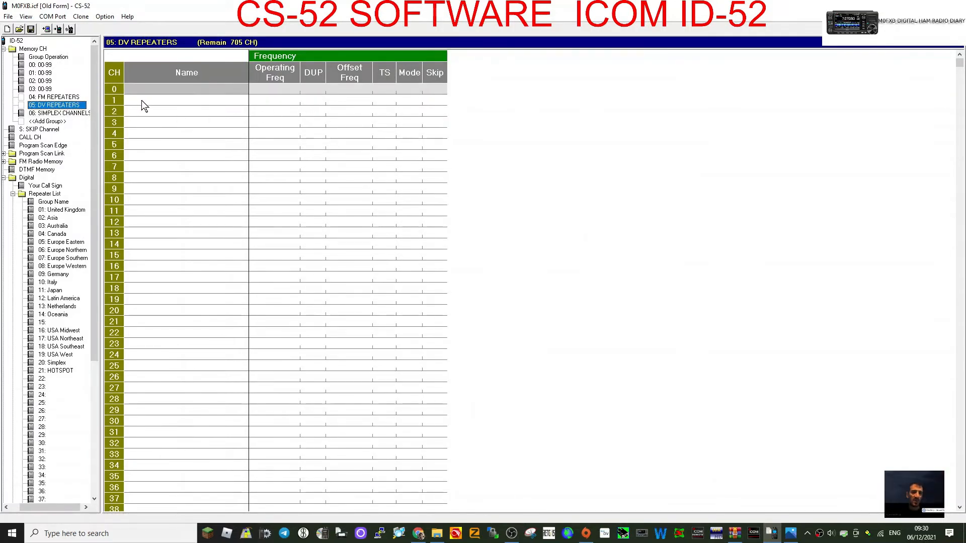
pyautogui.moveTo(151, 104)
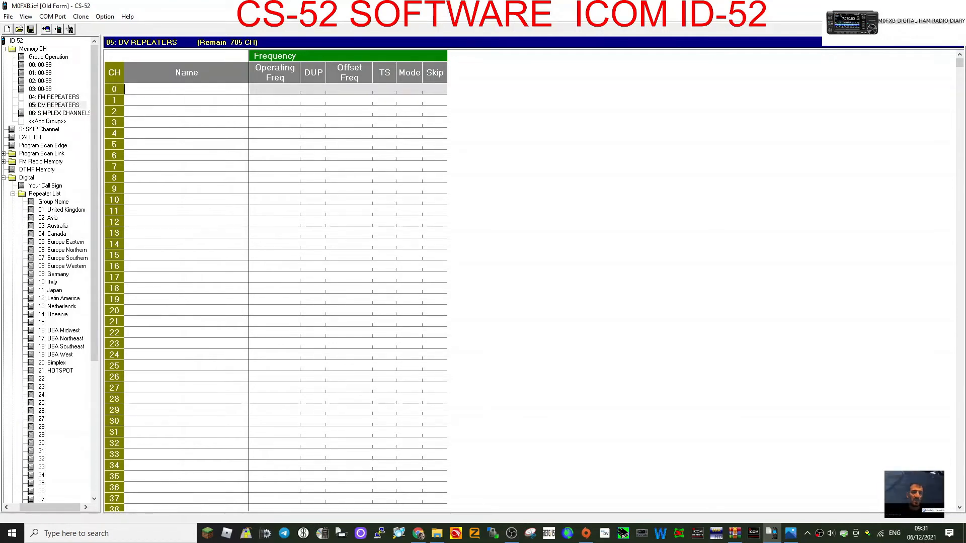
pyautogui.write('GB7BD')
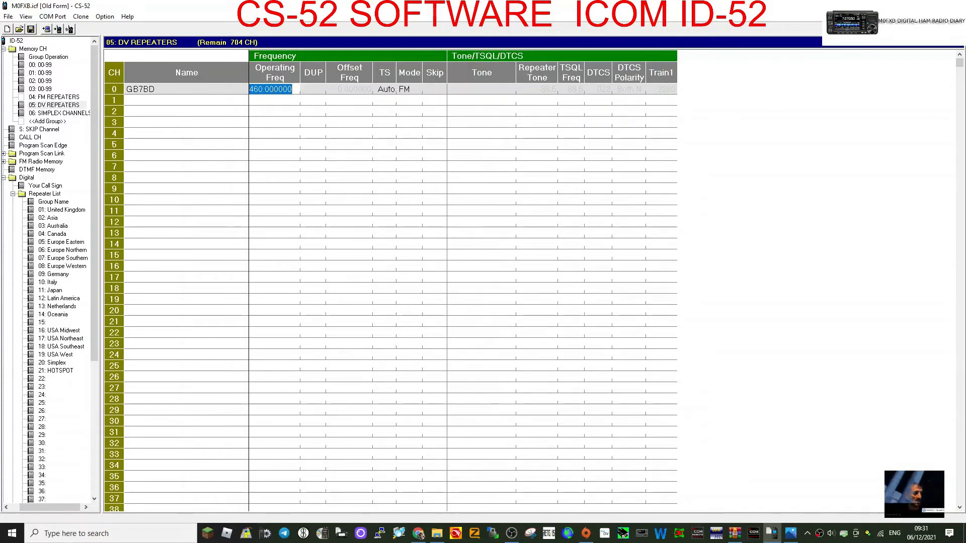
pyautogui.write('430')
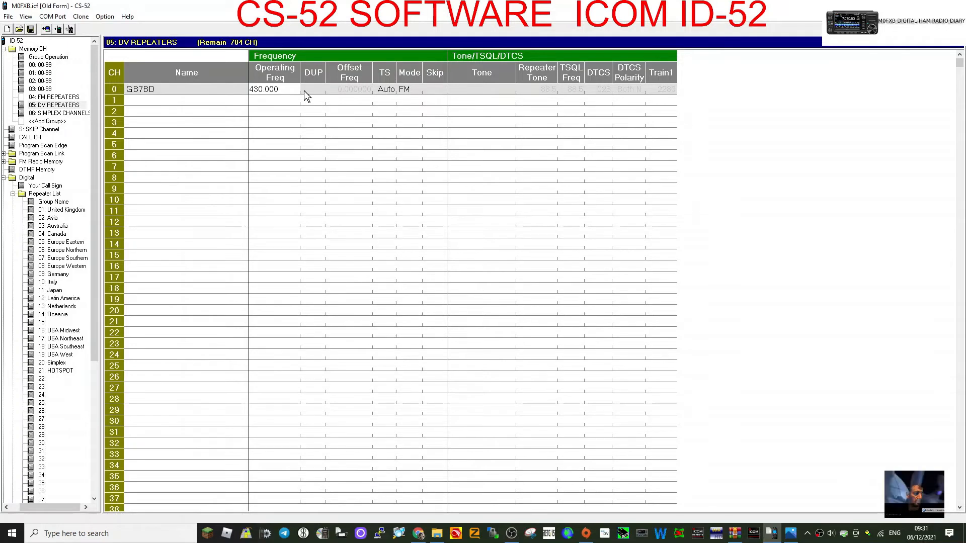
pyautogui.click(313, 88)
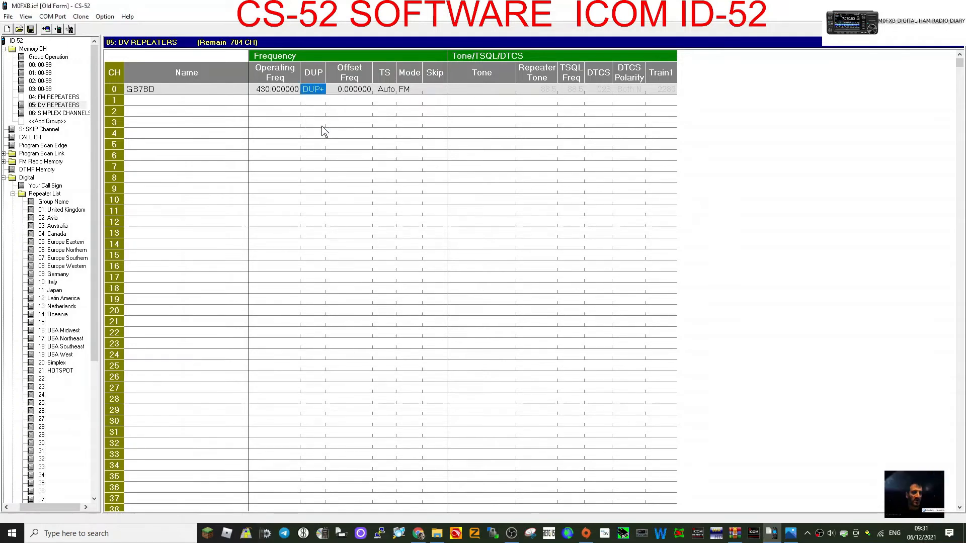
pyautogui.click(350, 88)
pyautogui.write('9')
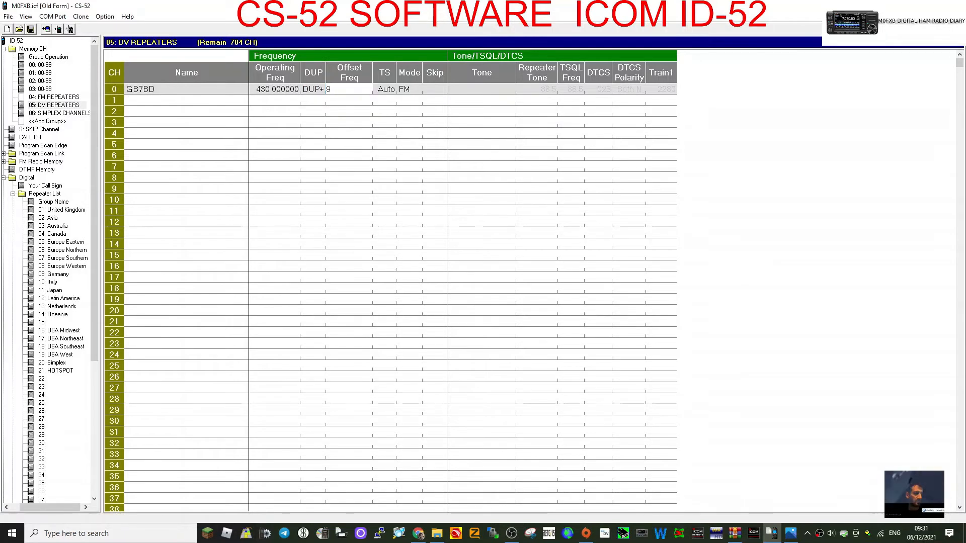
pyautogui.click(349, 135)
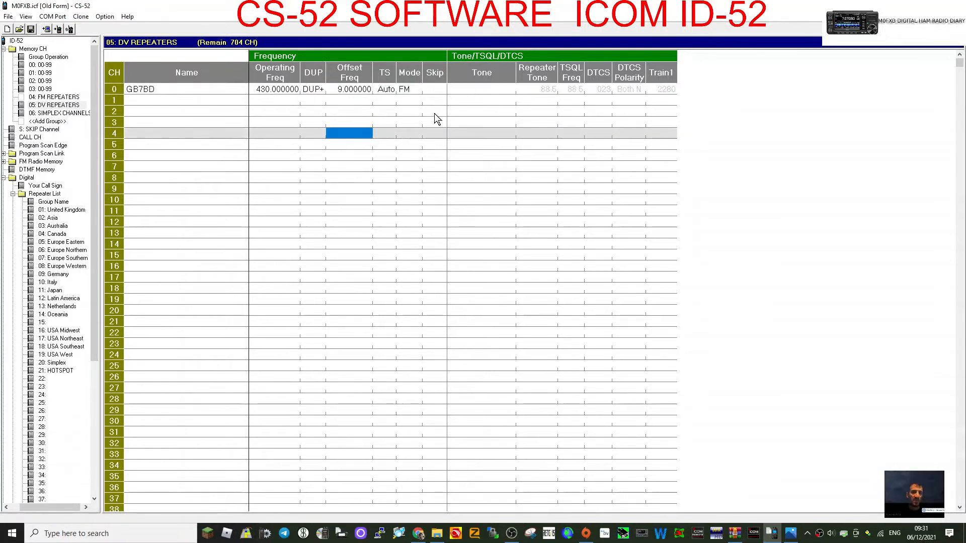
pyautogui.click(409, 88)
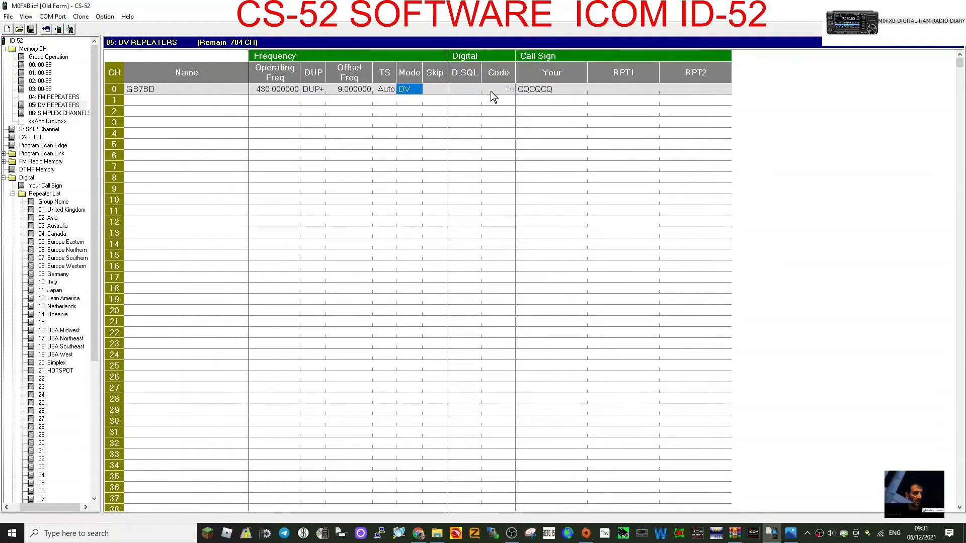
# Step: In GB7BD's Repeater Setting choose the hotspot as the access repeater and confirm the selection
pyautogui.doubleClick(536, 89)
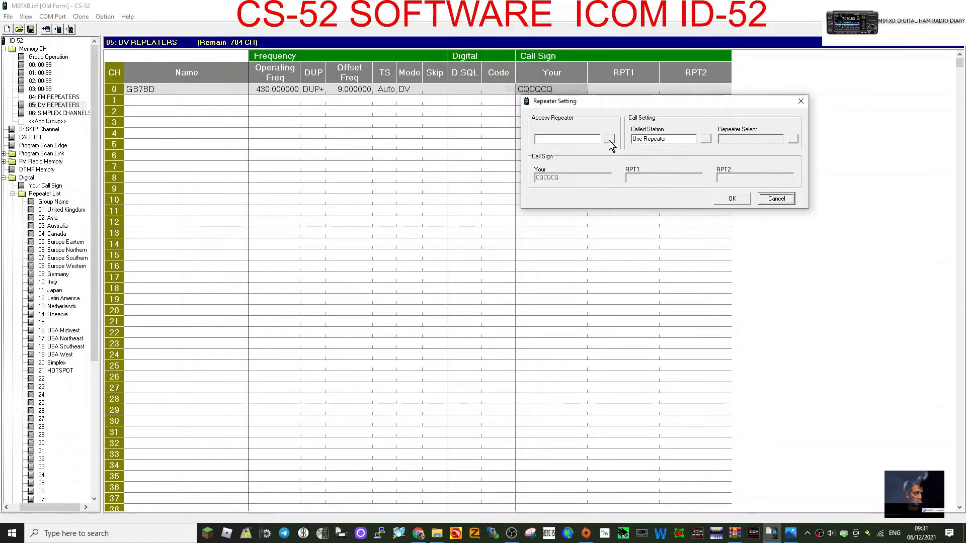
pyautogui.click(609, 138)
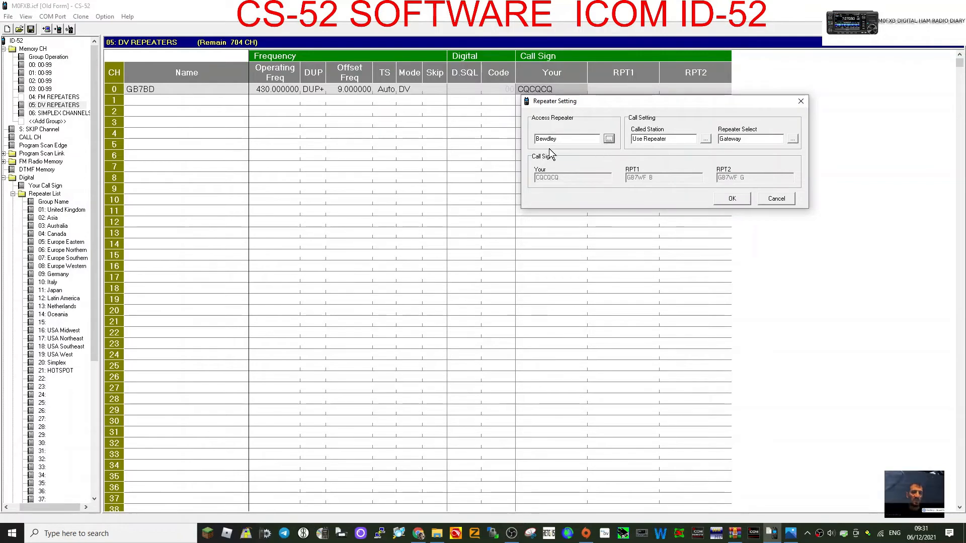
pyautogui.click(610, 138)
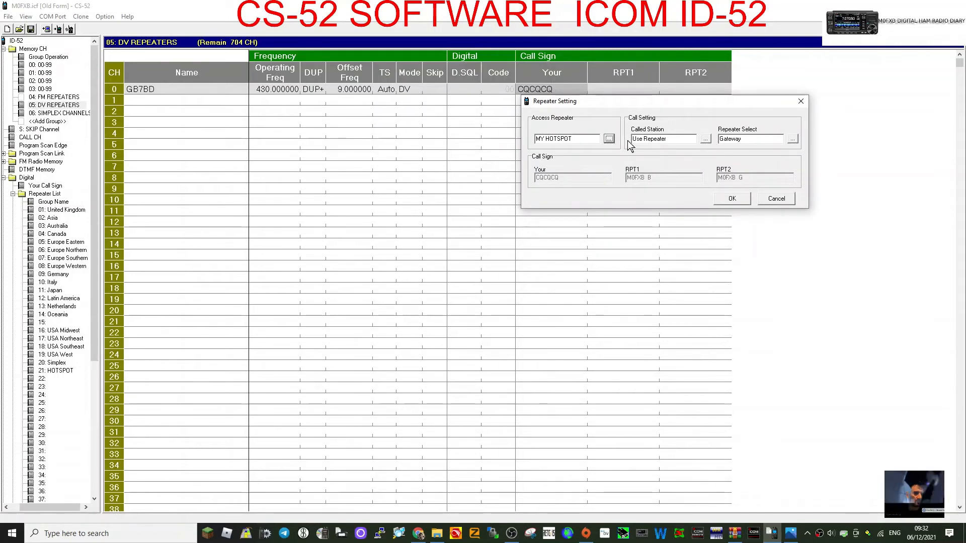
pyautogui.moveTo(793, 144)
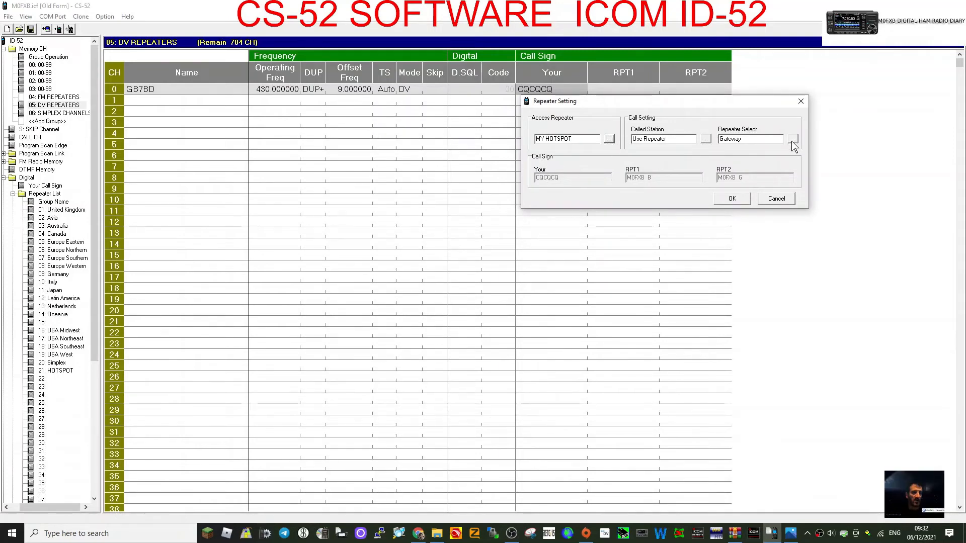
pyautogui.click(793, 138)
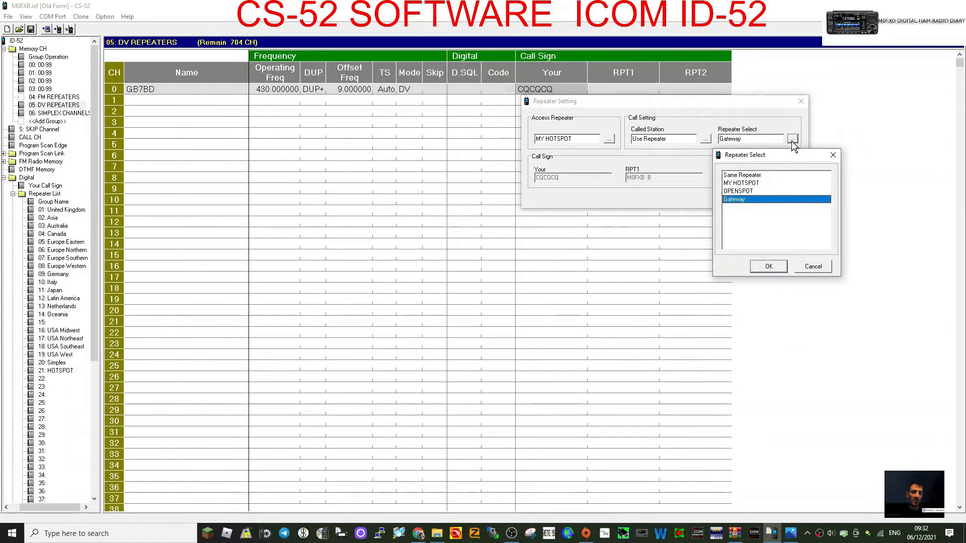
pyautogui.click(743, 191)
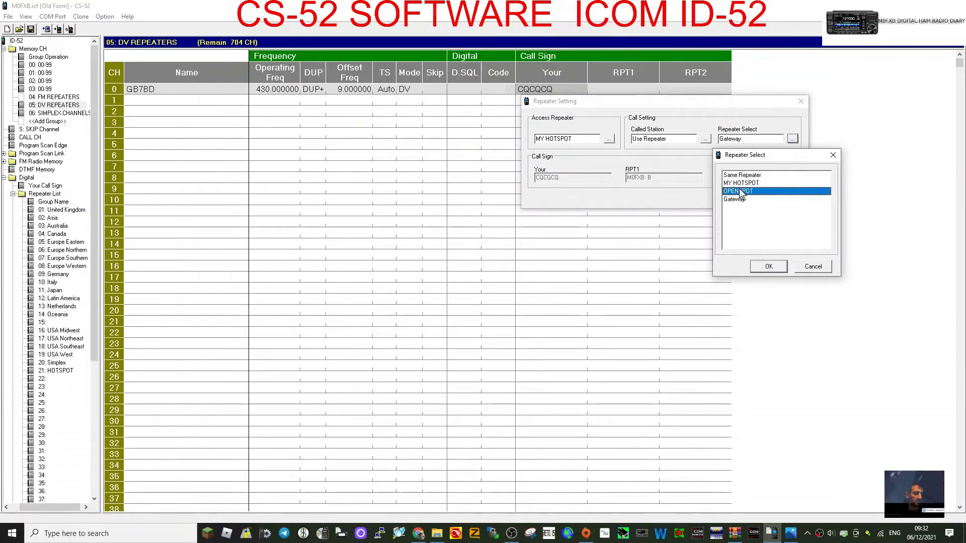
pyautogui.click(769, 265)
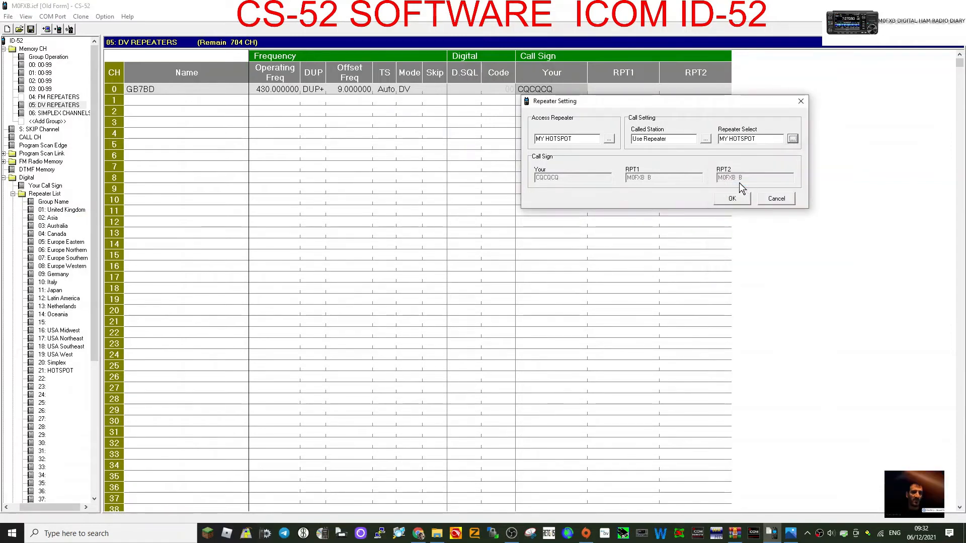
pyautogui.moveTo(801, 100)
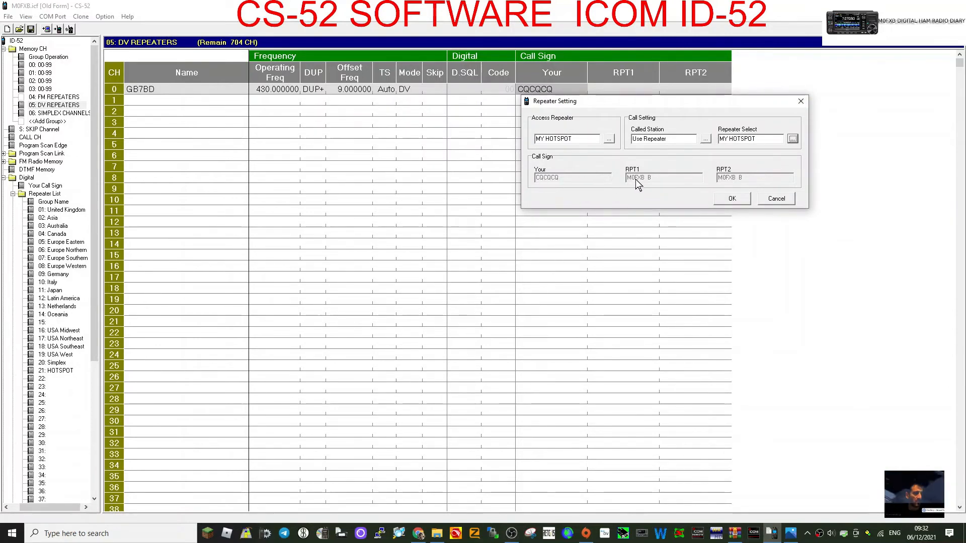
pyautogui.moveTo(735, 181)
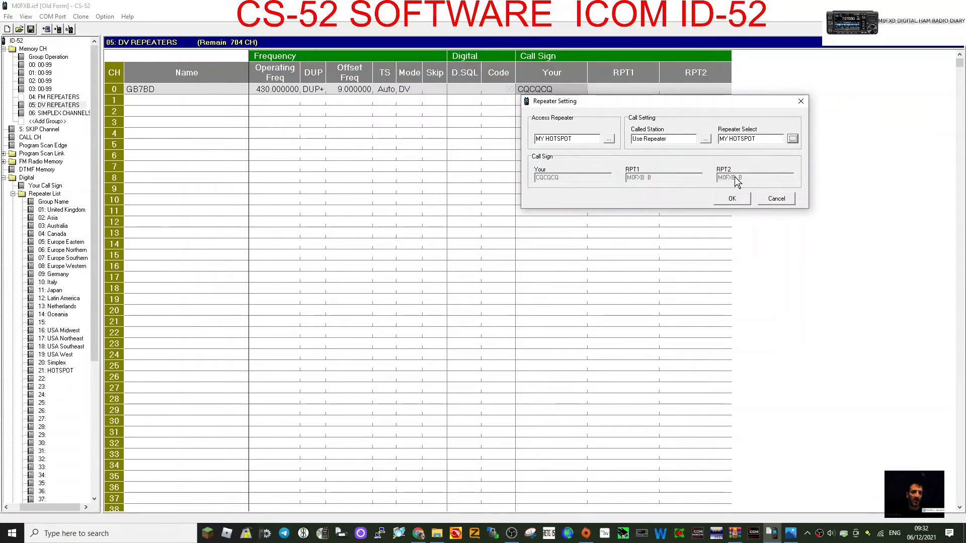
# Step: Fill RPT2 with the gateway call sign and confirm the repeater call-sign settings
pyautogui.click(792, 138)
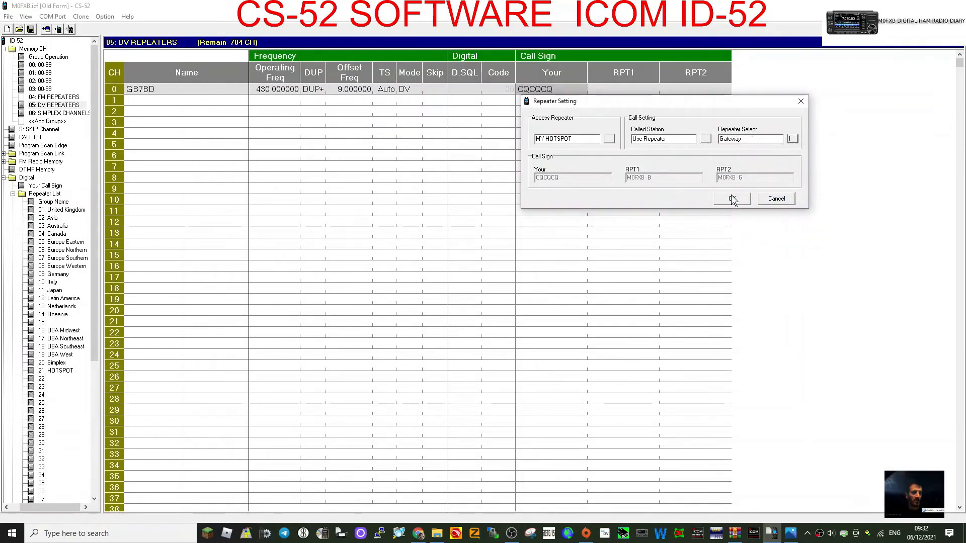
pyautogui.click(732, 198)
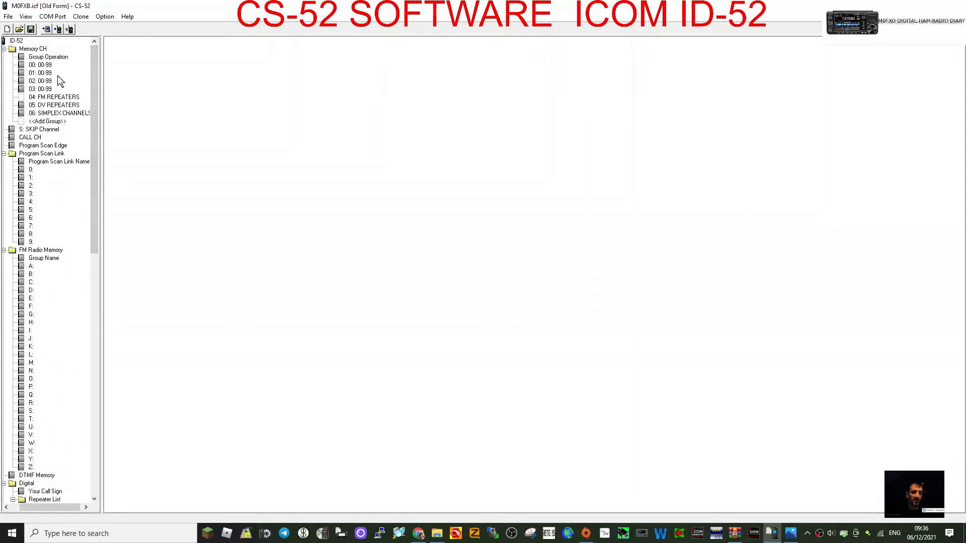
# Step: In 04: FM REPEATERS enter GB3WR at 145.600 with DUP-, 0.600 offset and FM-N mode
pyautogui.click(39, 64)
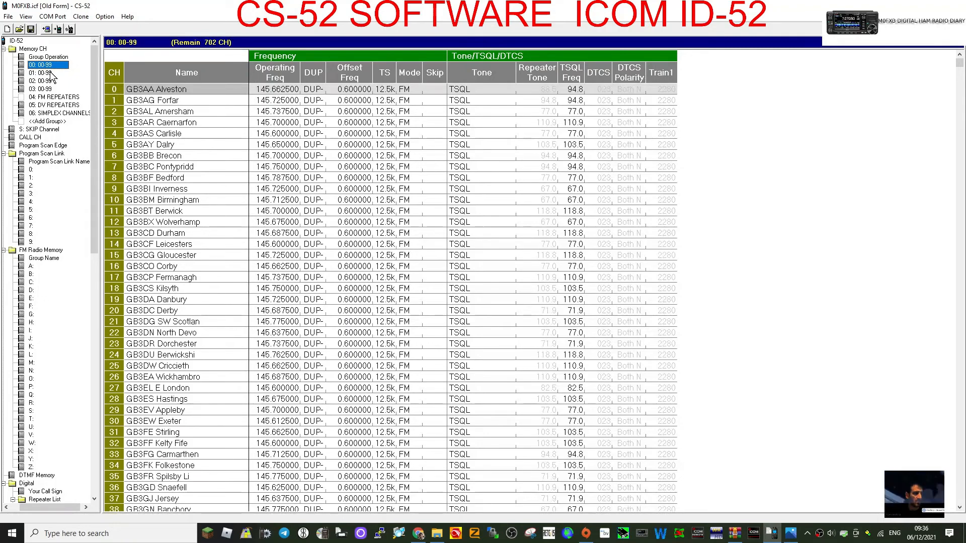
pyautogui.click(54, 97)
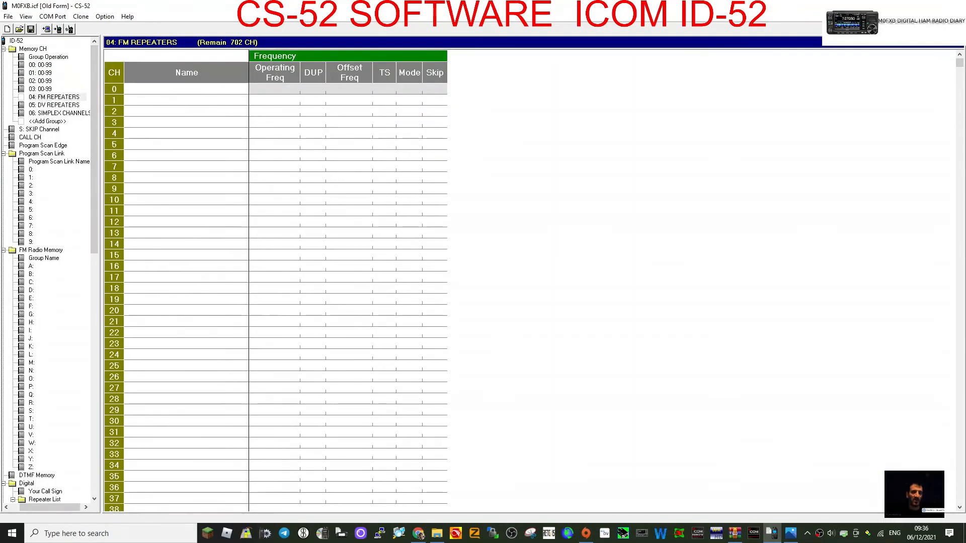
pyautogui.write('GB')
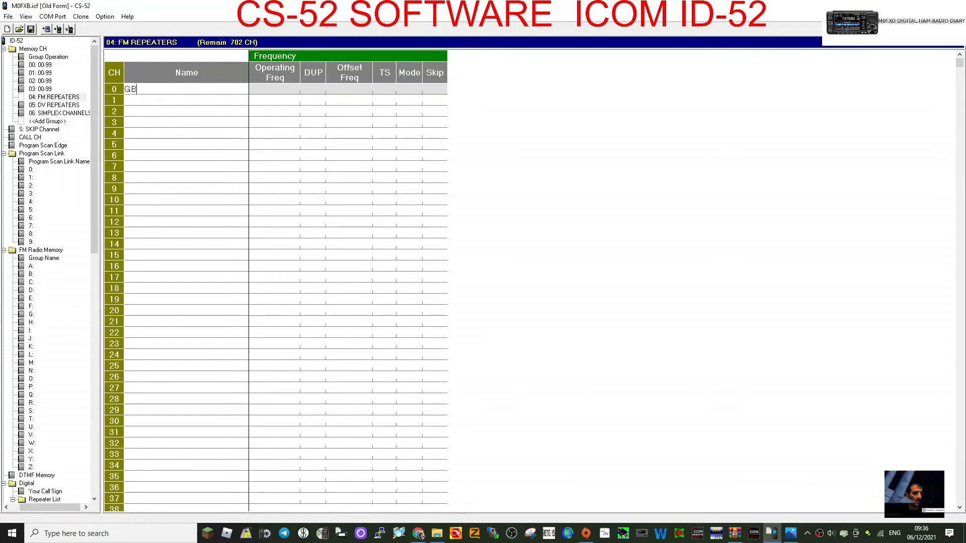
pyautogui.write('3W')
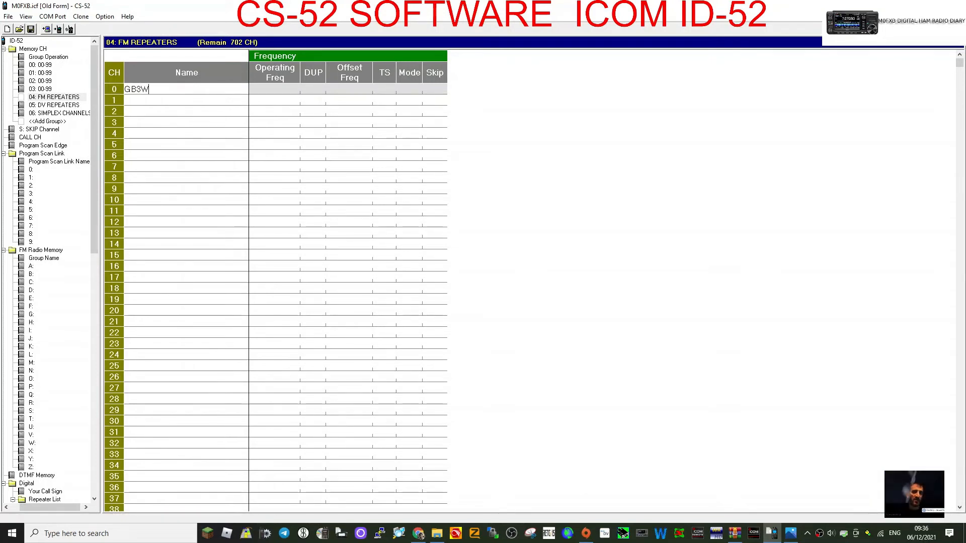
pyautogui.write('R')
pyautogui.click(275, 89)
pyautogui.write('1')
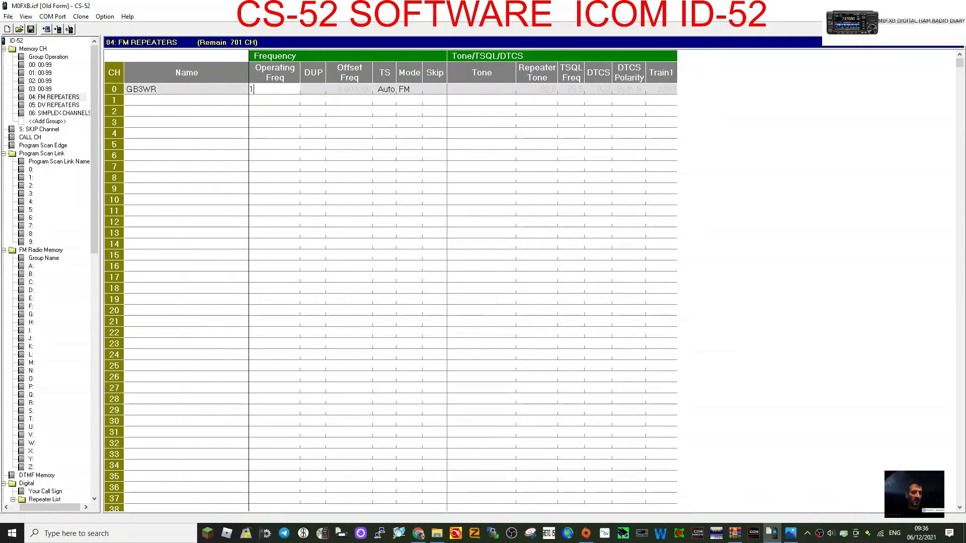
pyautogui.write('45.600')
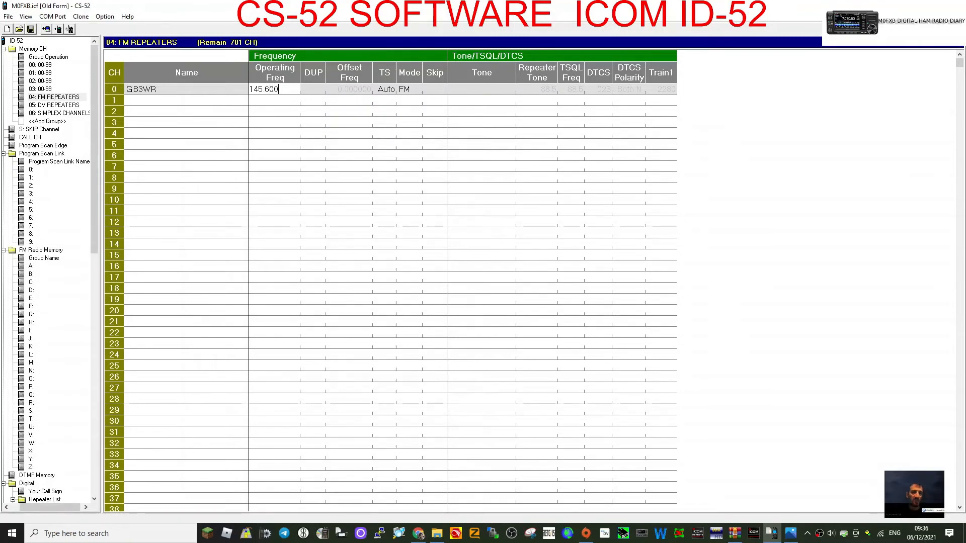
pyautogui.click(313, 90)
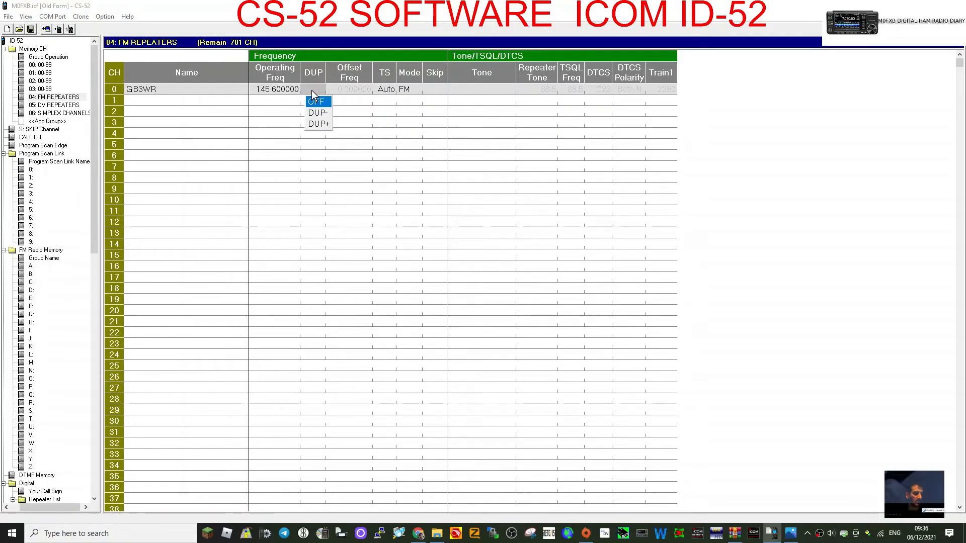
pyautogui.click(319, 112)
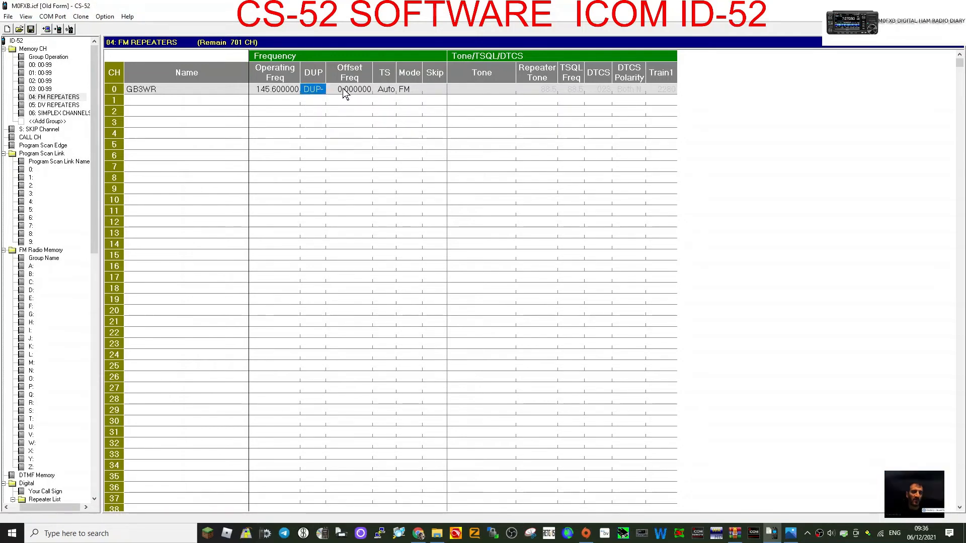
pyautogui.click(350, 88)
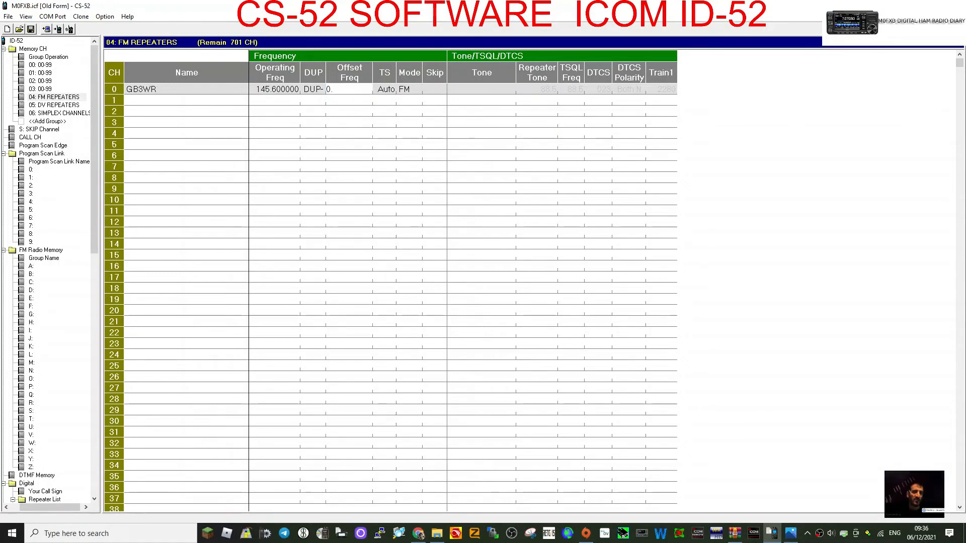
pyautogui.write('0.60000')
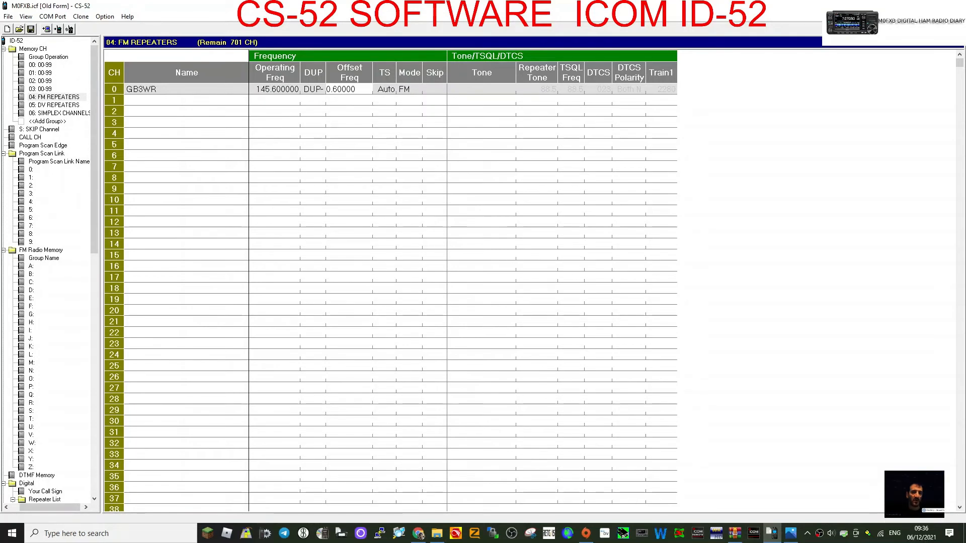
pyautogui.click(384, 90)
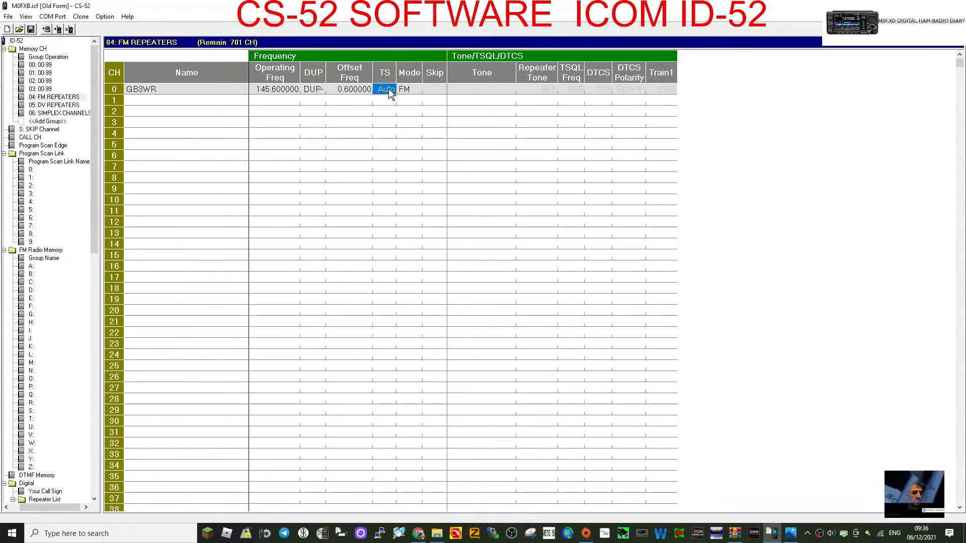
pyautogui.click(409, 89)
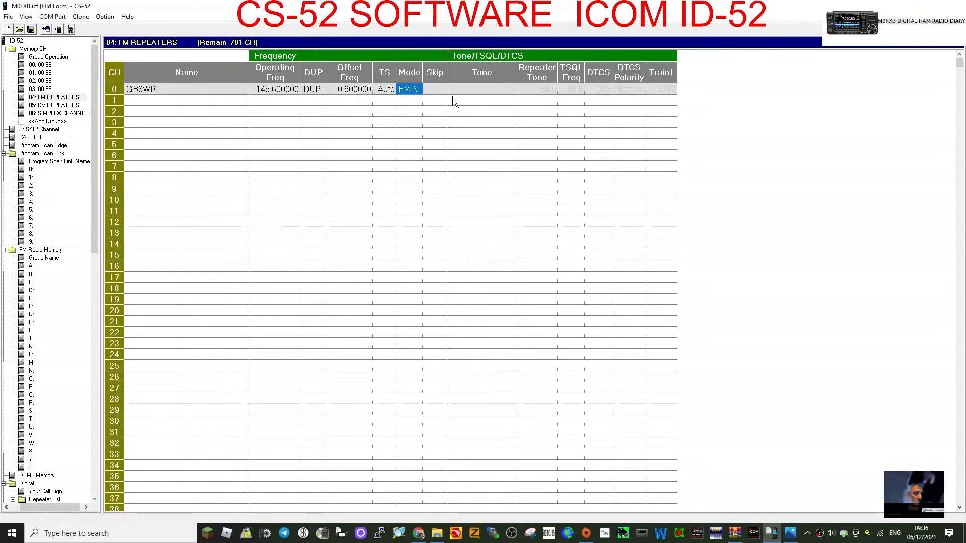
# Step: Give GB3WR a transmitted repeater tone of 94.8 and commit the entry
pyautogui.click(481, 89)
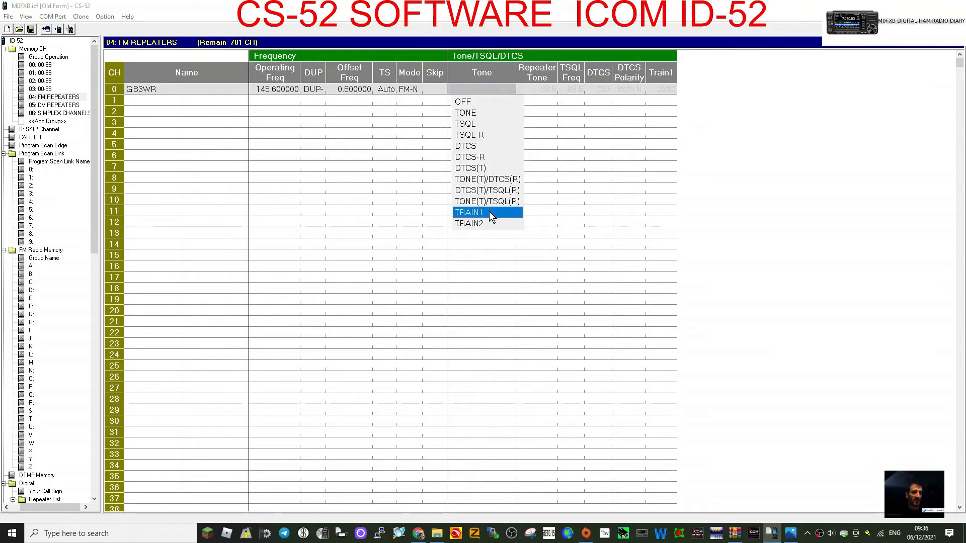
pyautogui.click(465, 113)
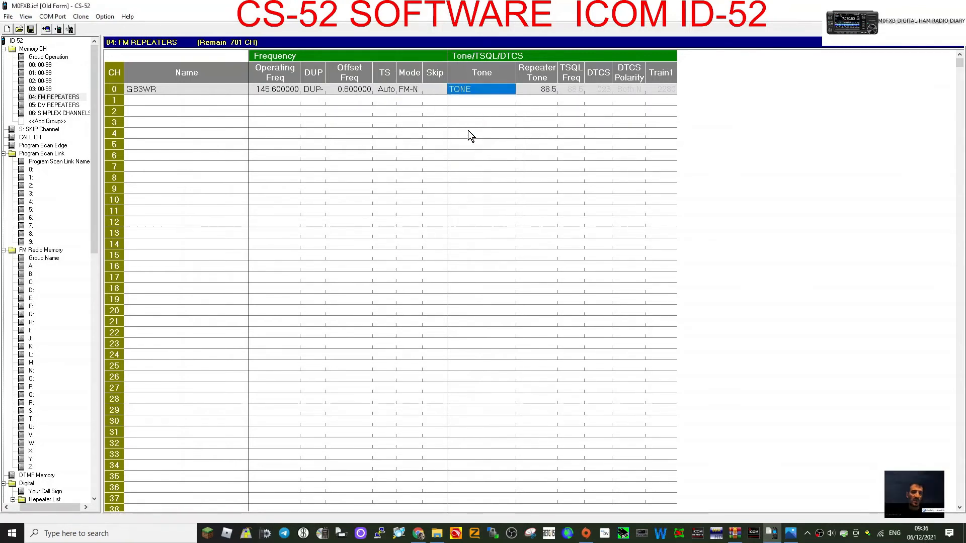
pyautogui.click(547, 89)
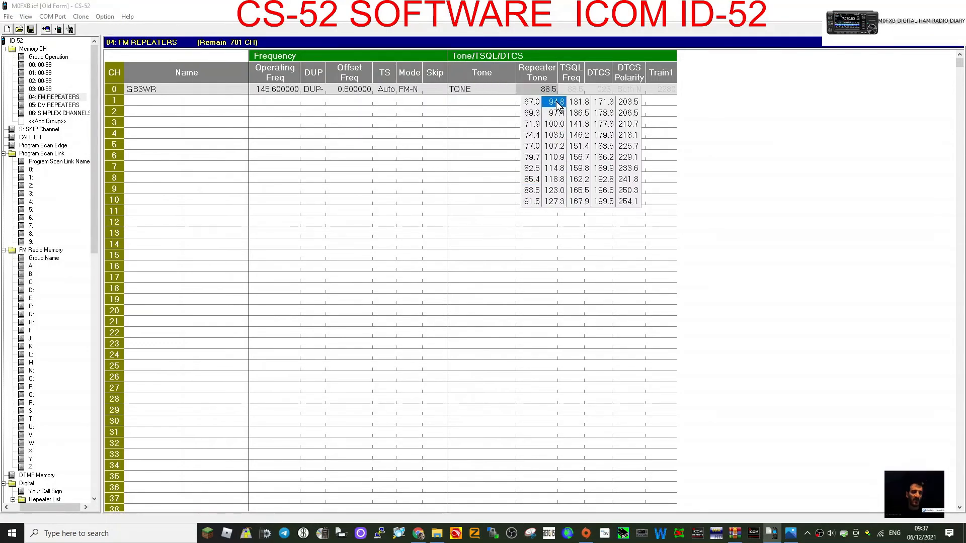
pyautogui.click(554, 101)
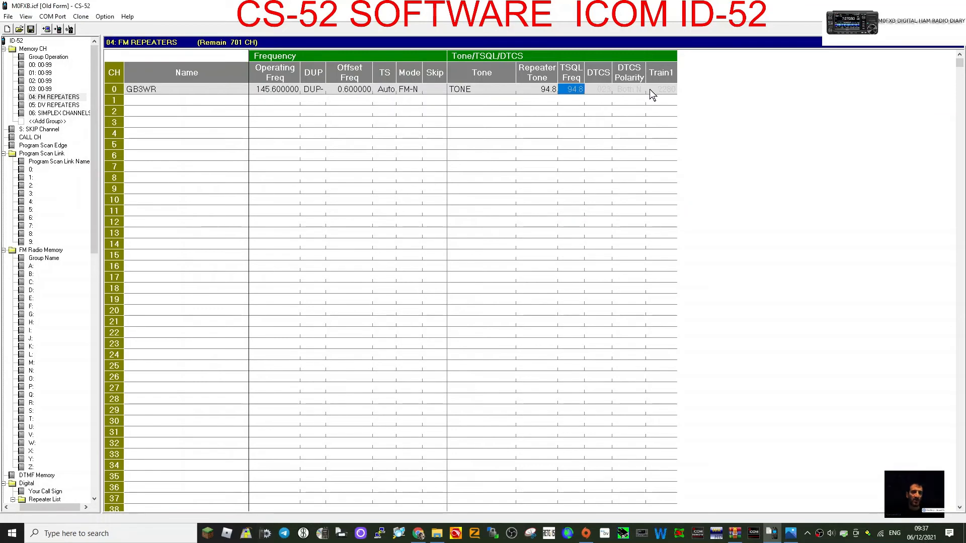
pyautogui.click(158, 122)
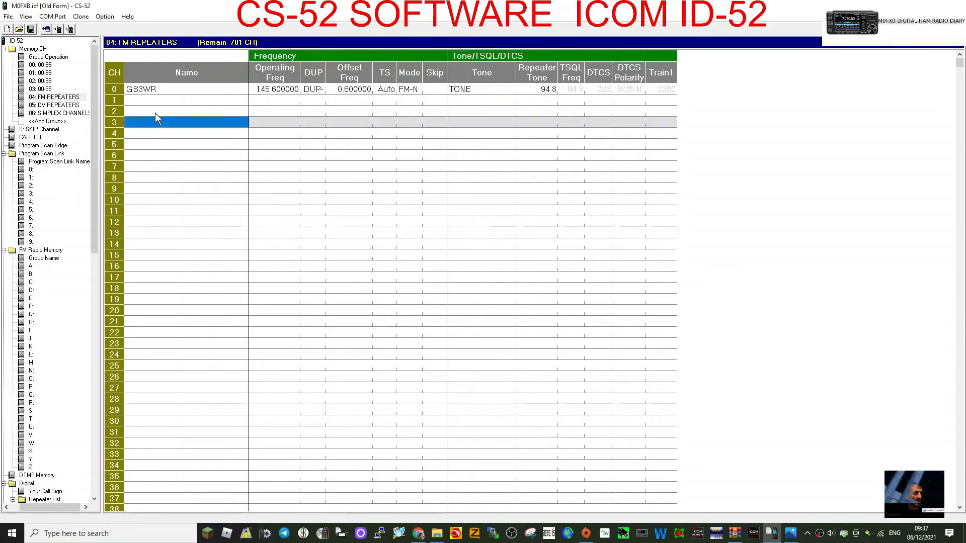
pyautogui.moveTo(149, 103)
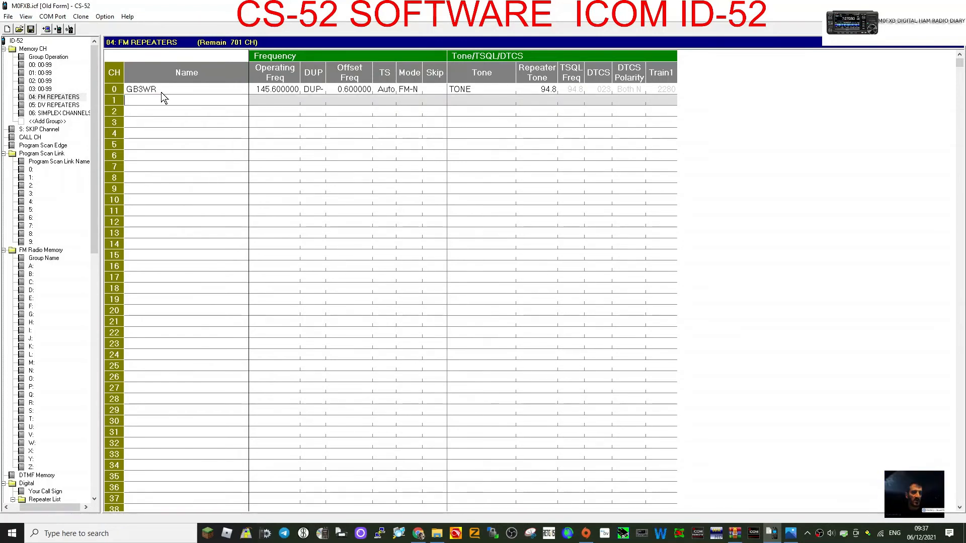
# Step: Enter GB3FI at 430.925 with DUP+, 0.76 offset, FM-N mode and tone squelch
pyautogui.write('GB3VFI')
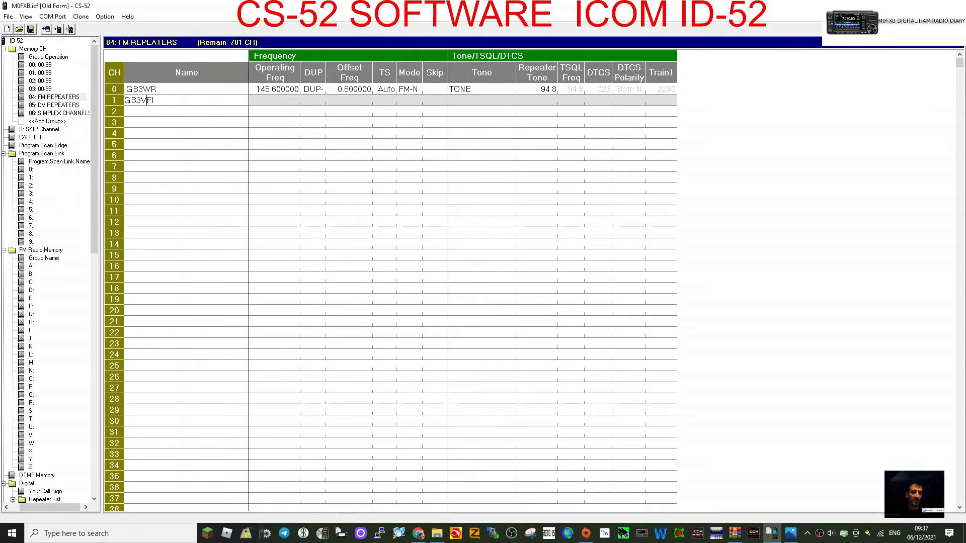
pyautogui.click(275, 99)
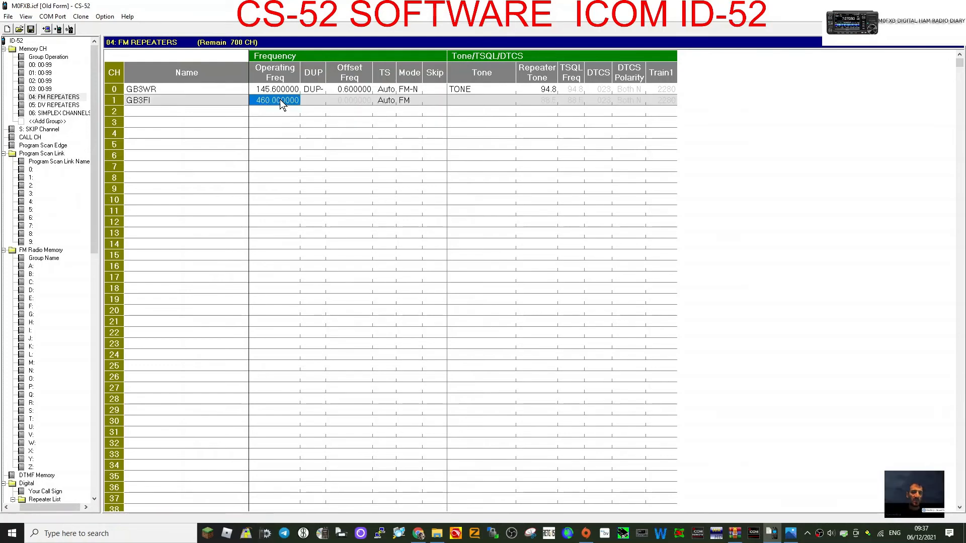
pyautogui.write('430.925')
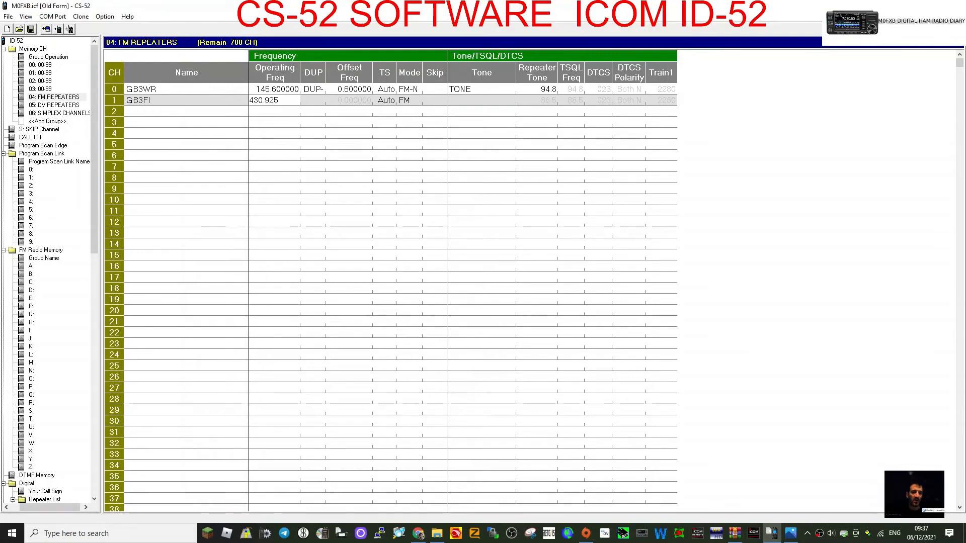
pyautogui.click(313, 100)
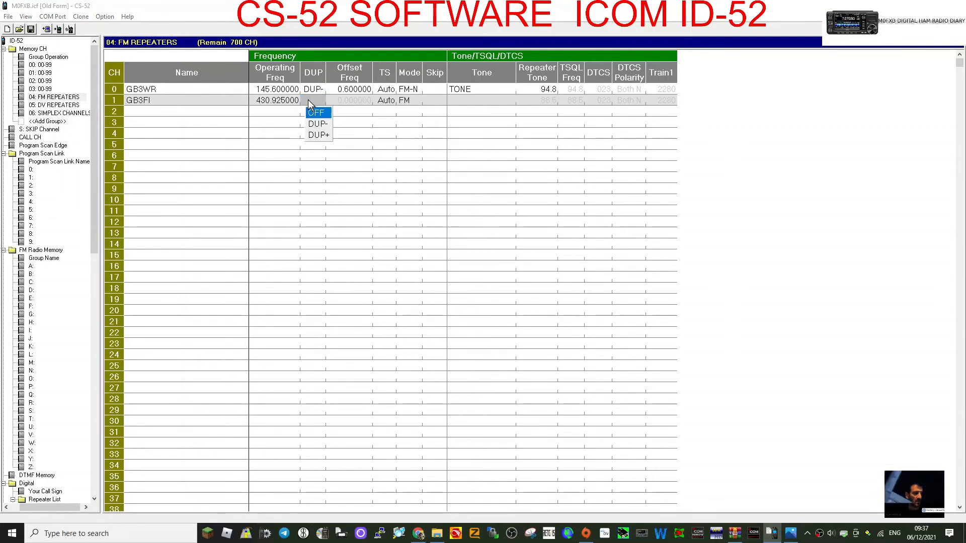
pyautogui.click(318, 135)
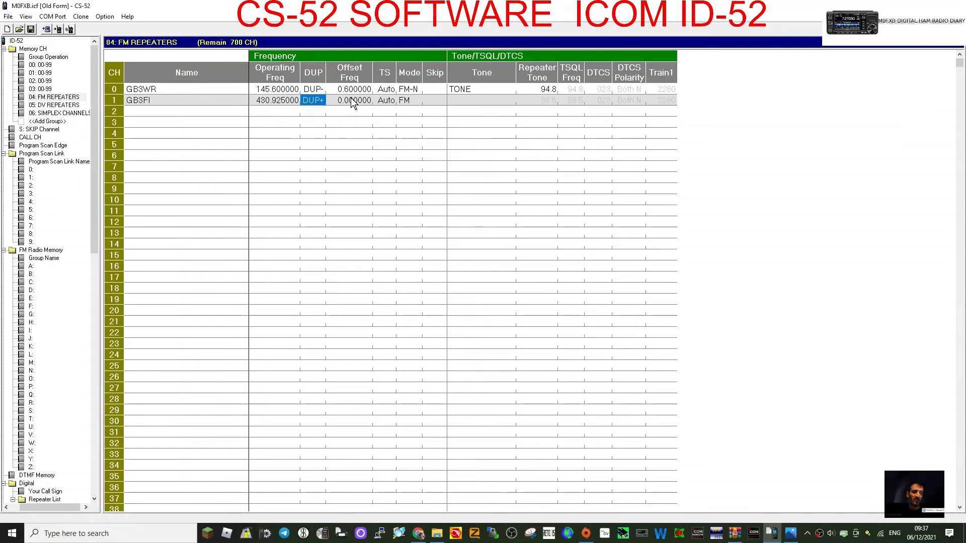
pyautogui.click(350, 100)
pyautogui.write('0.76000')
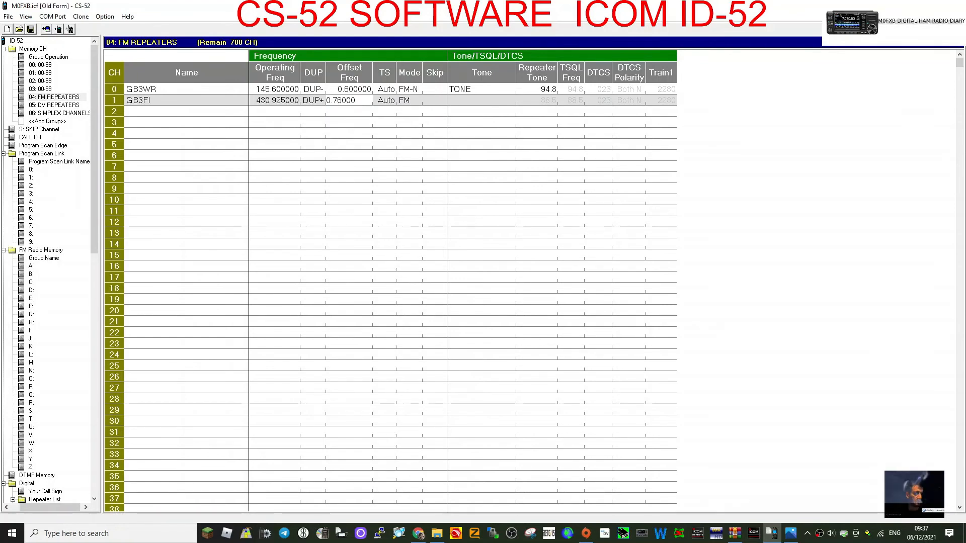
pyautogui.click(384, 100)
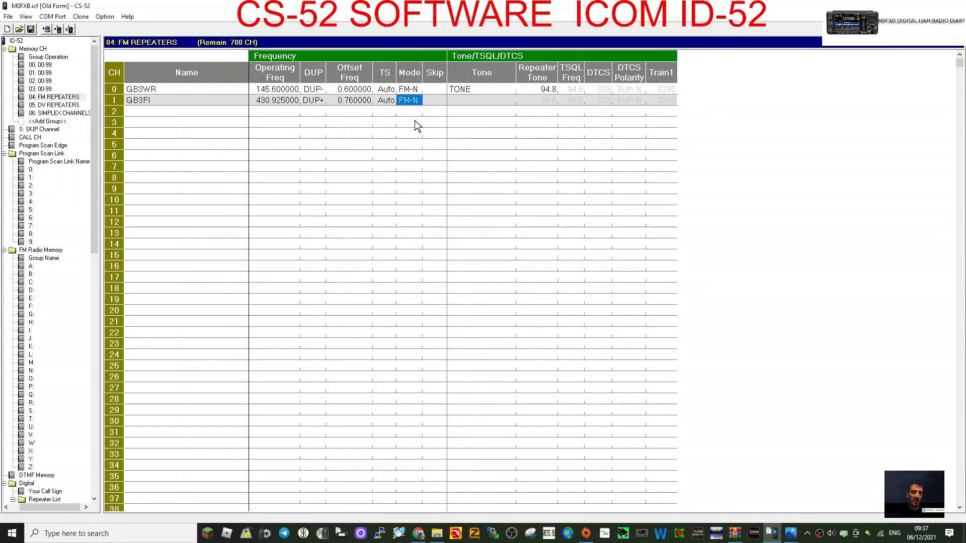
pyautogui.click(481, 100)
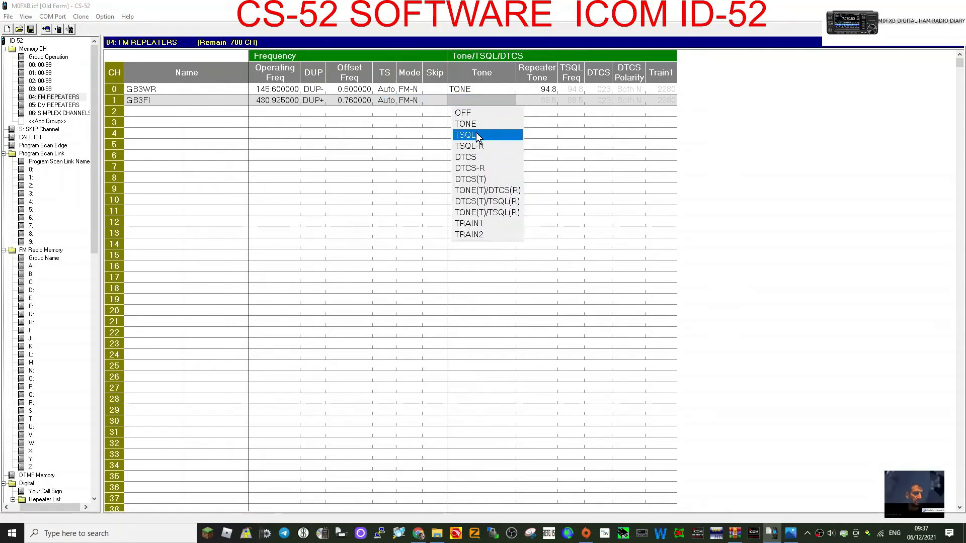
pyautogui.click(469, 135)
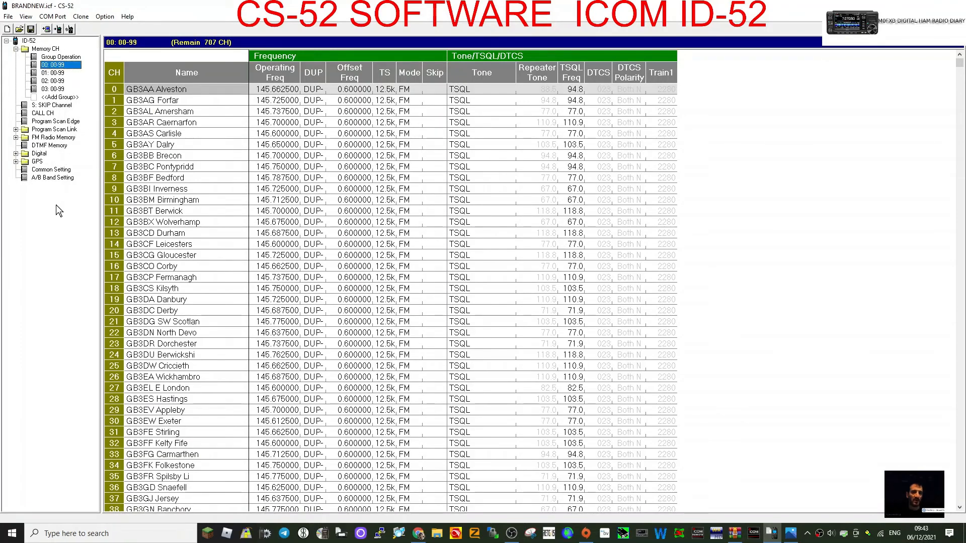
pyautogui.moveTo(62, 184)
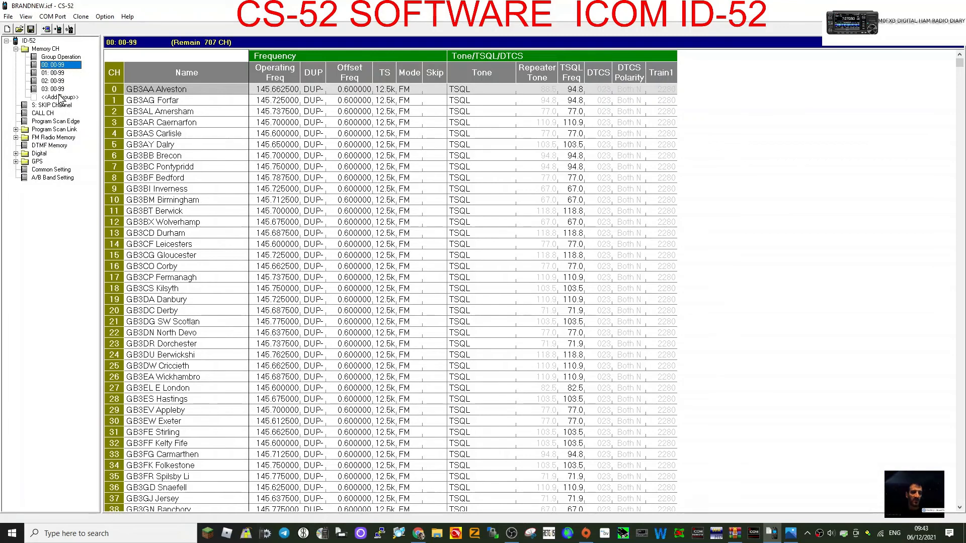
# Step: Browse the SKIP Channel, CALL CH, Program Scan Edge and Program Scan Link sections
pyautogui.click(48, 106)
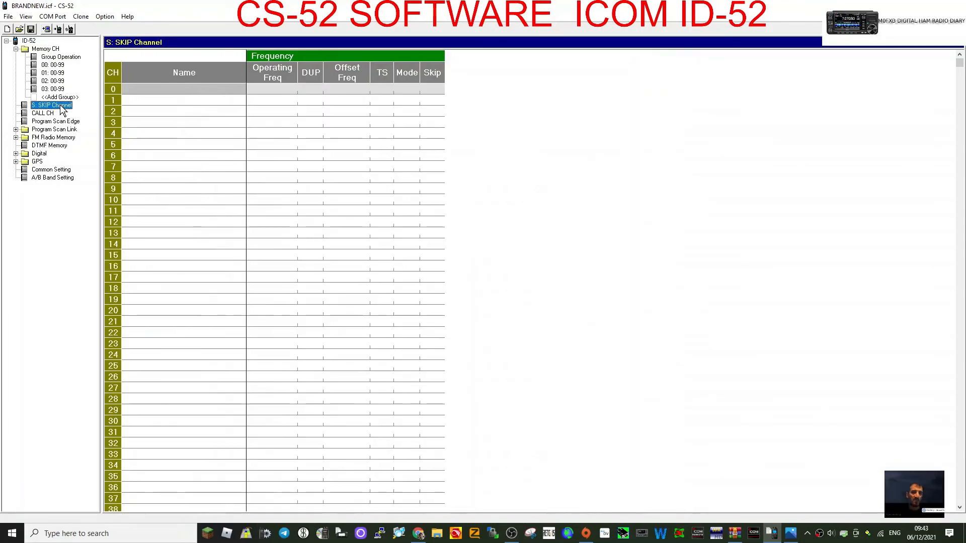
pyautogui.click(42, 113)
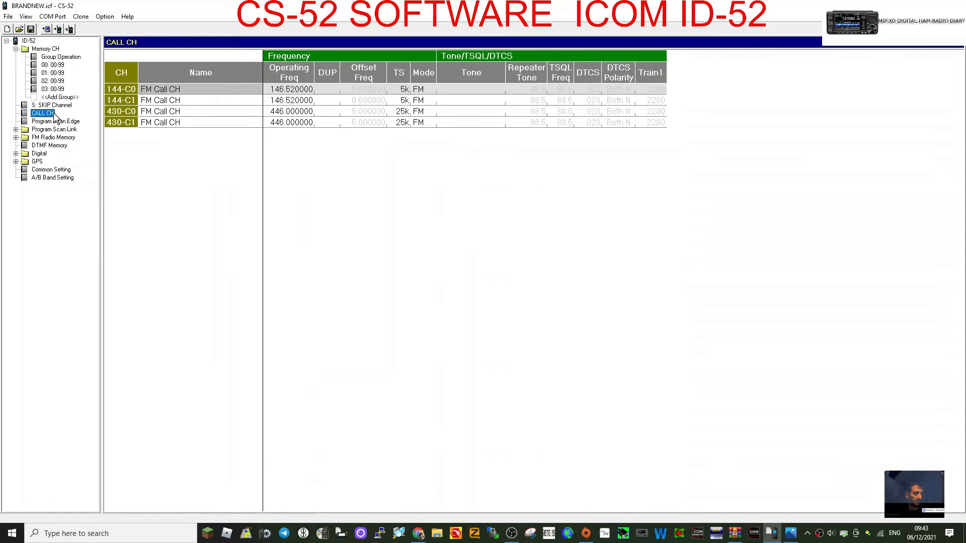
pyautogui.click(56, 121)
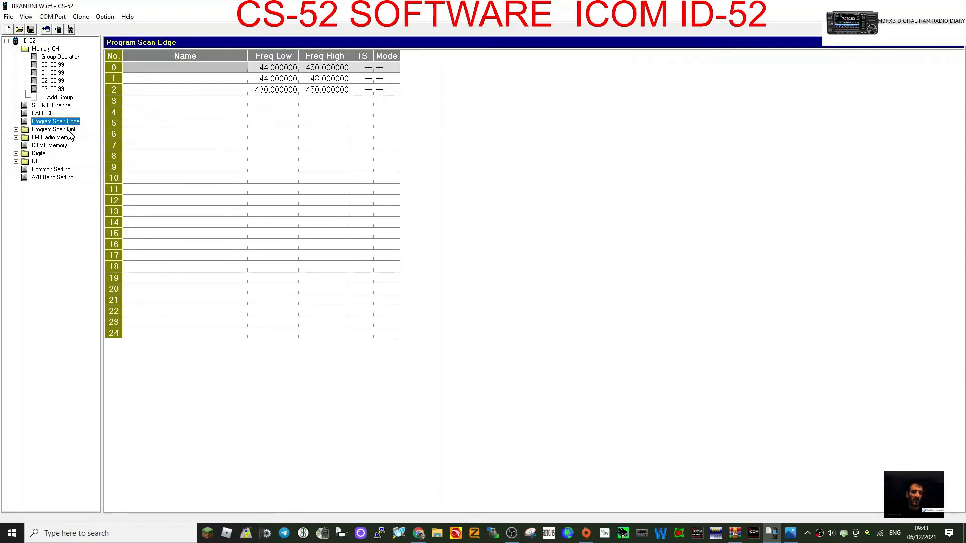
pyautogui.click(55, 129)
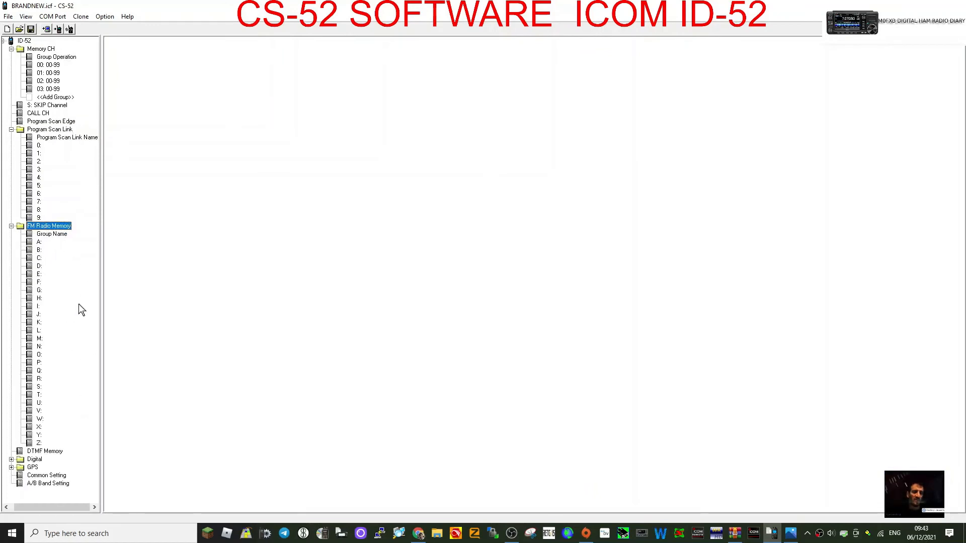
pyautogui.moveTo(47, 459)
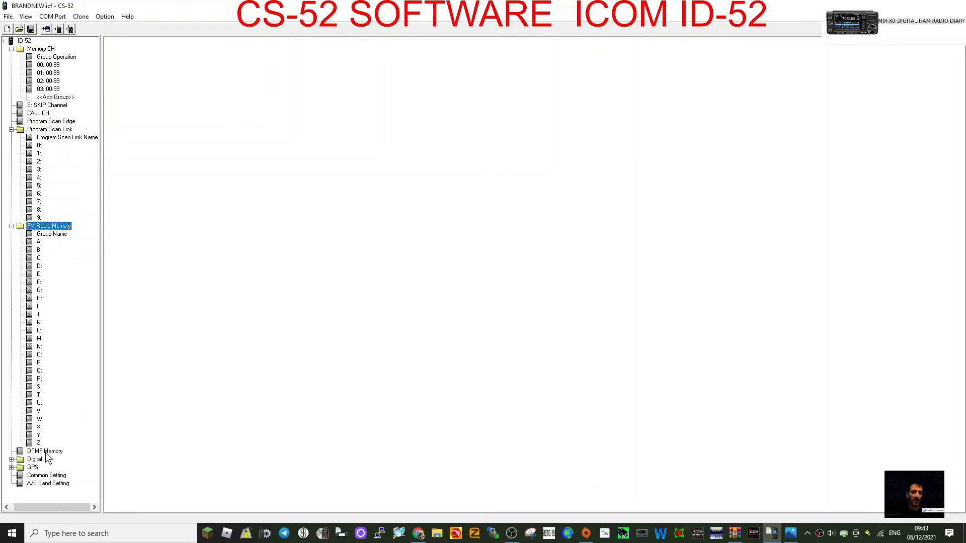
# Step: Browse the Digital section's Your Call Sign, Repeater List, My Call Sign and DV TX History entries
pyautogui.click(44, 451)
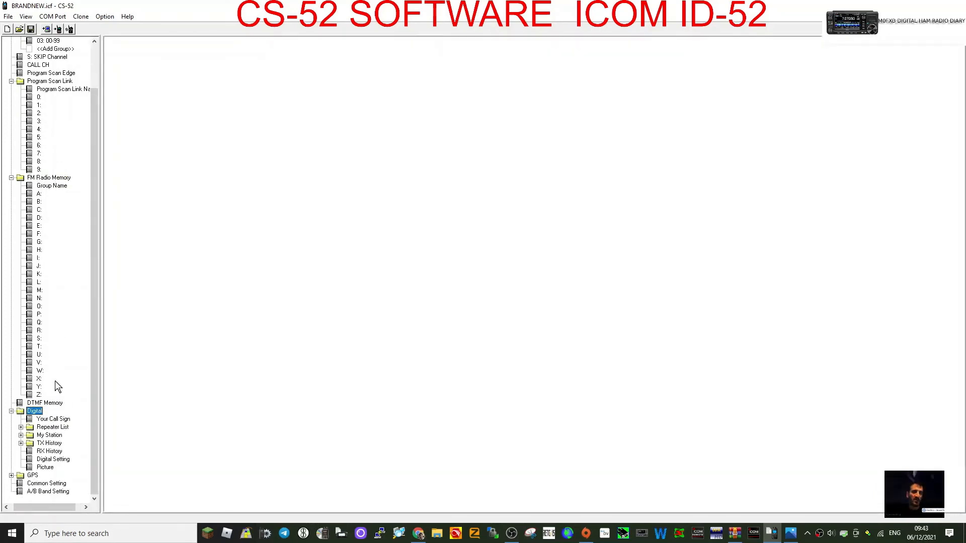
pyautogui.click(53, 419)
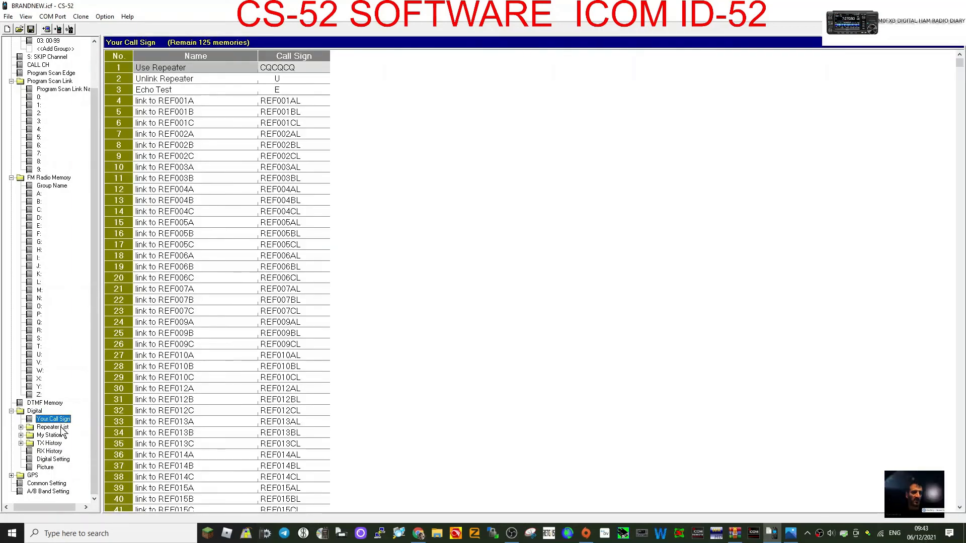
pyautogui.moveTo(74, 426)
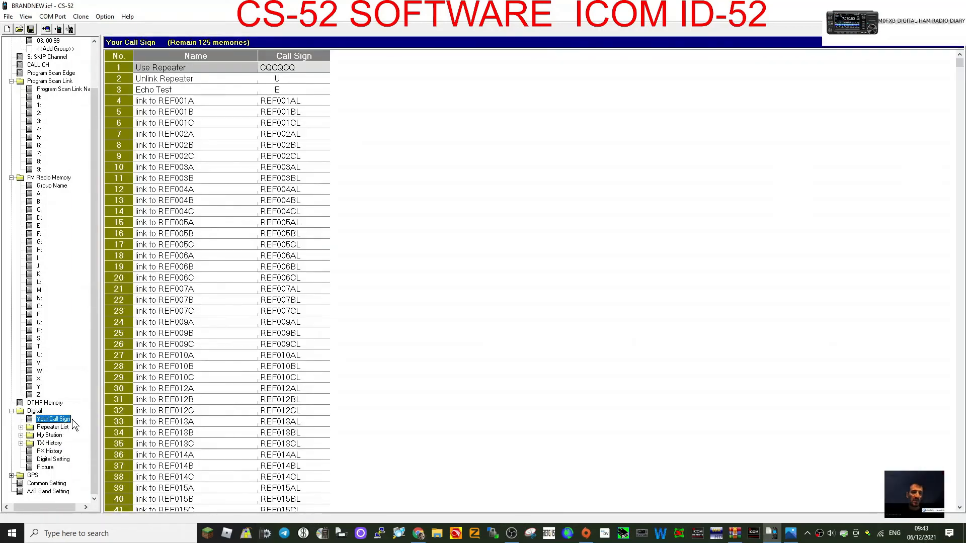
pyautogui.click(52, 427)
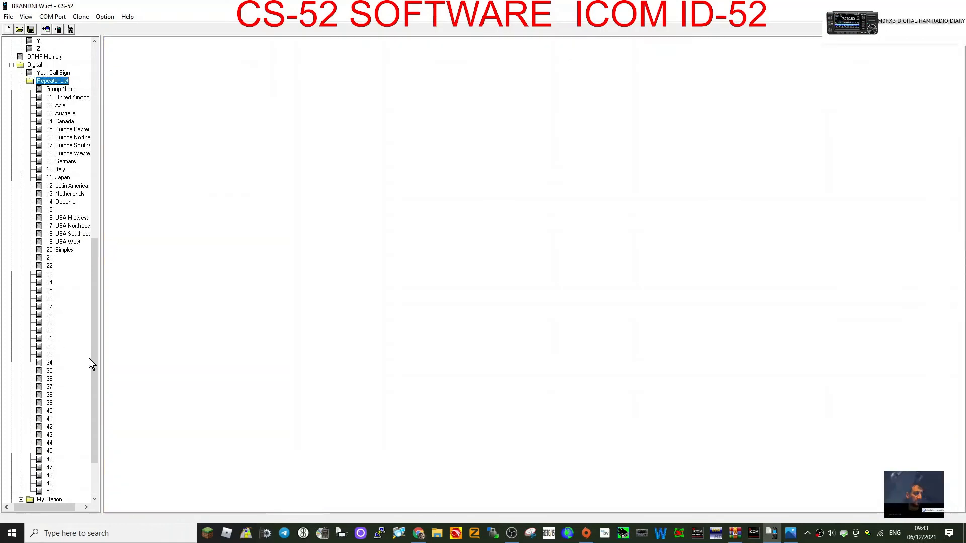
pyautogui.scroll(-3)
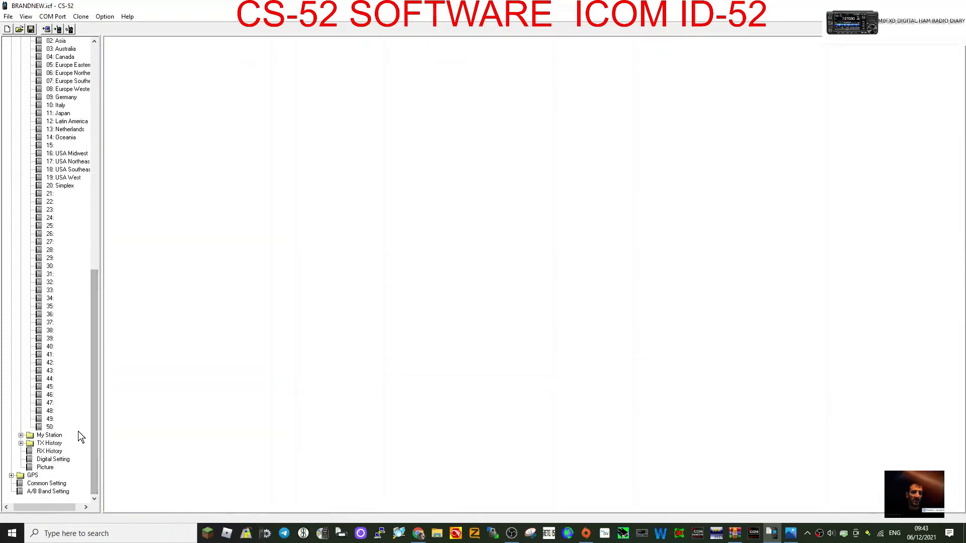
pyautogui.click(49, 435)
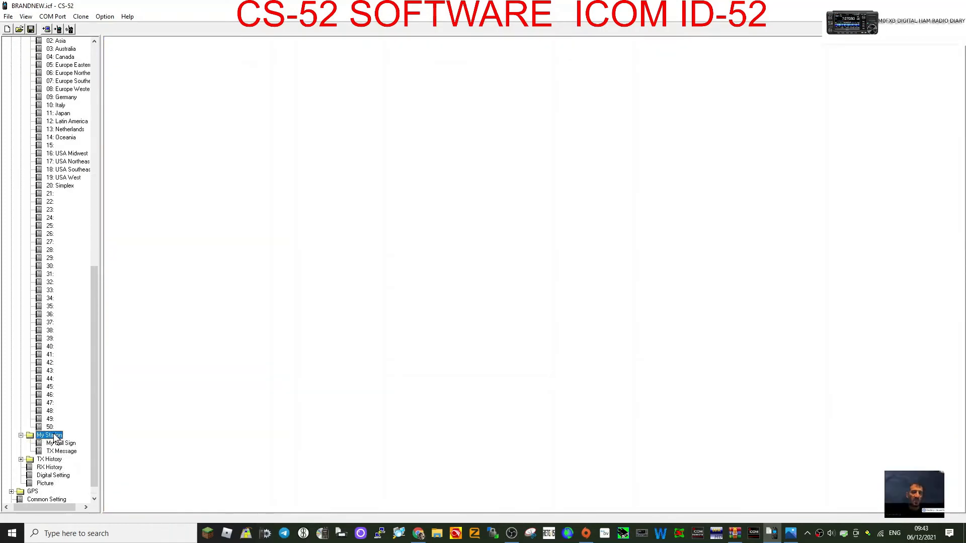
pyautogui.click(61, 443)
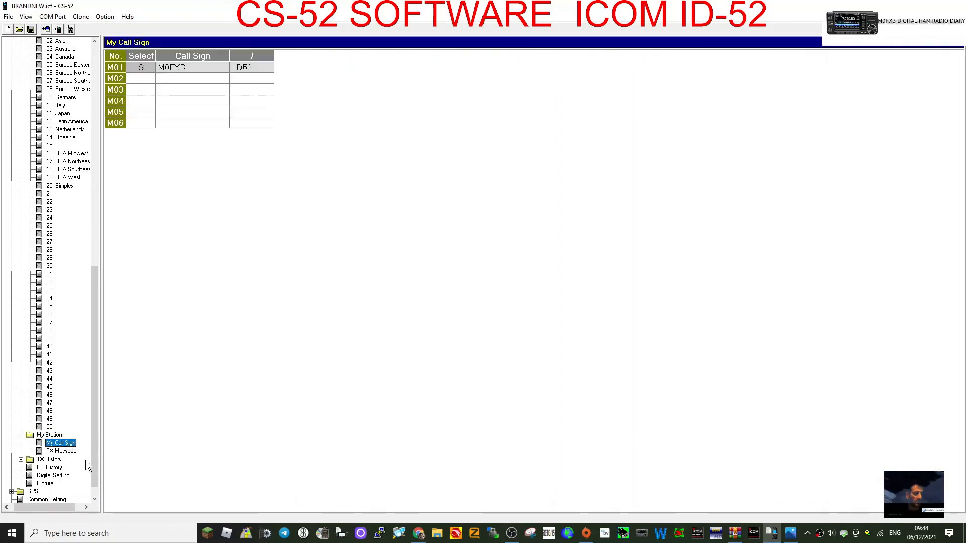
pyautogui.click(48, 459)
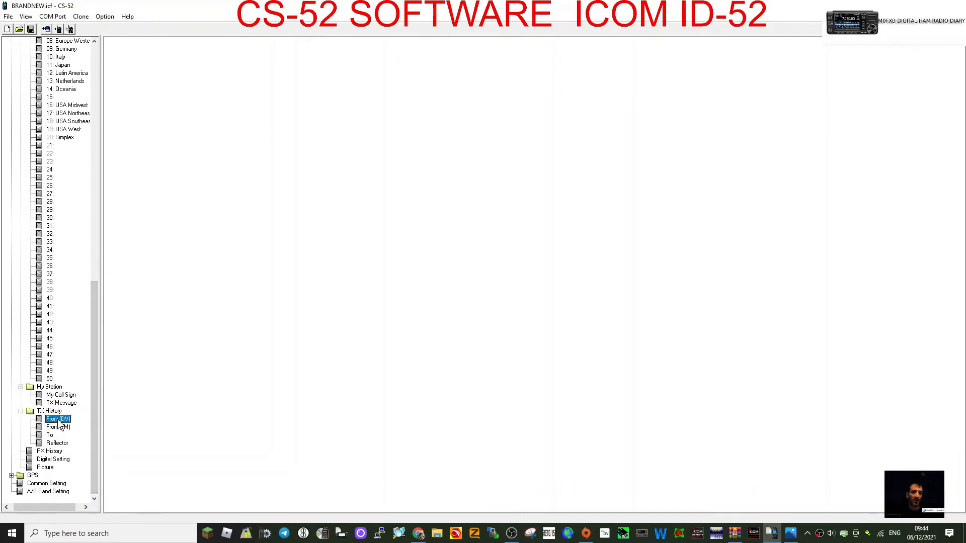
pyautogui.click(56, 419)
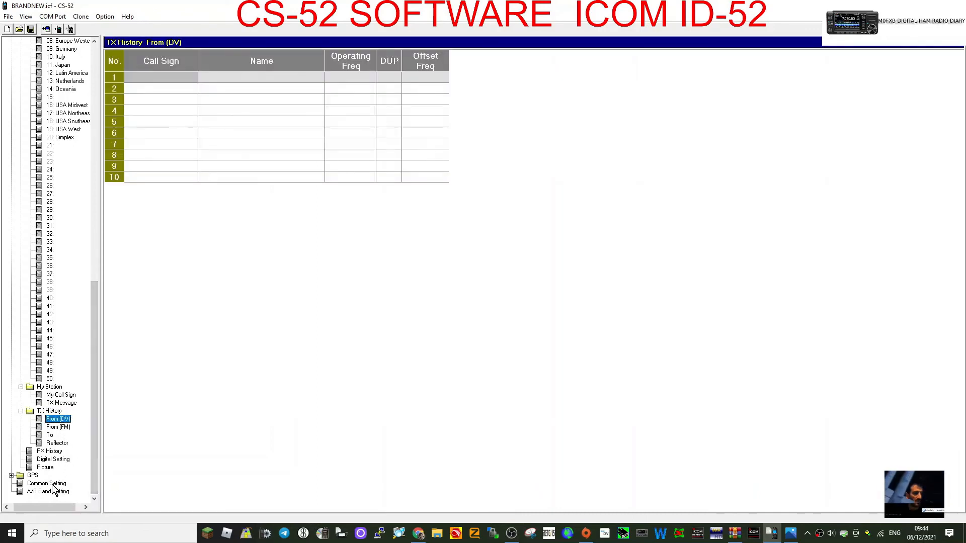
# Step: Browse GPS group names and digital settings, ending on the empty RX History sheet
pyautogui.click(15, 475)
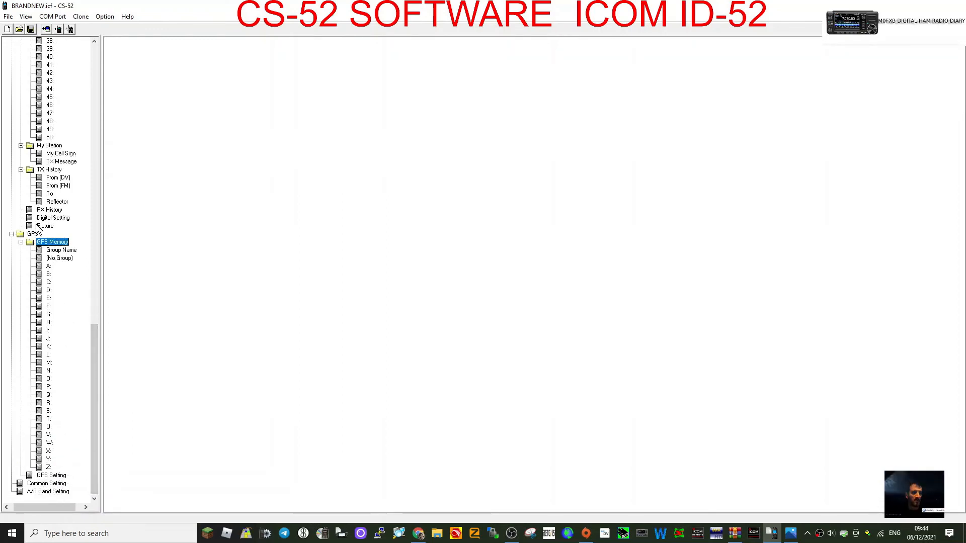
pyautogui.rightClick(61, 250)
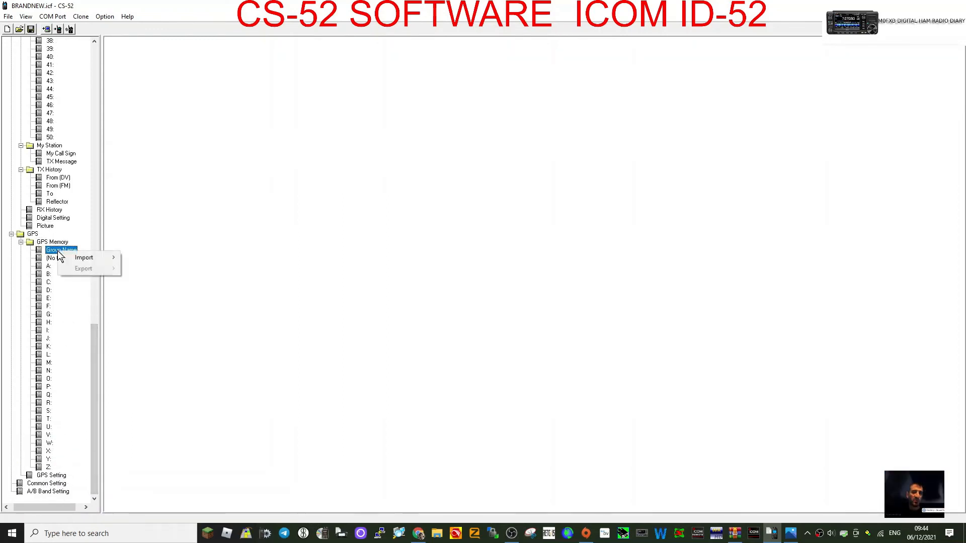
pyautogui.click(60, 250)
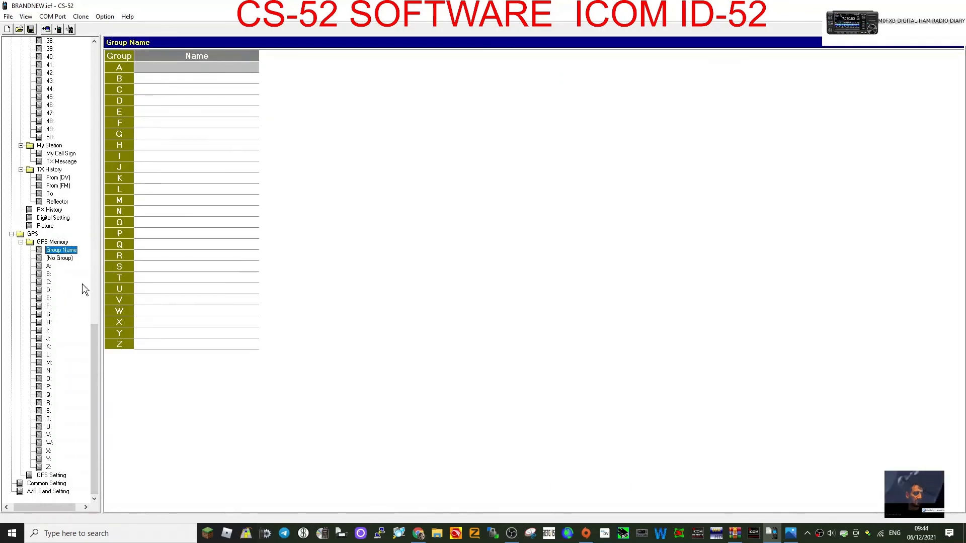
pyautogui.click(52, 218)
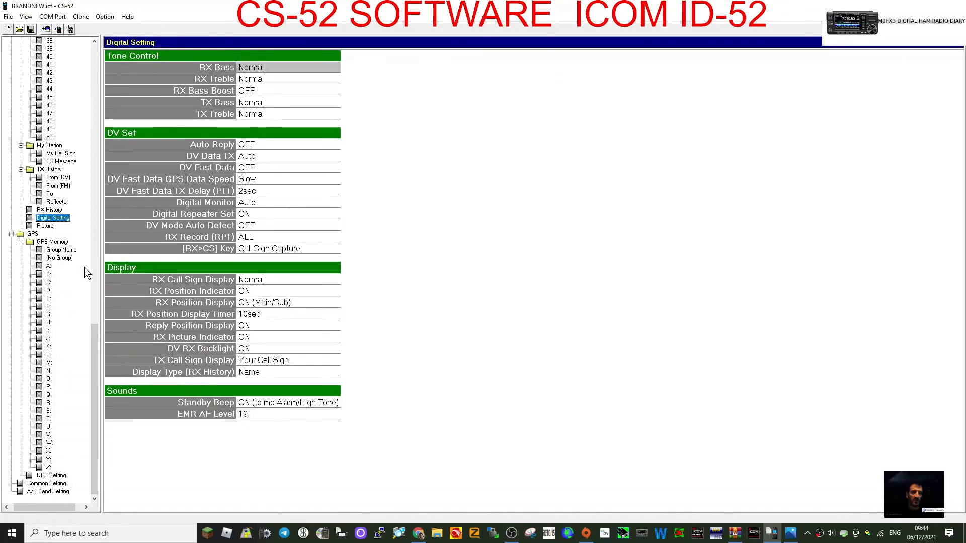
pyautogui.click(48, 209)
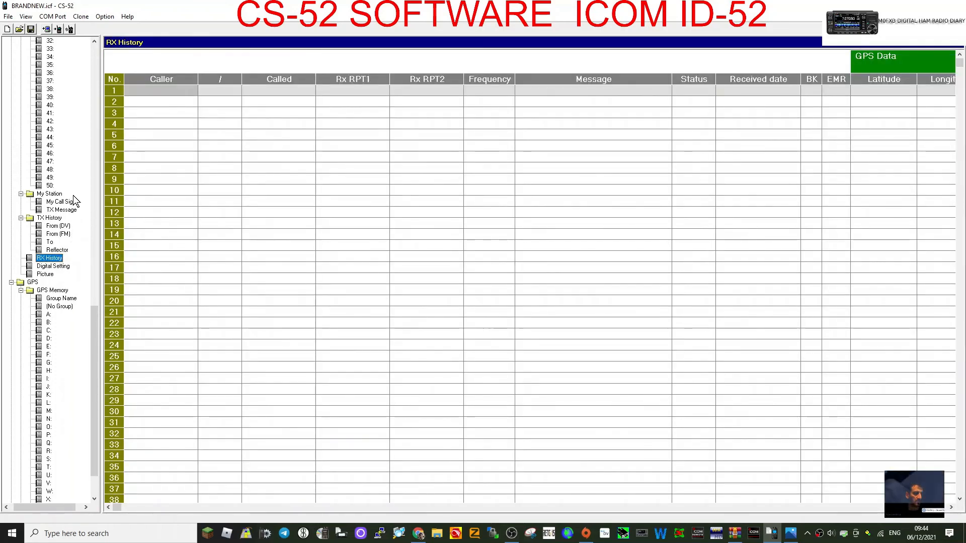
pyautogui.scroll(-3)
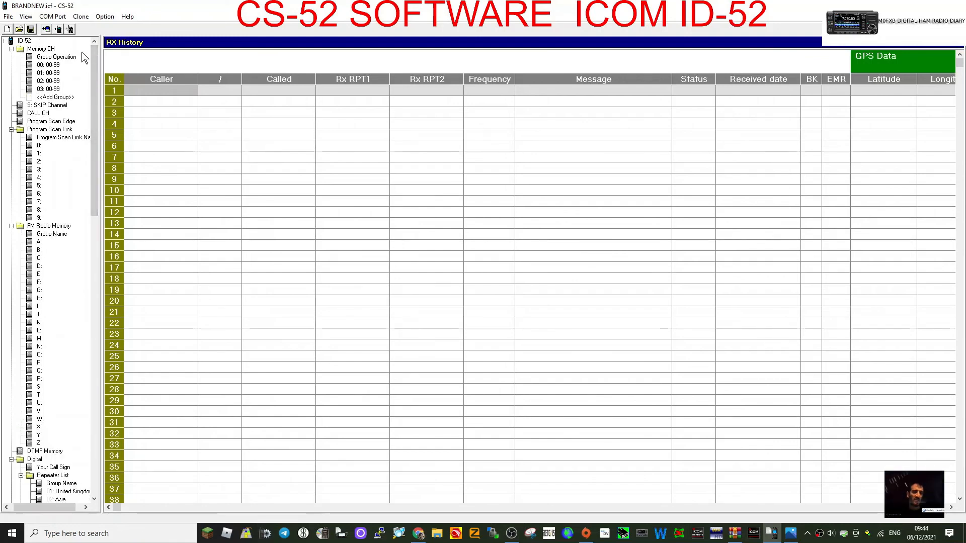
pyautogui.moveTo(92, 45)
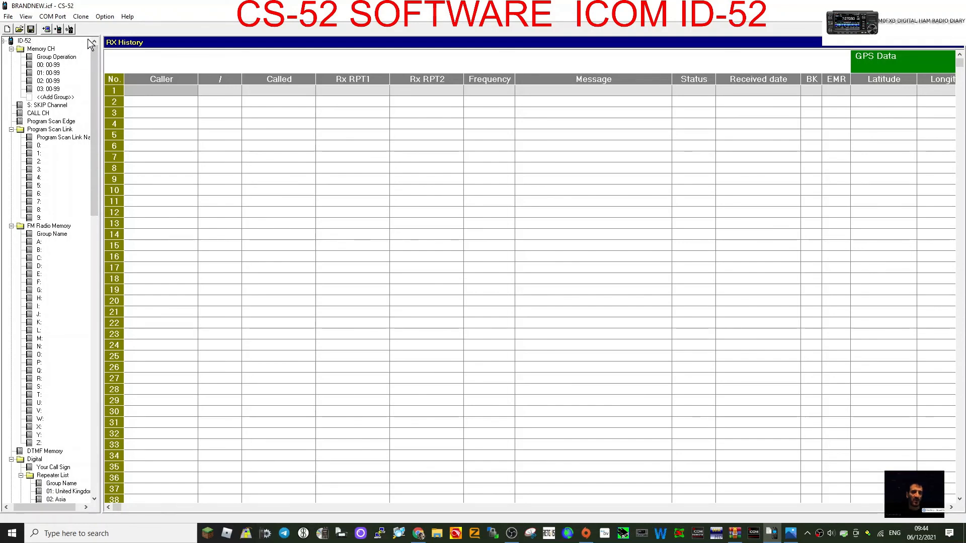
pyautogui.click(80, 16)
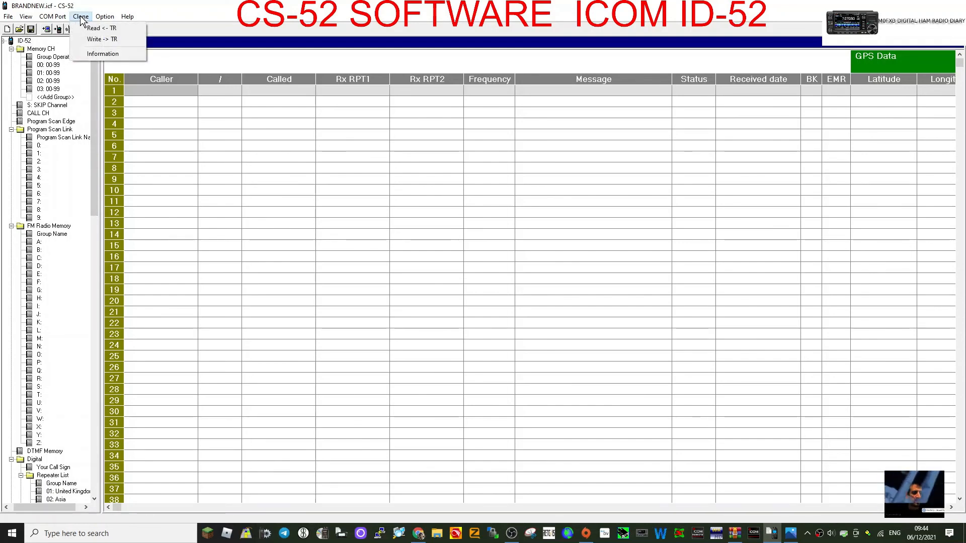
pyautogui.click(9, 16)
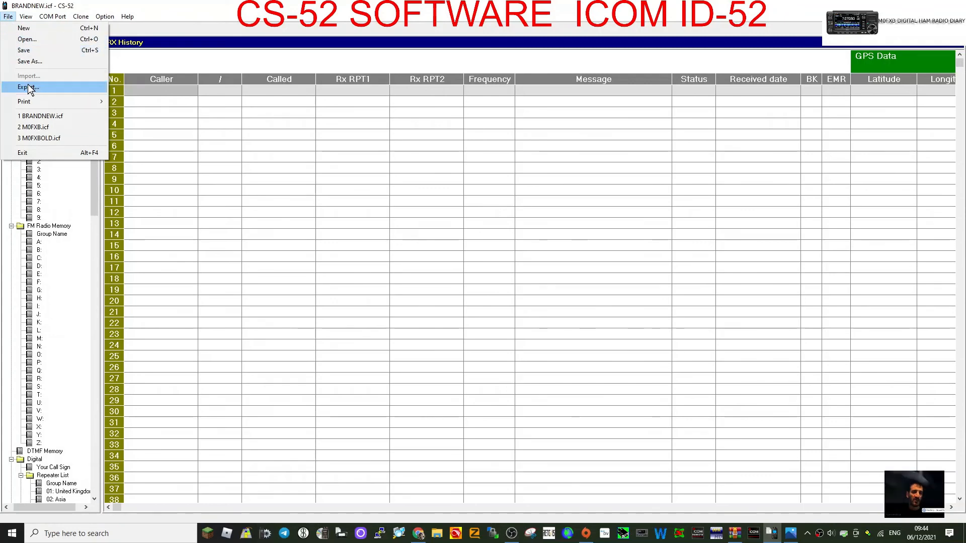
pyautogui.click(34, 16)
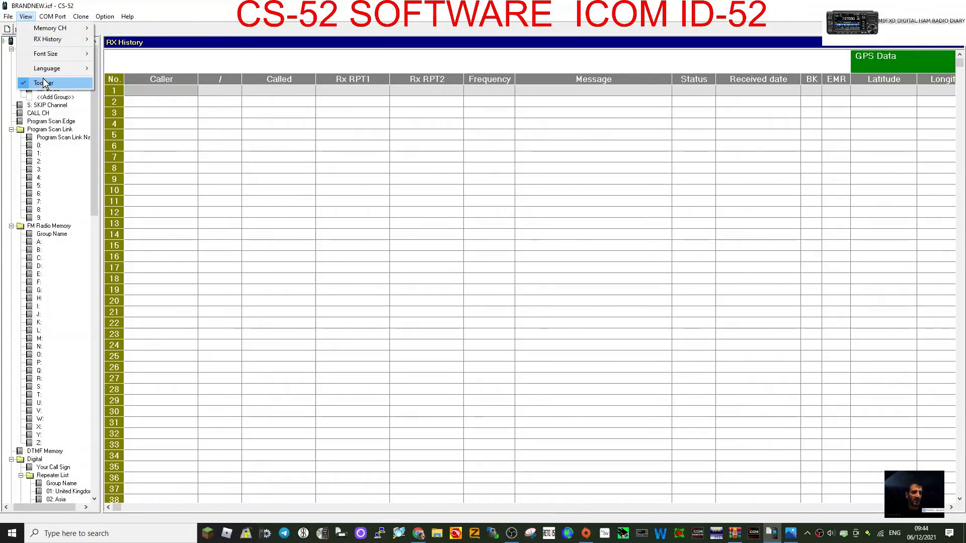
pyautogui.click(72, 16)
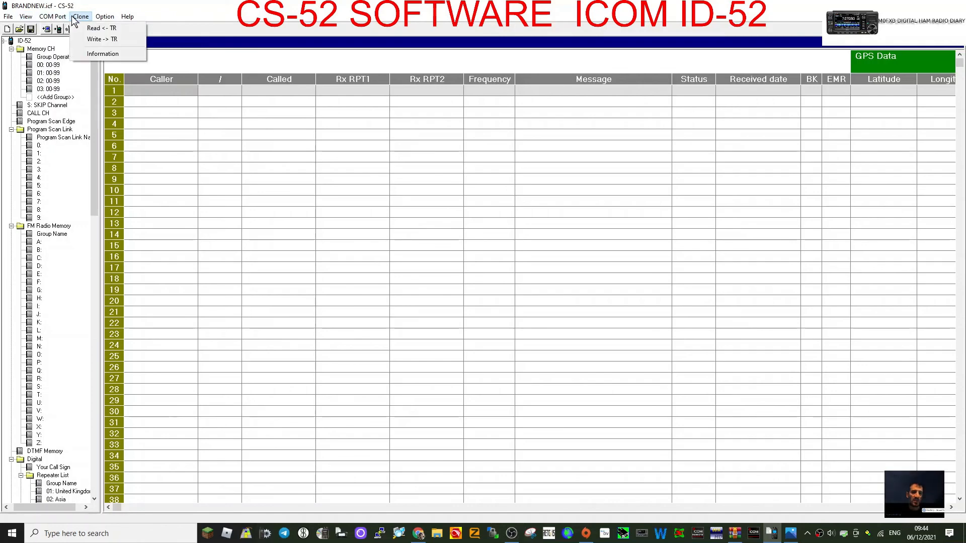
pyautogui.click(104, 16)
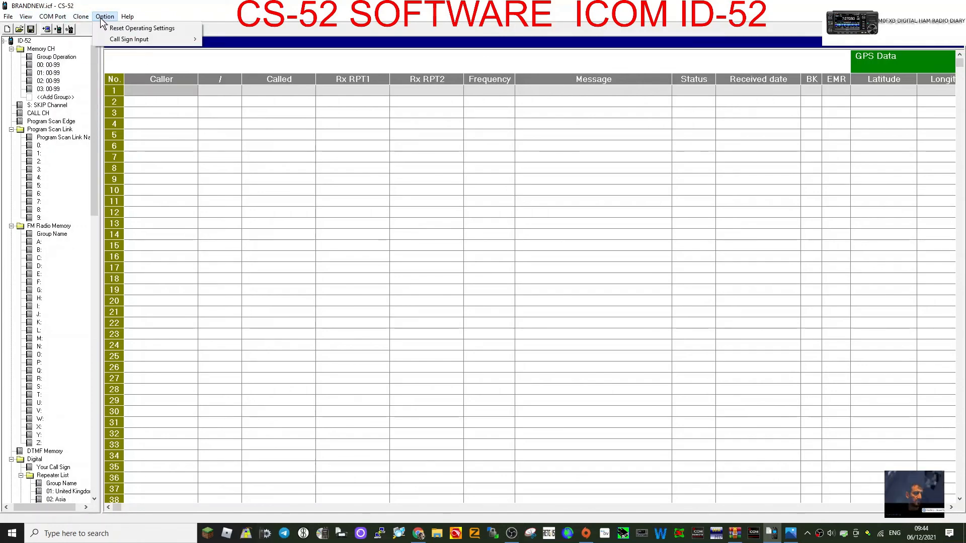
pyautogui.click(128, 16)
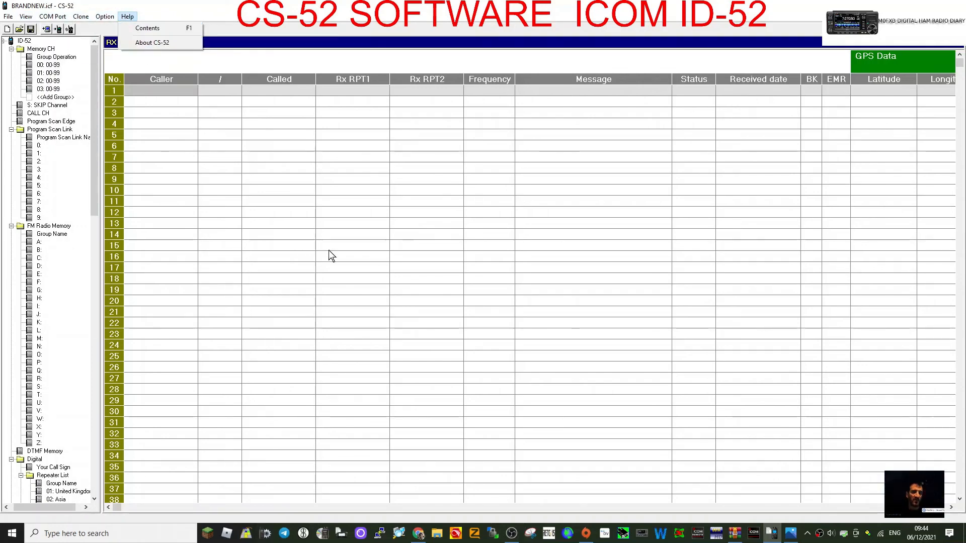
pyautogui.moveTo(666, 291)
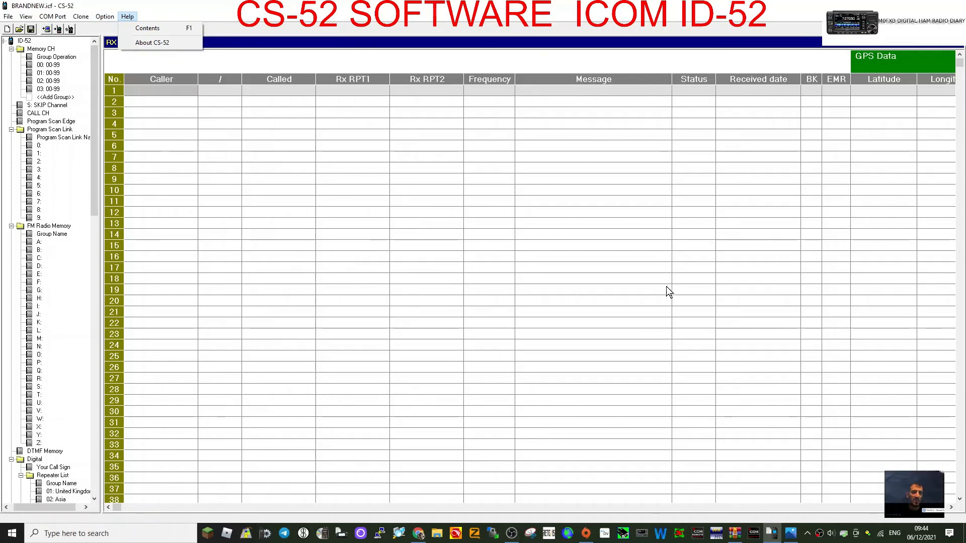
pyautogui.moveTo(750, 358)
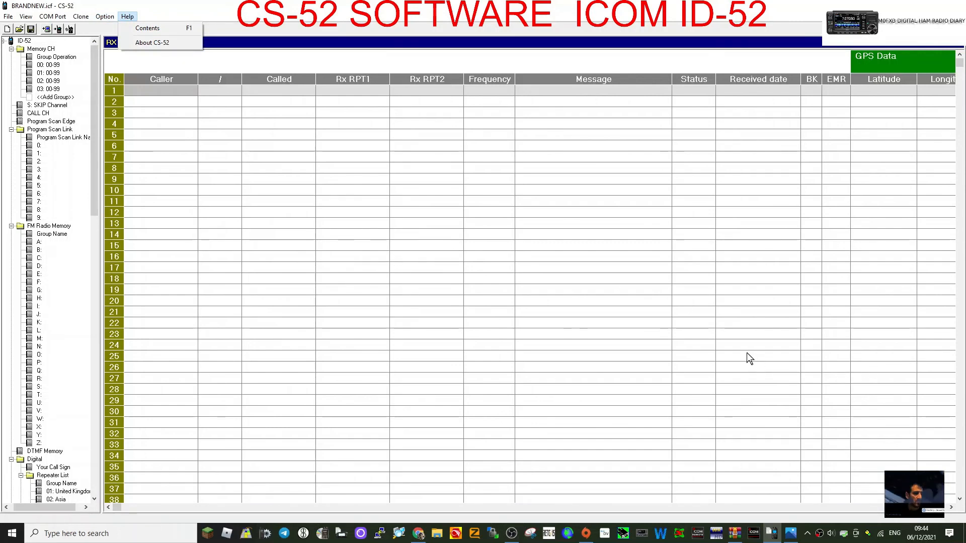
pyautogui.moveTo(350, 247)
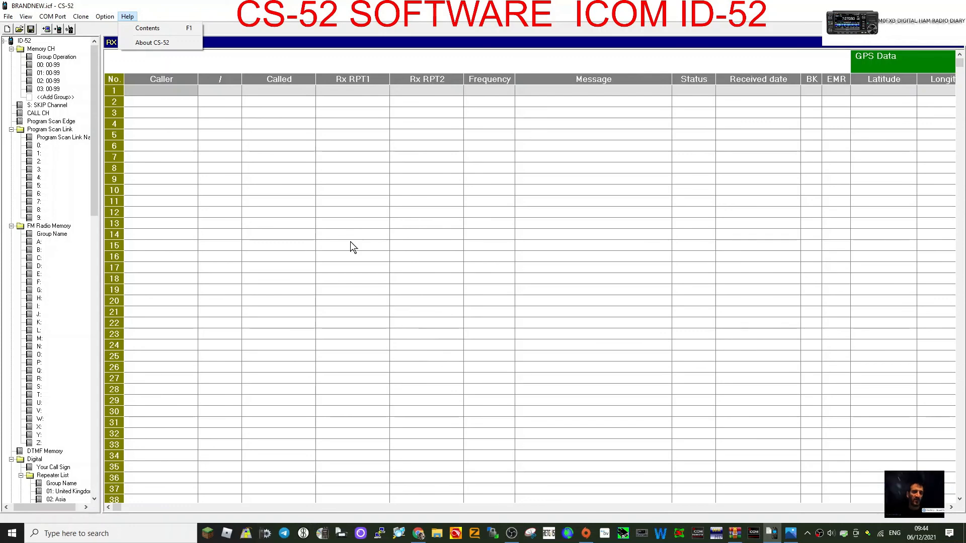